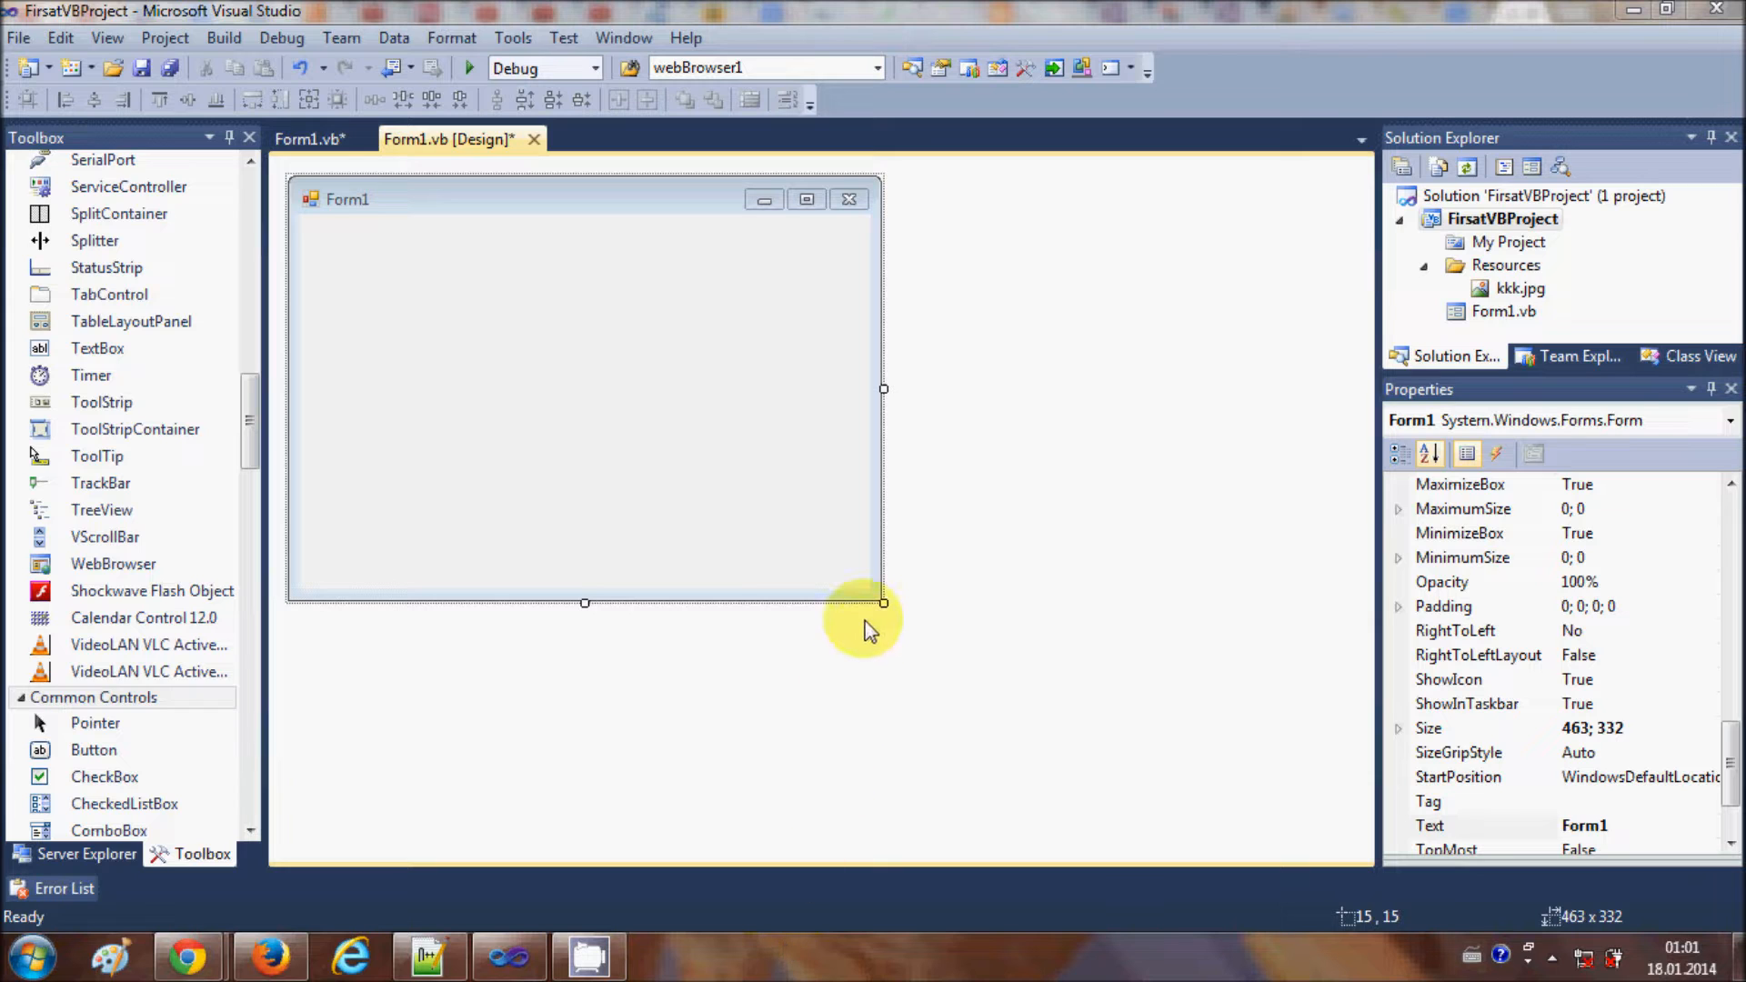
Drag Form1's bottom-right handle to make the form slightly shorter
drag(884, 602, 891, 589)
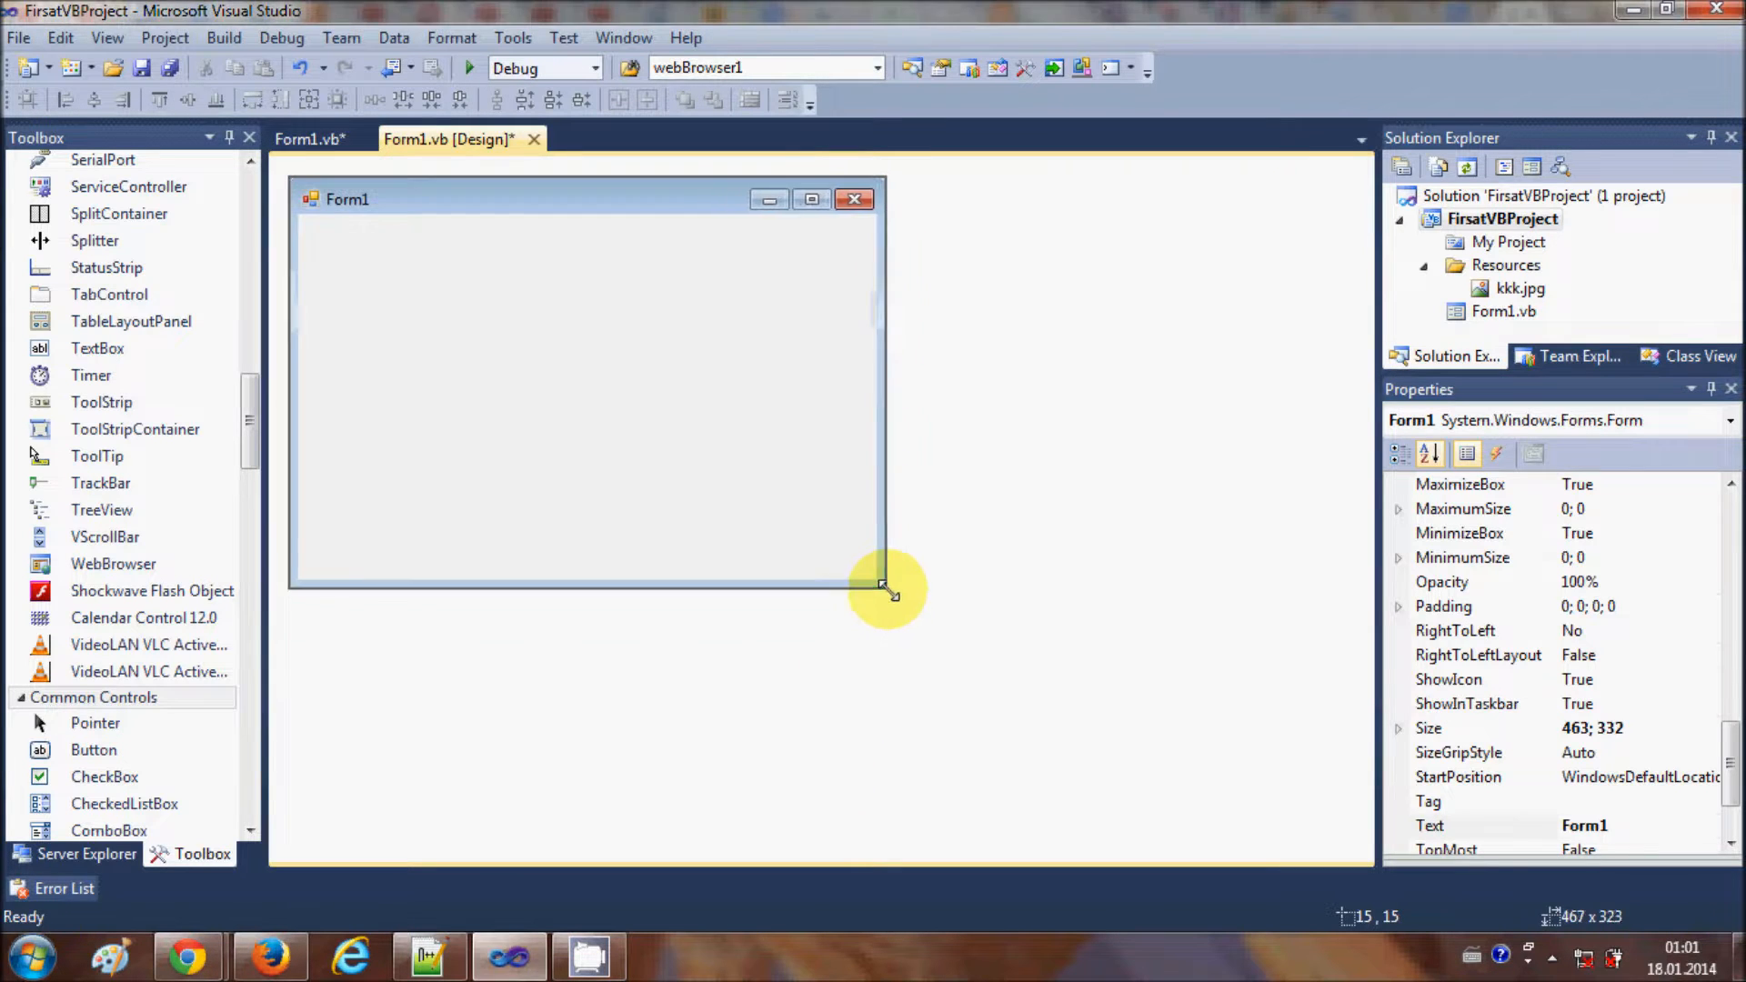
drag(886, 589, 891, 566)
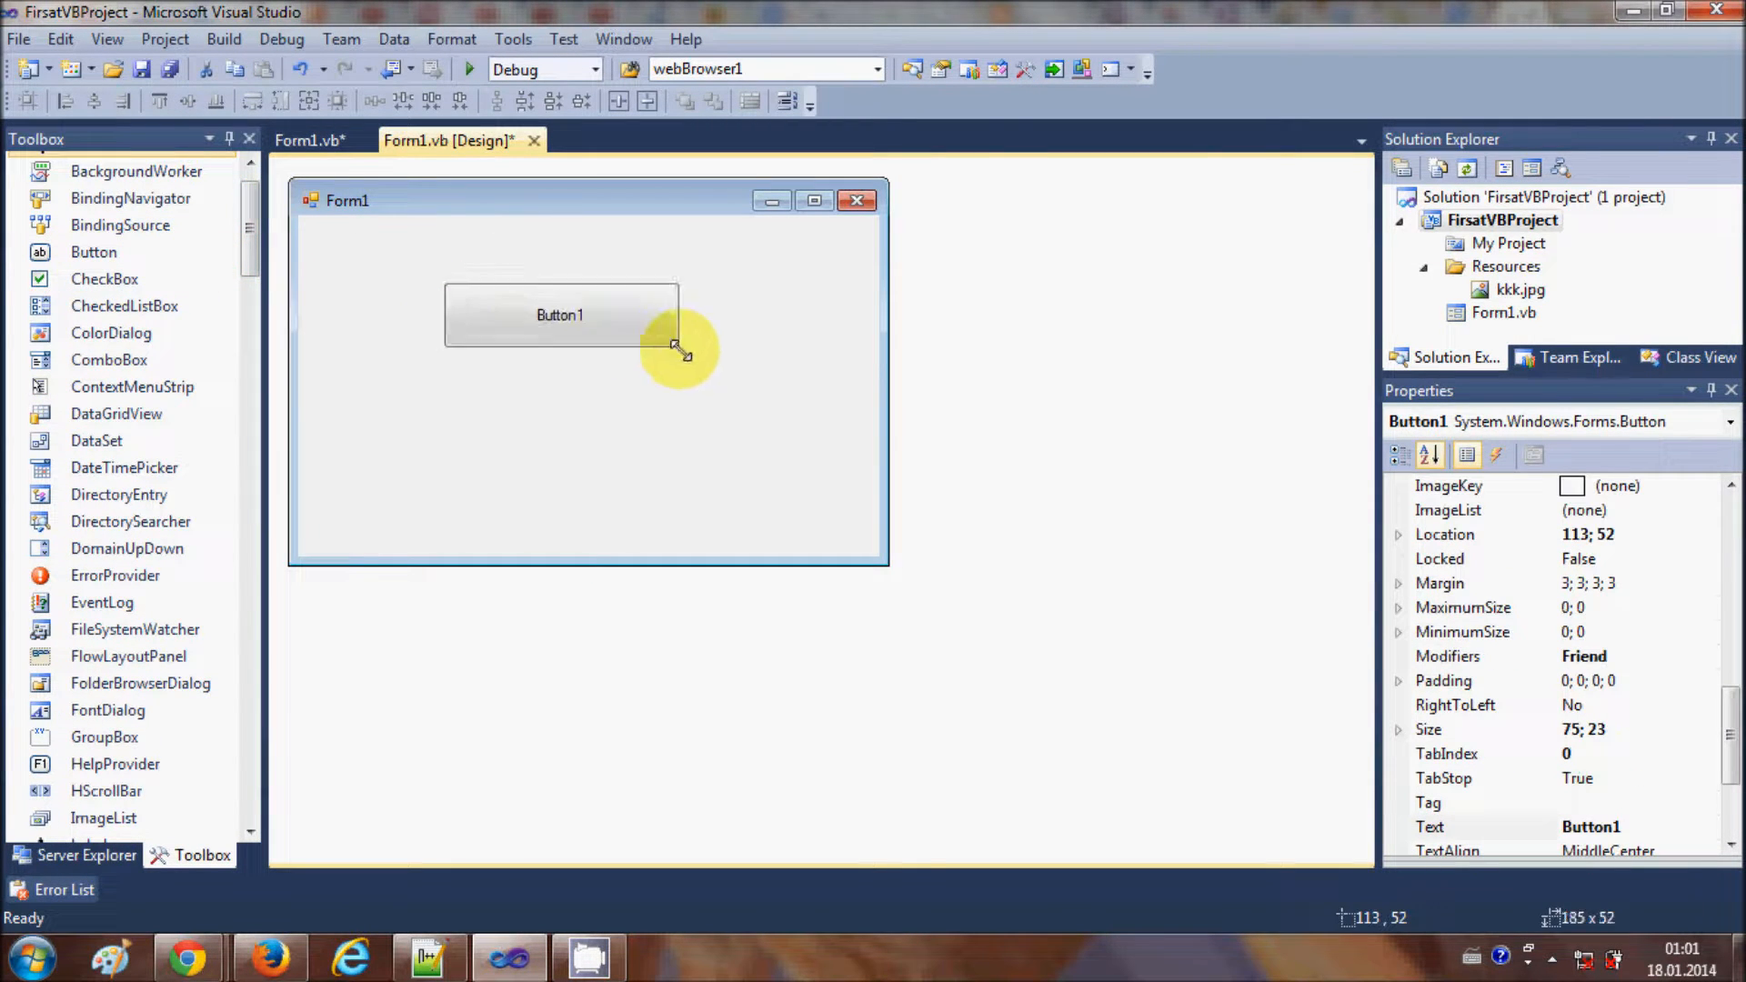
Enlarge Button1 to about 189 by 60 and add a wide TextBox below it
drag(676, 350, 688, 358)
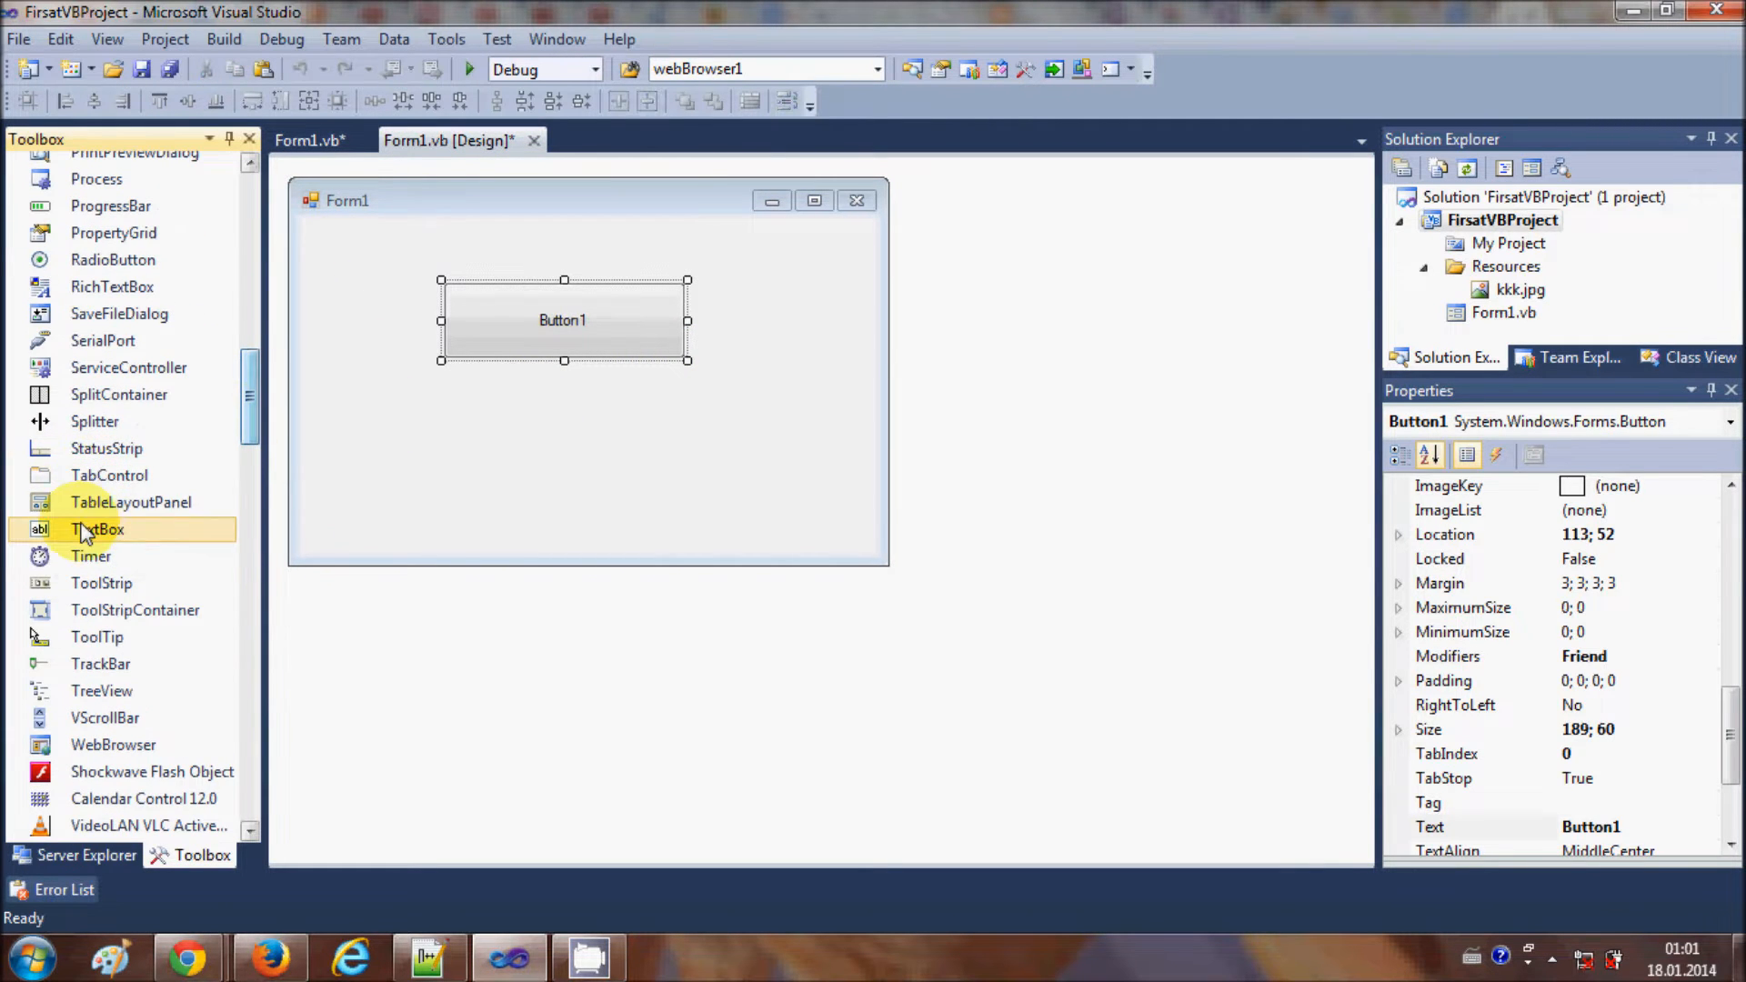
drag(97, 529, 446, 424)
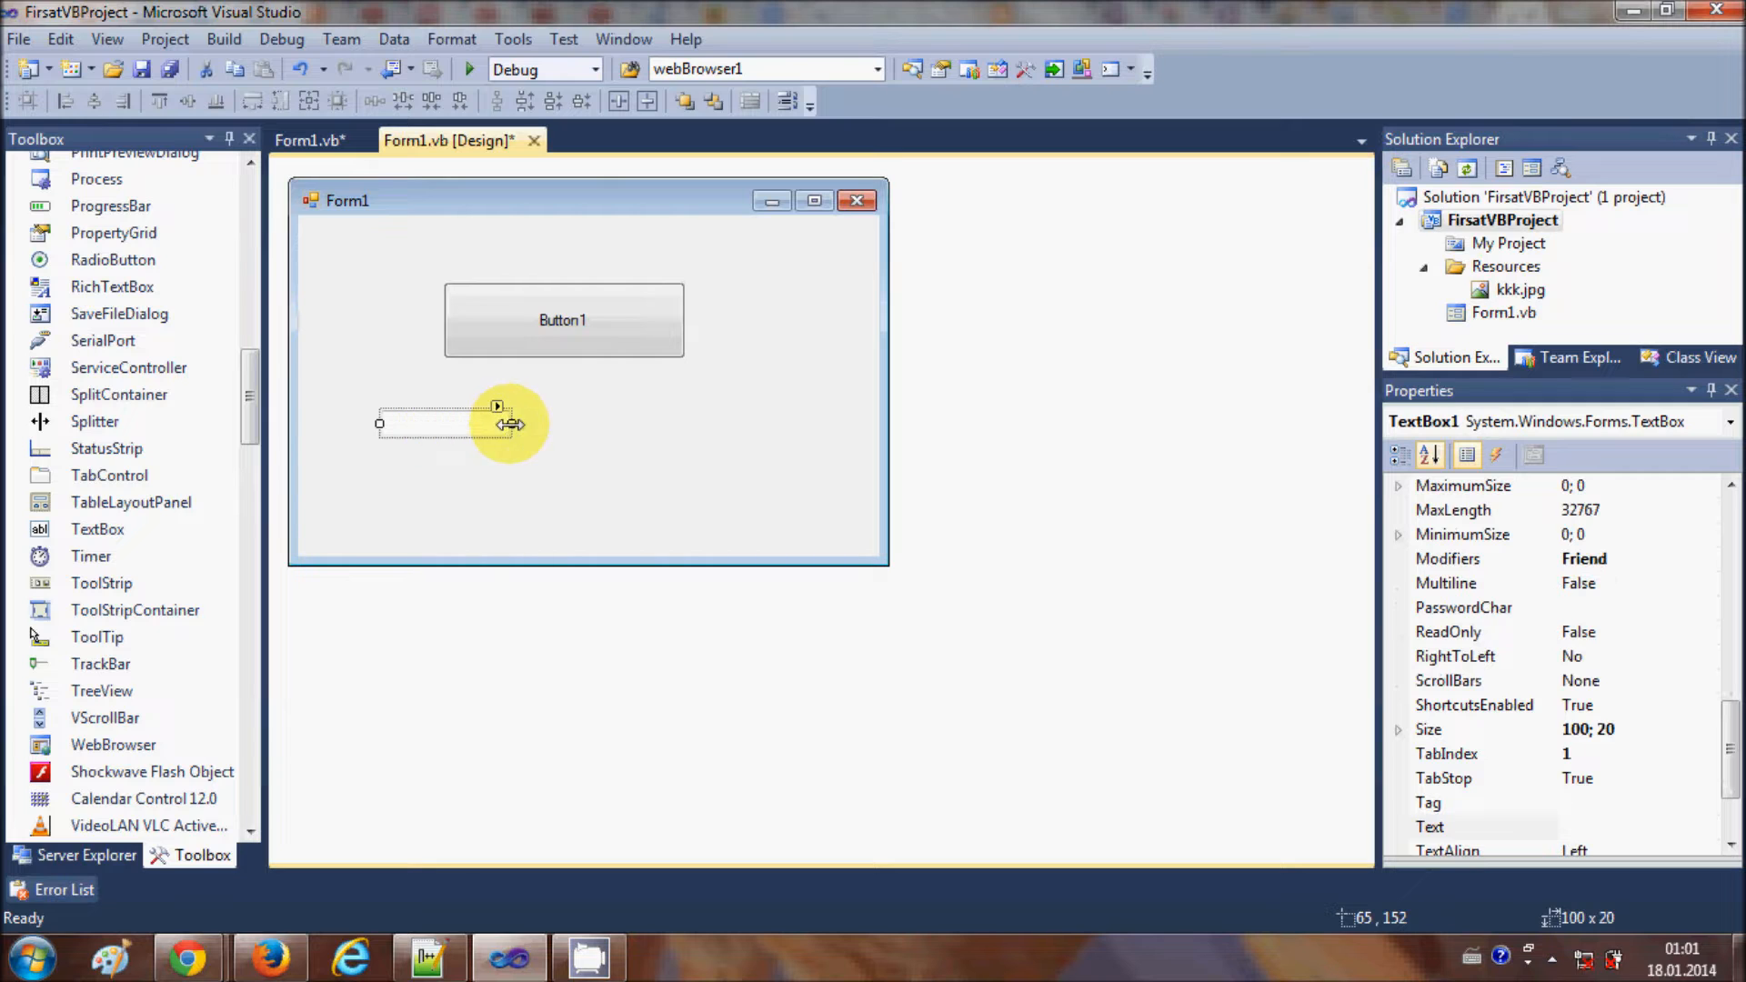
drag(499, 422, 751, 422)
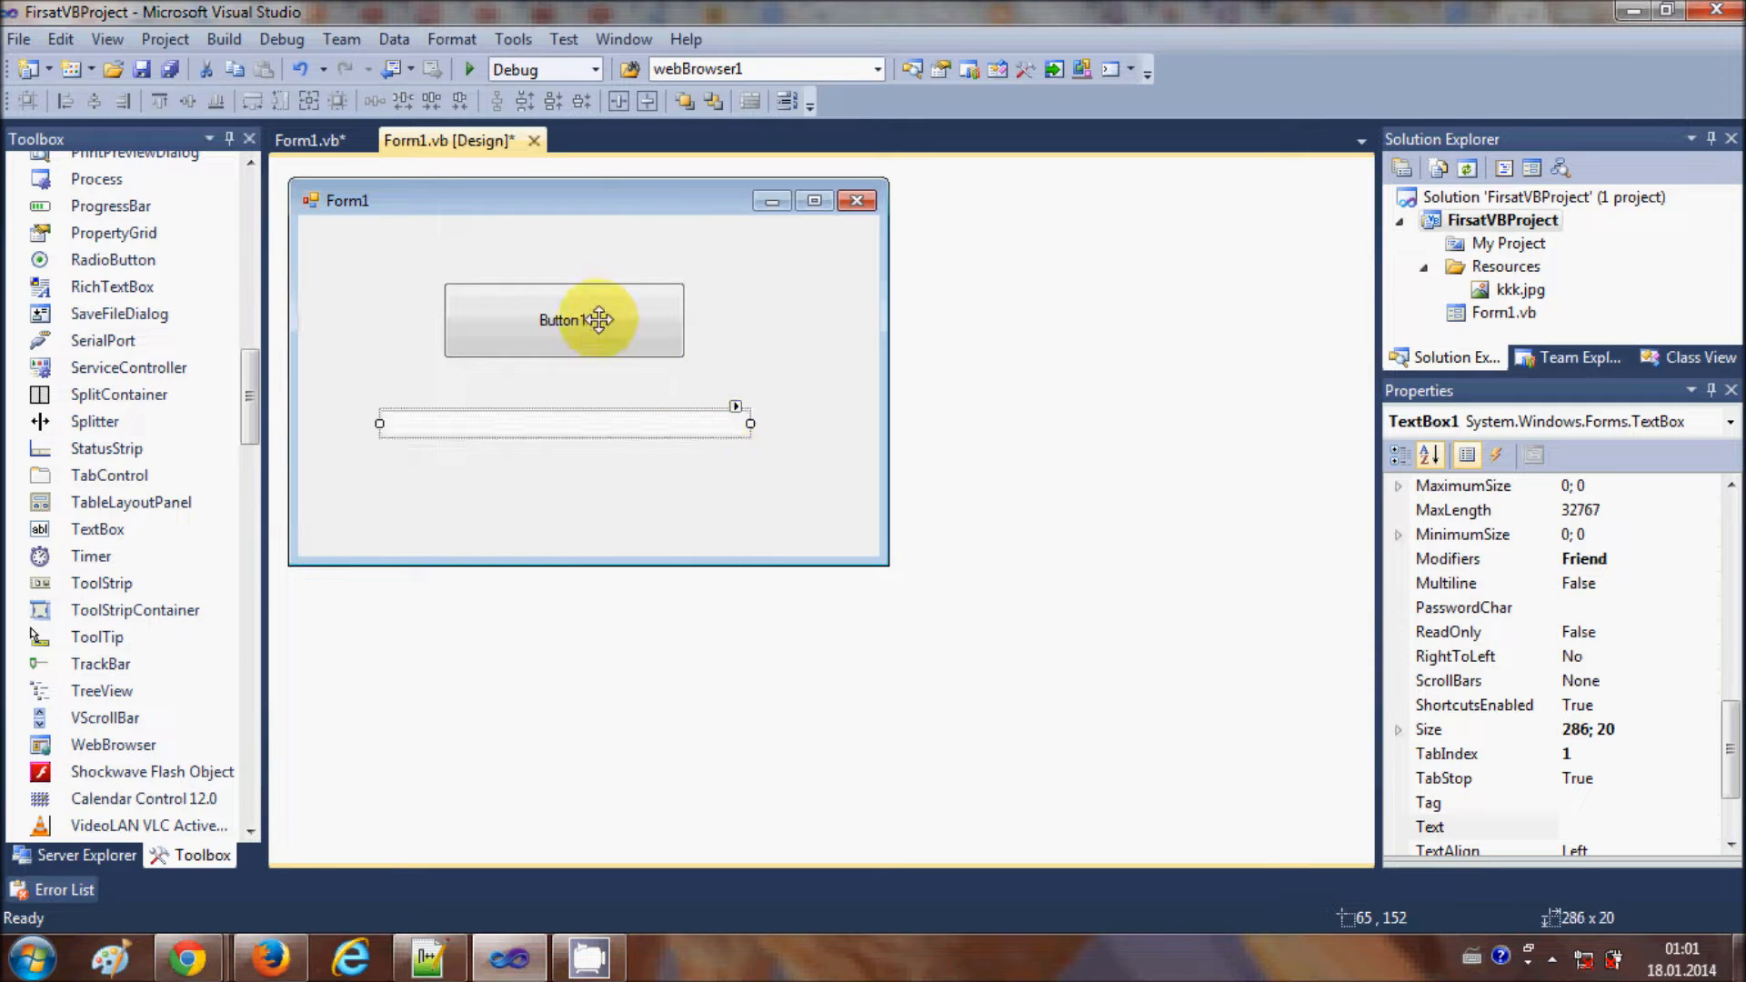
Begin changing Button1's Text property to 'Speak'
click(562, 320)
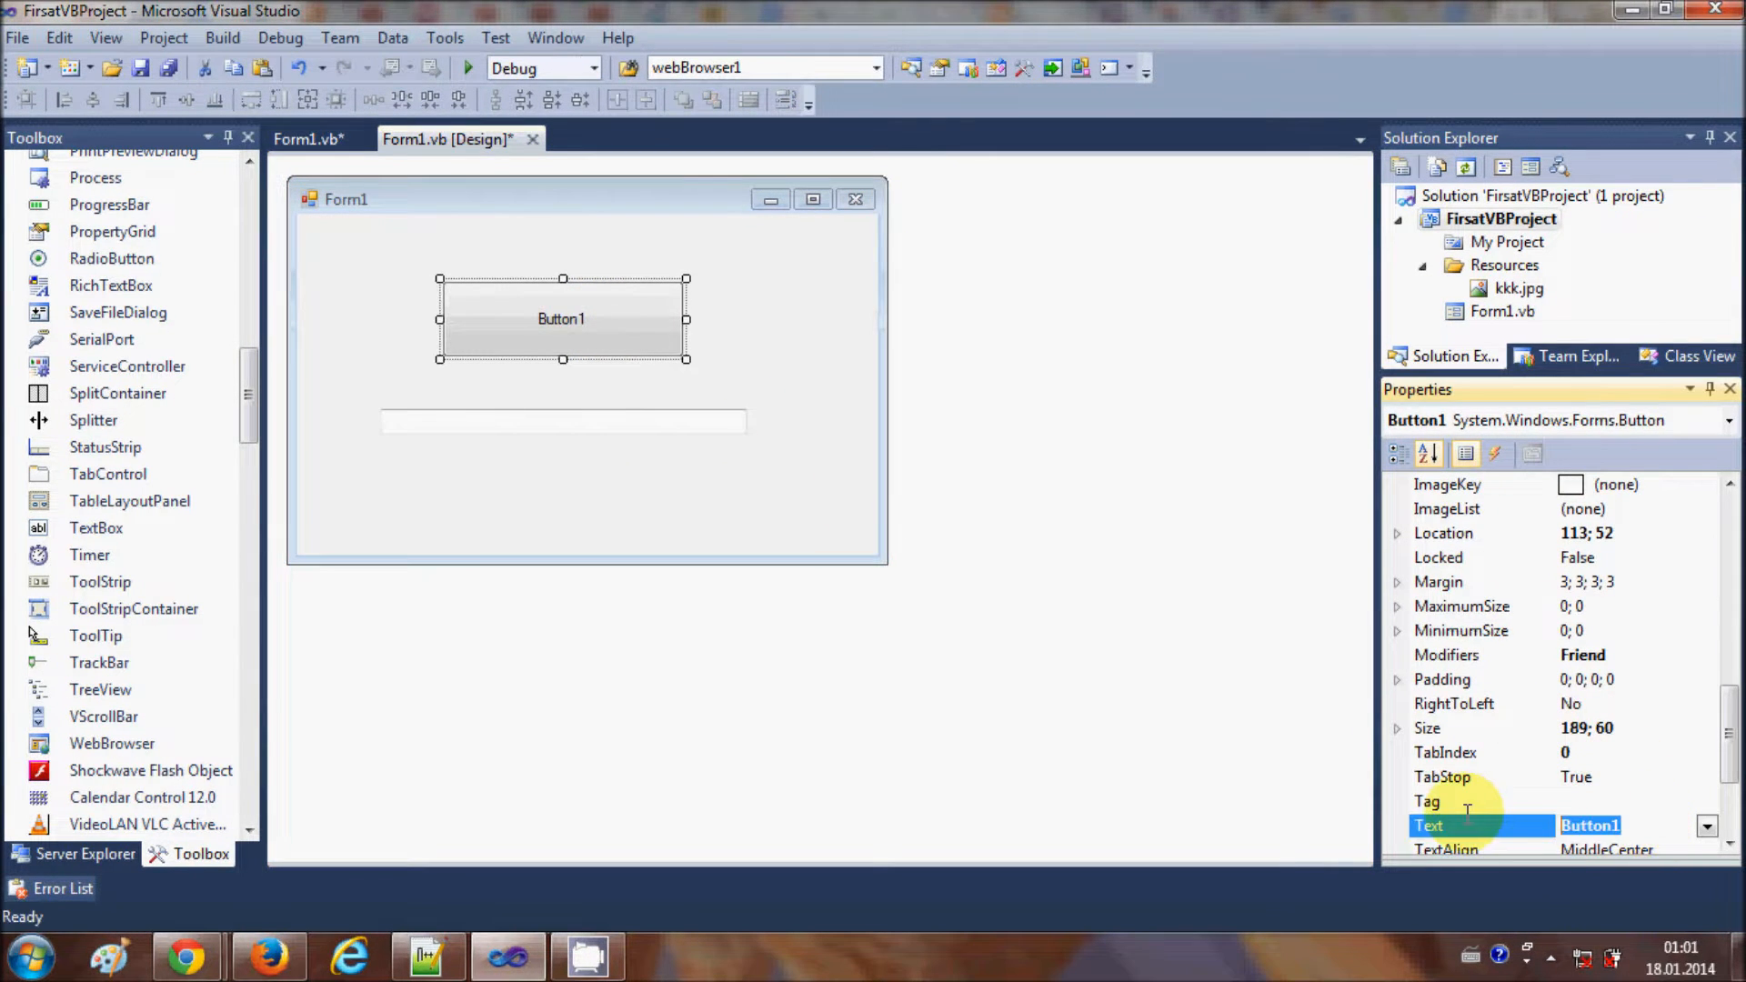
text(Speak)
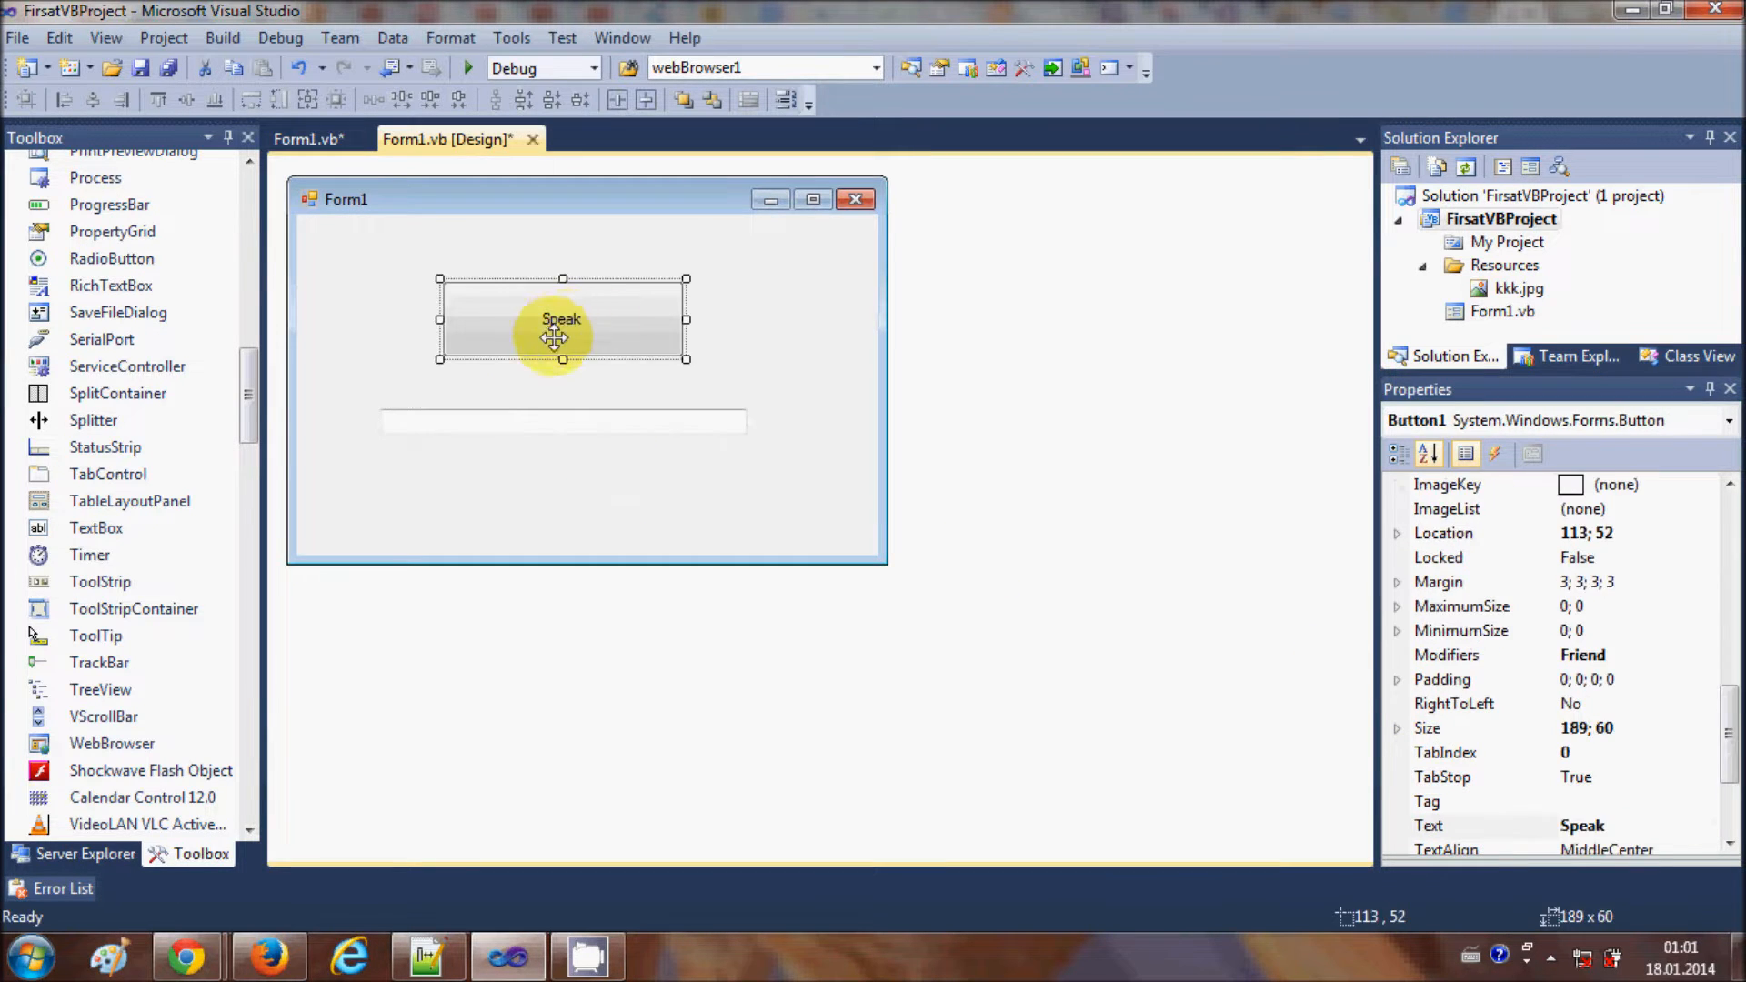
In Button1_Click, declare 'Dim SAPI As Object' and select the SAPI name
double_click(562, 321)
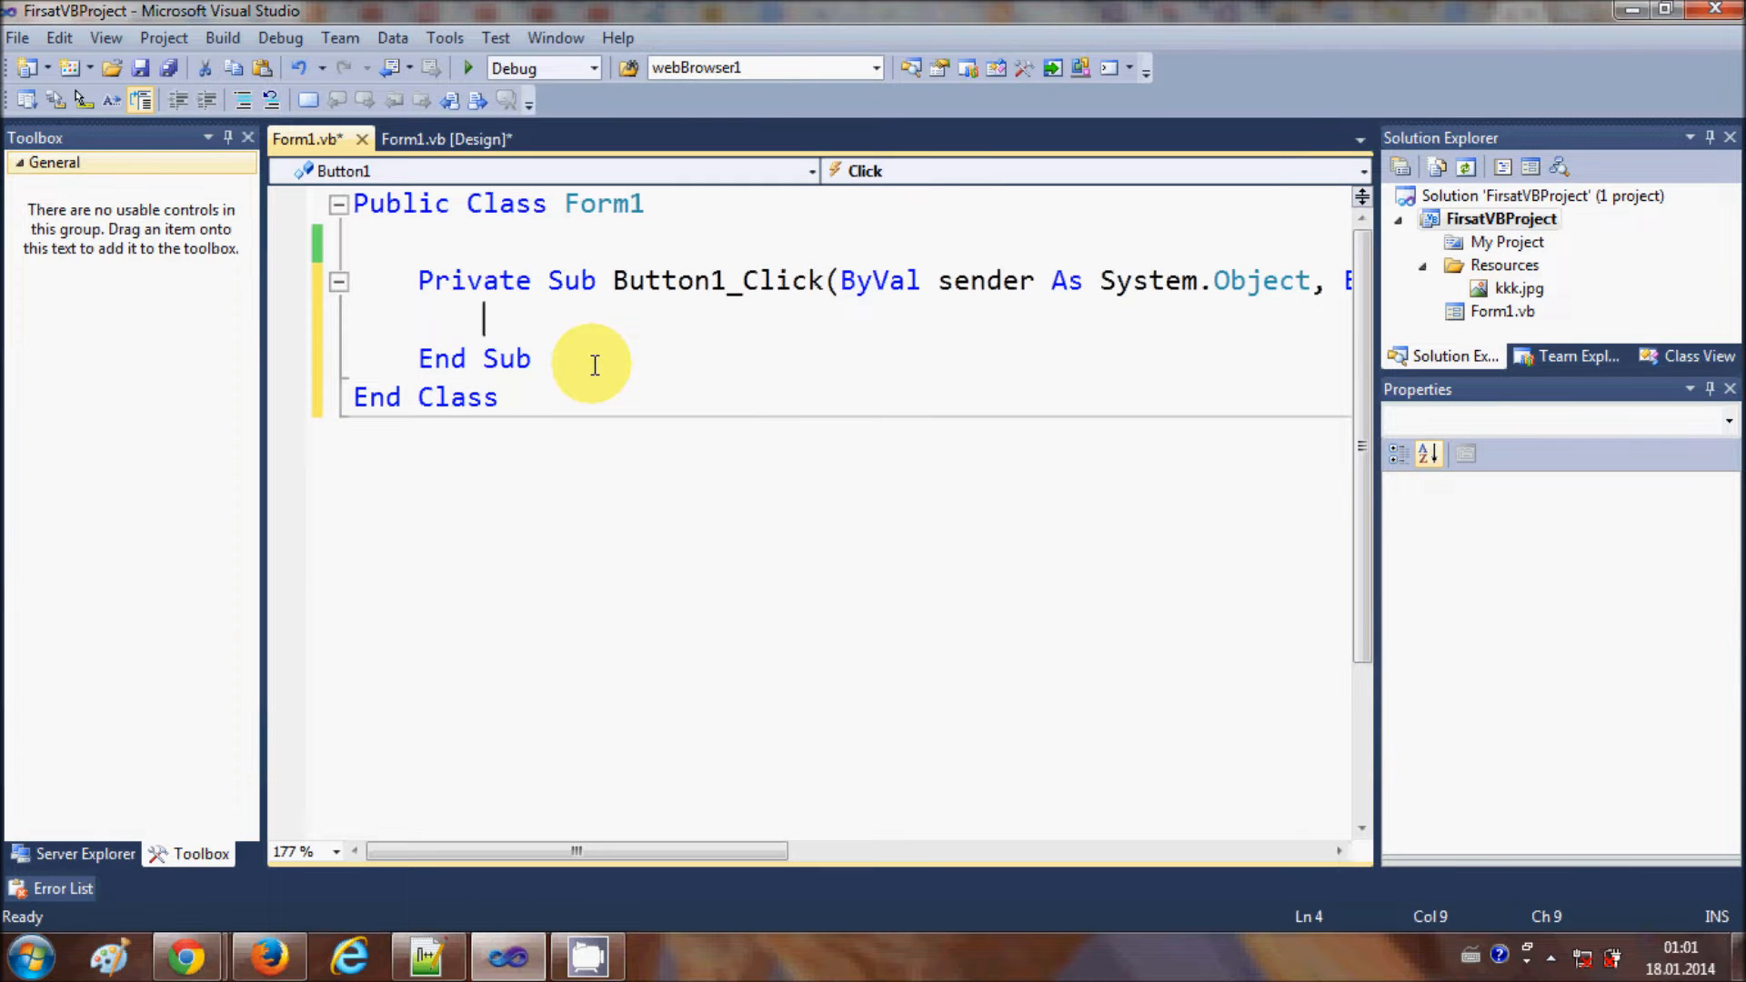
text(D)
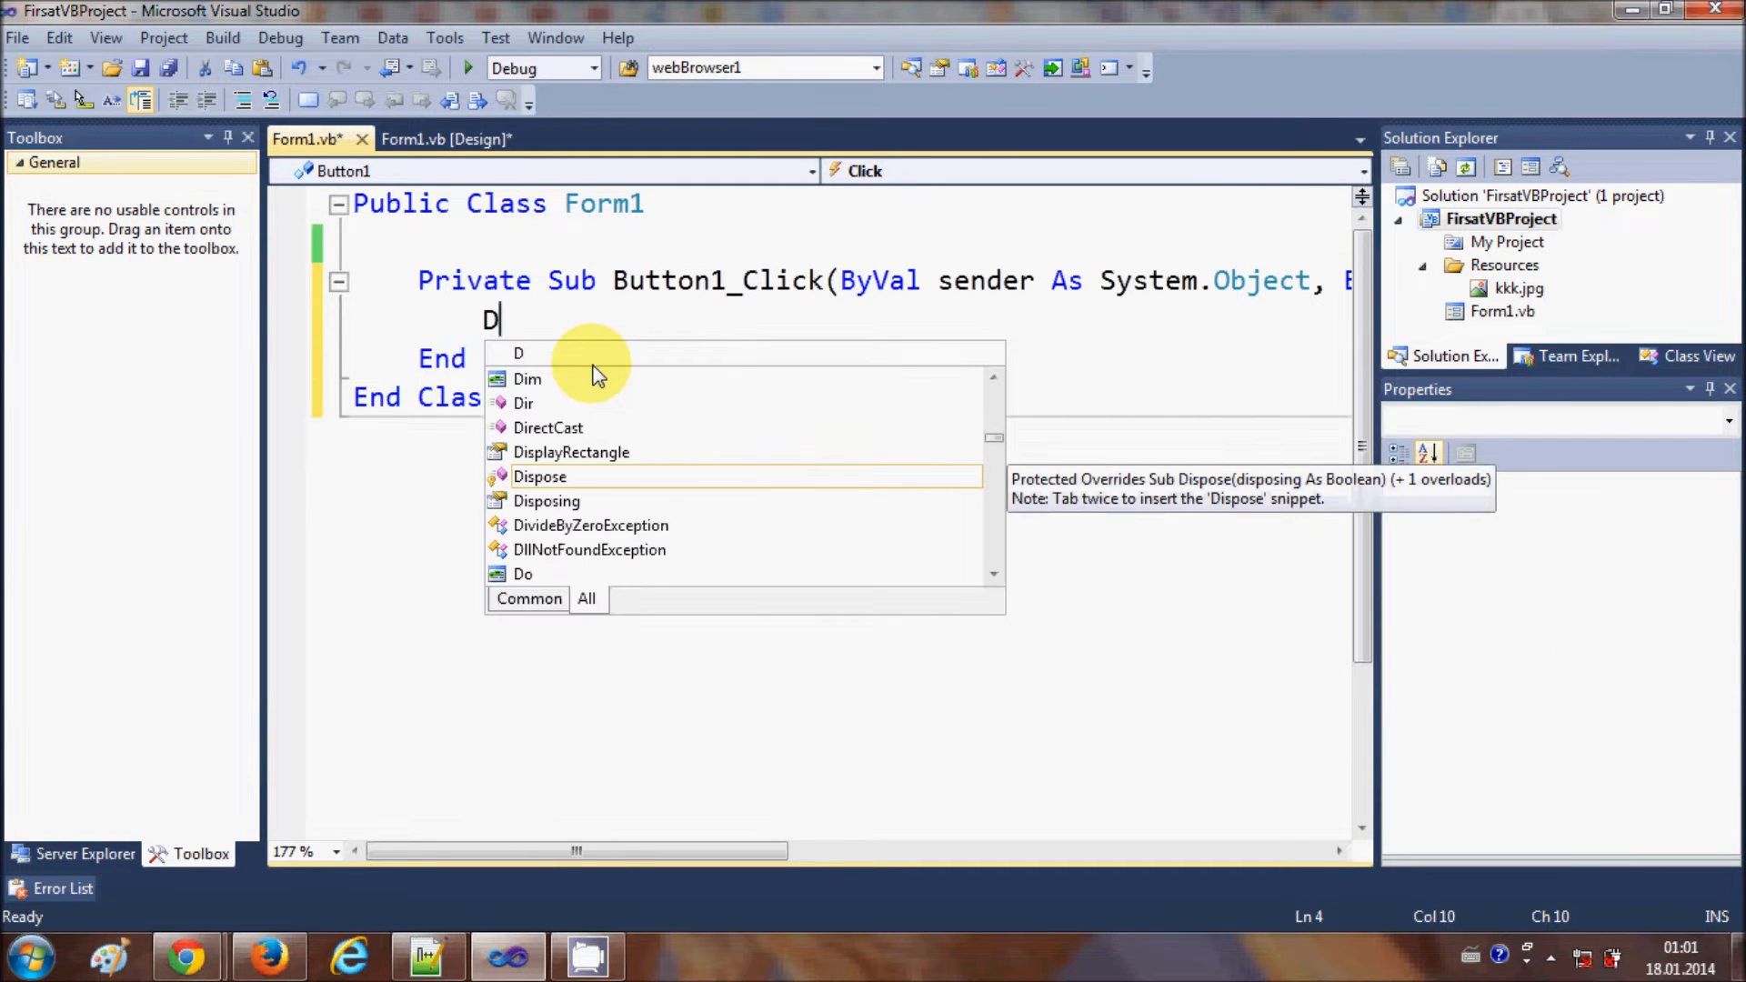
text(im)
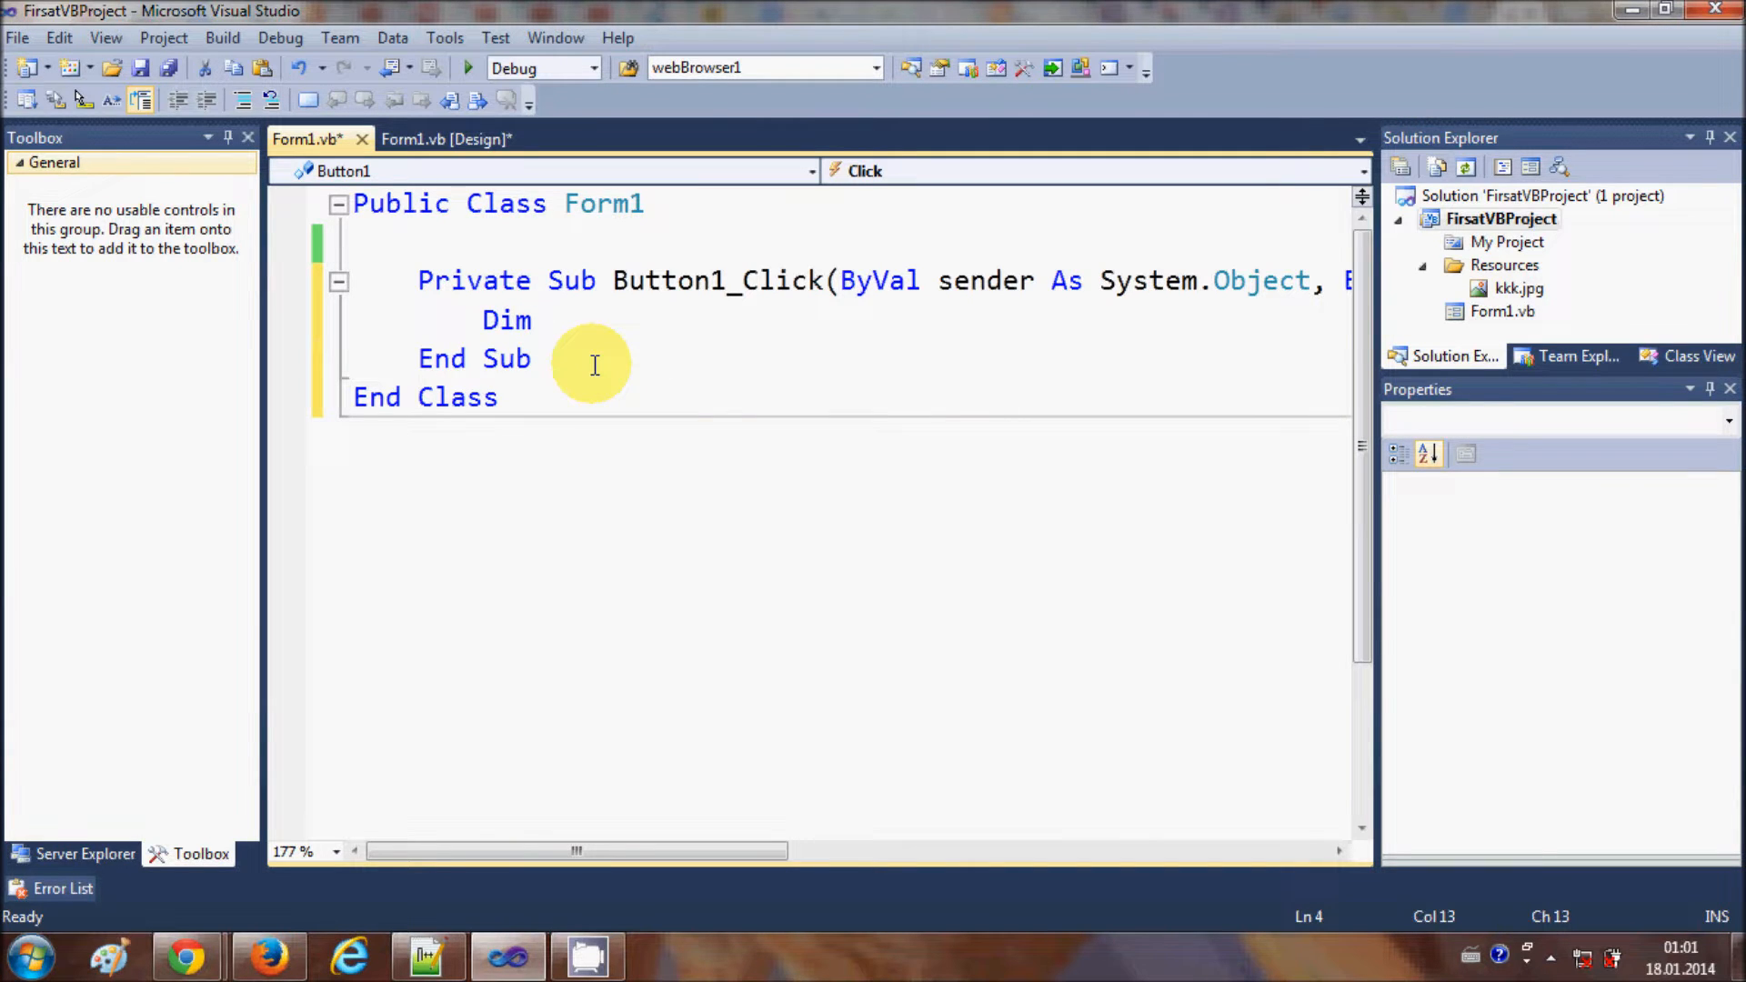
text(SAPI)
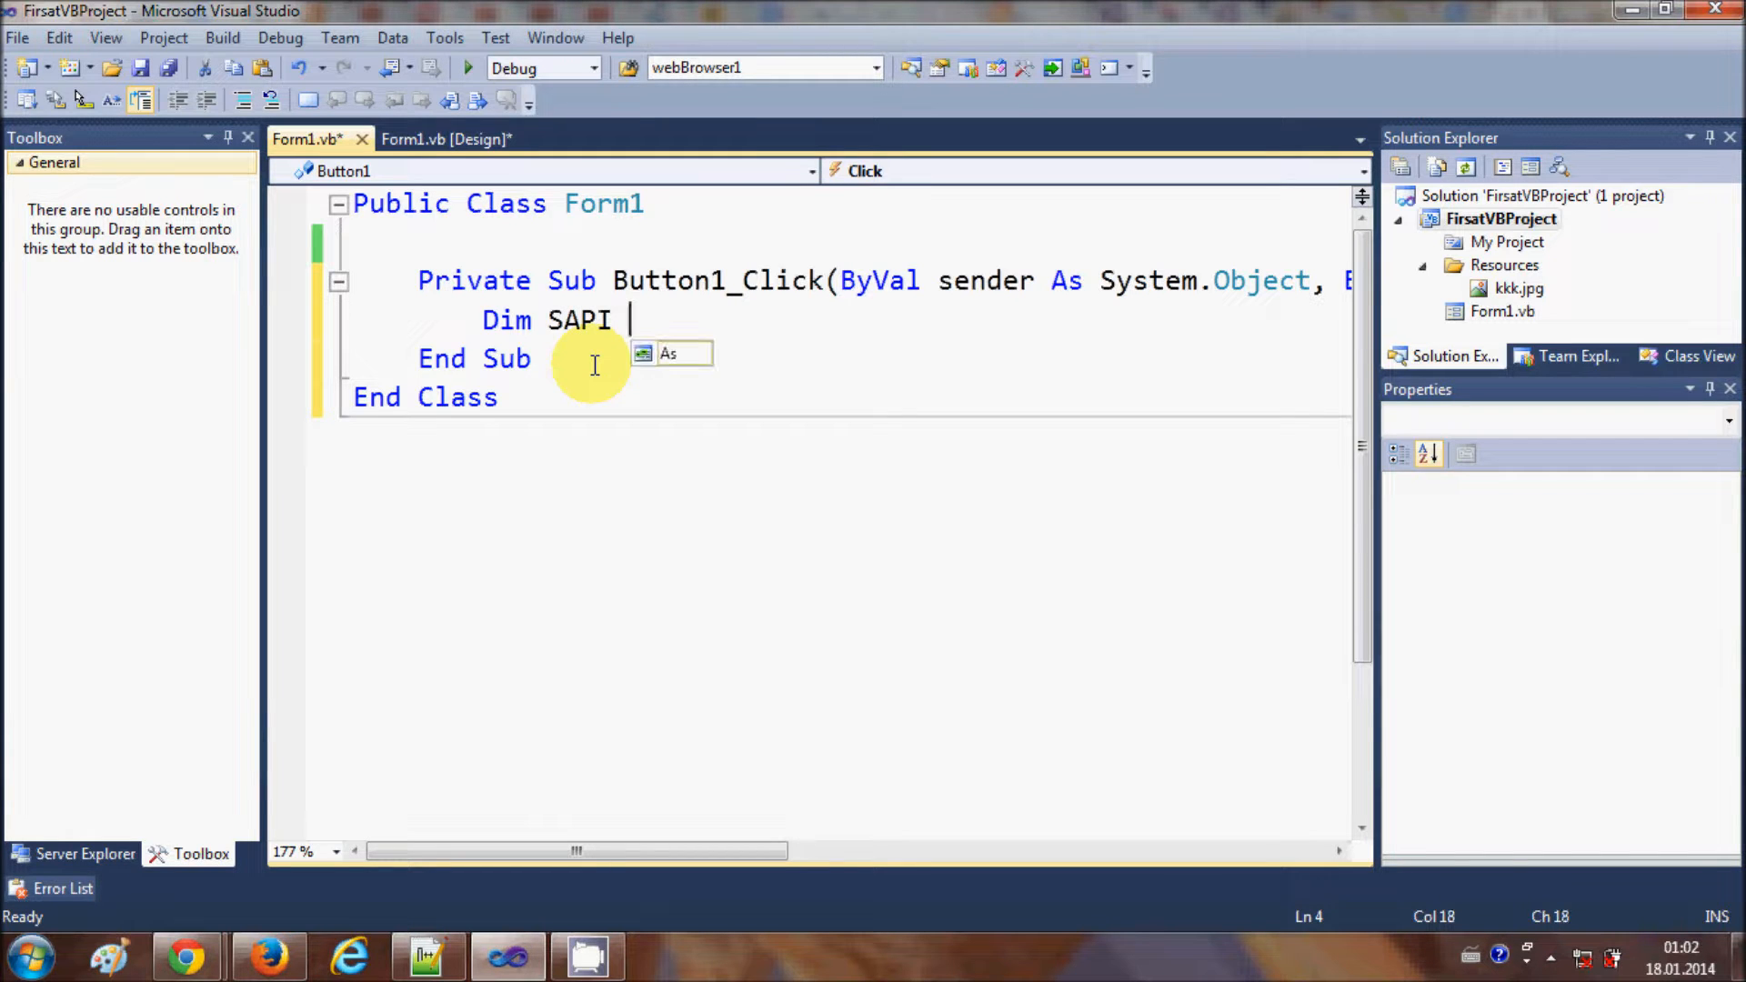
text(As)
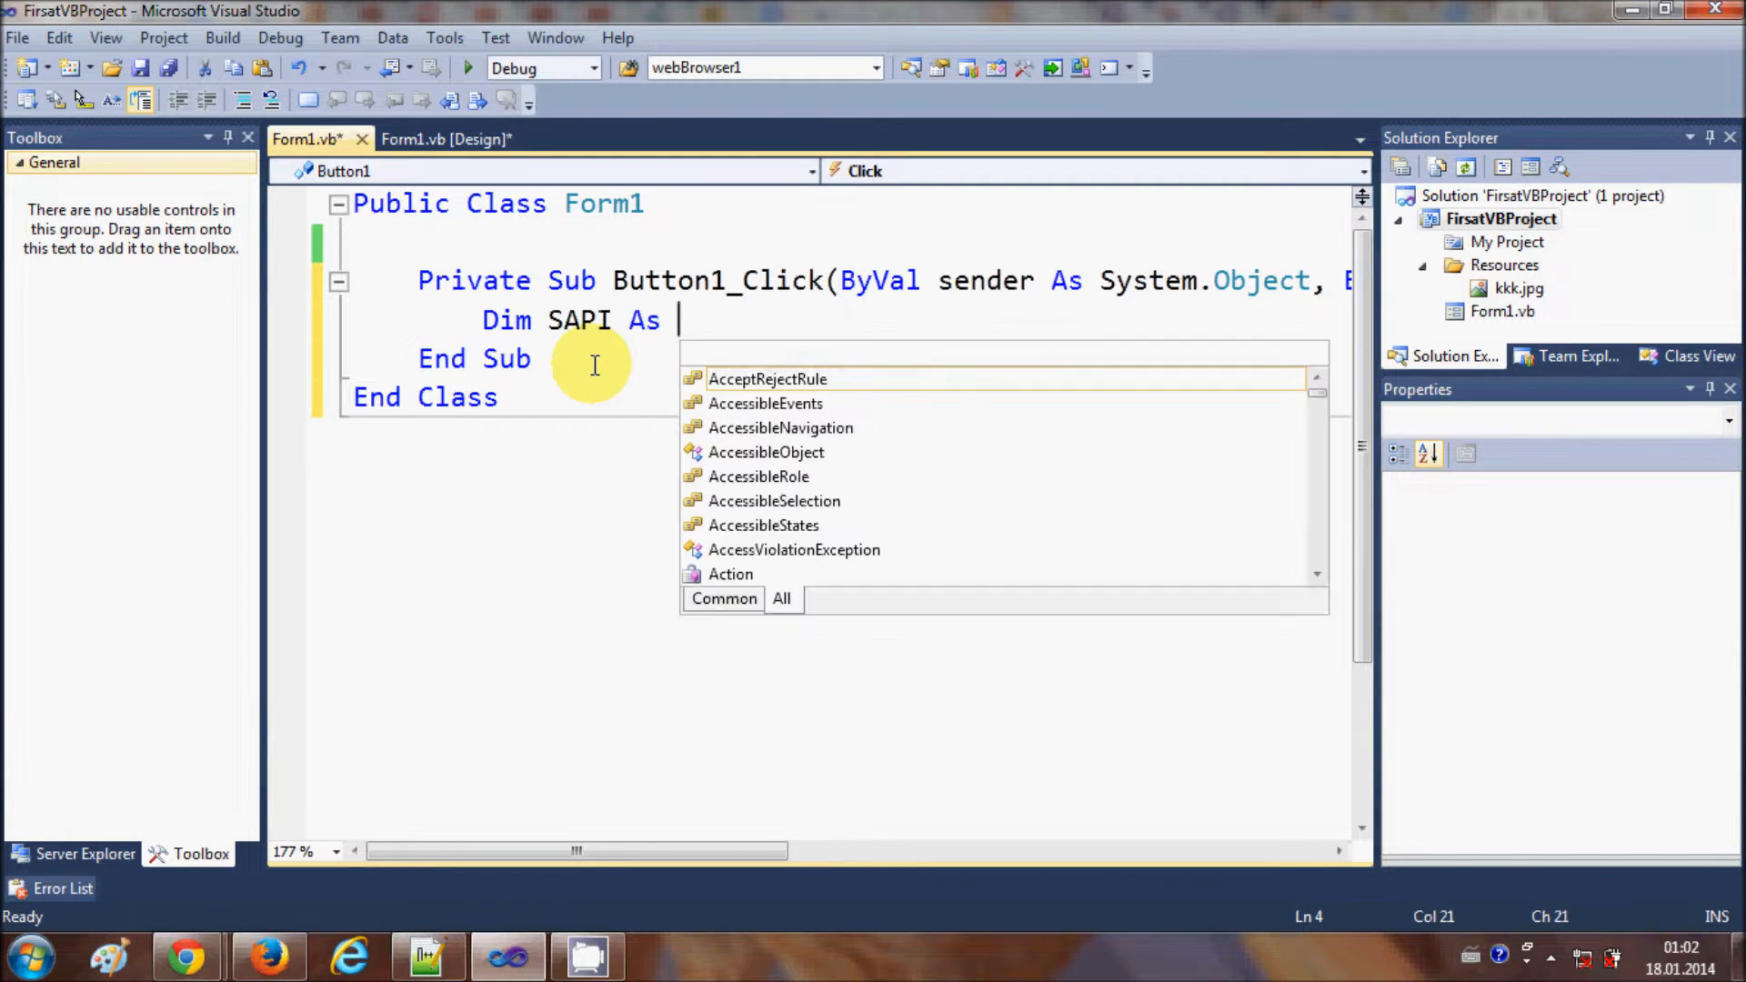
text(o)
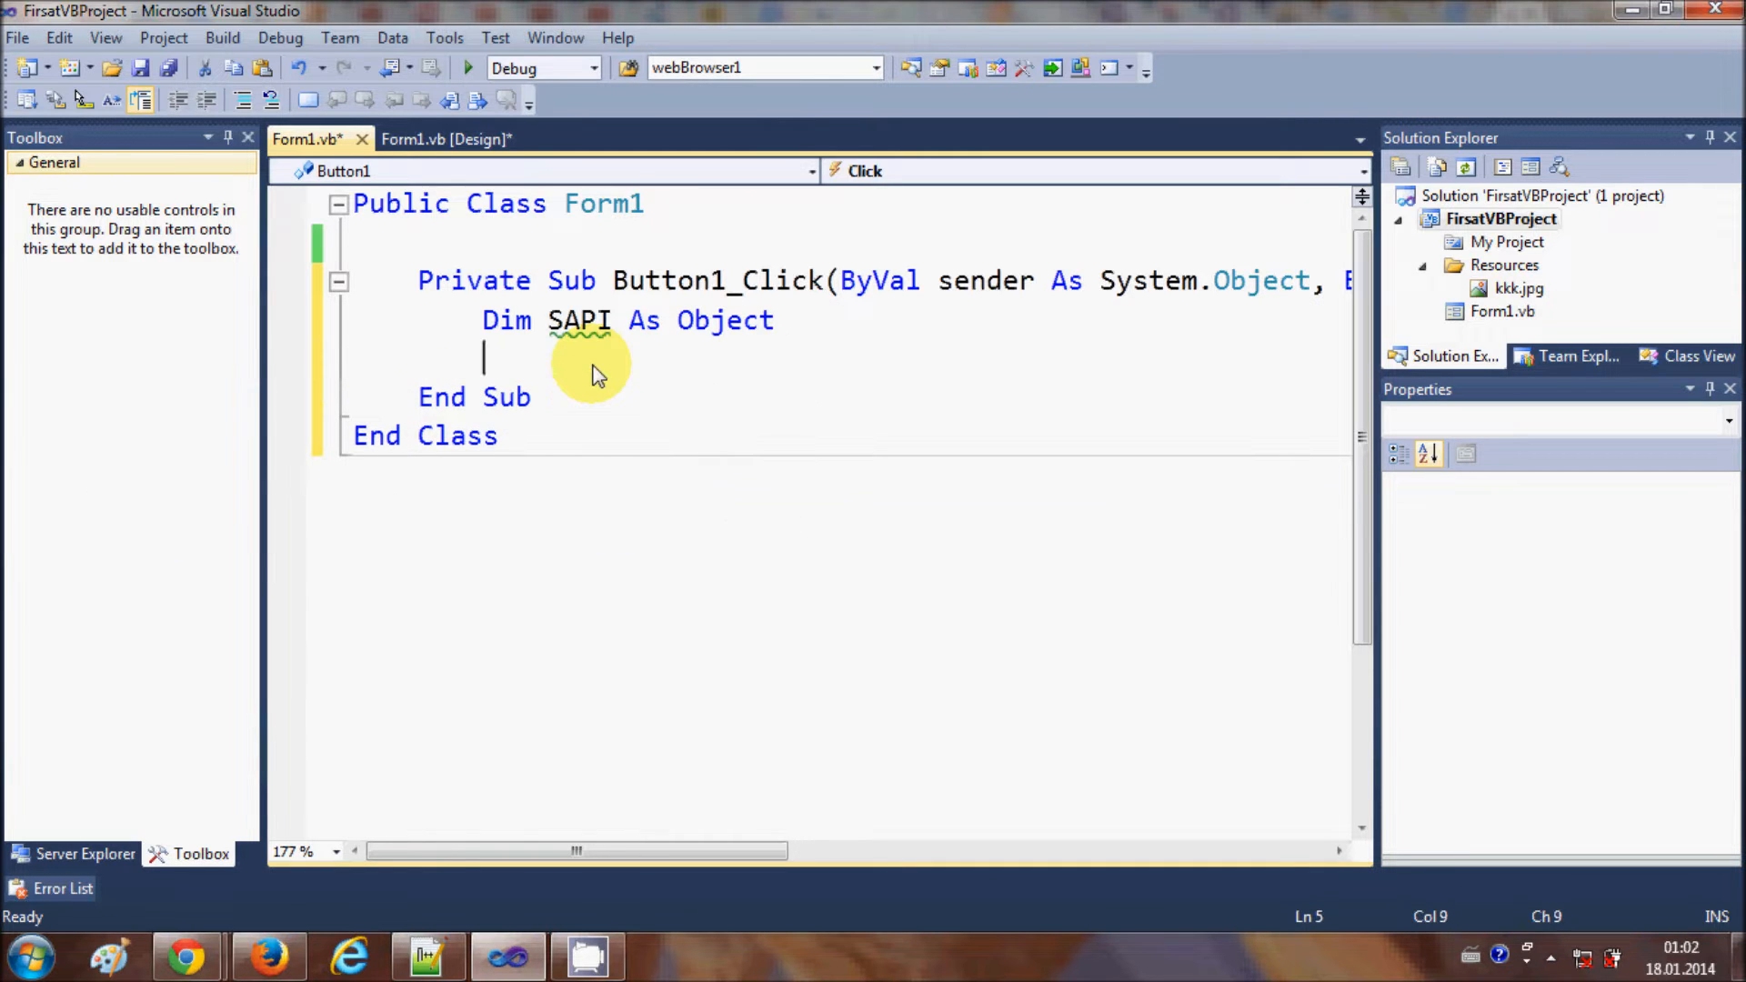
double_click(579, 320)
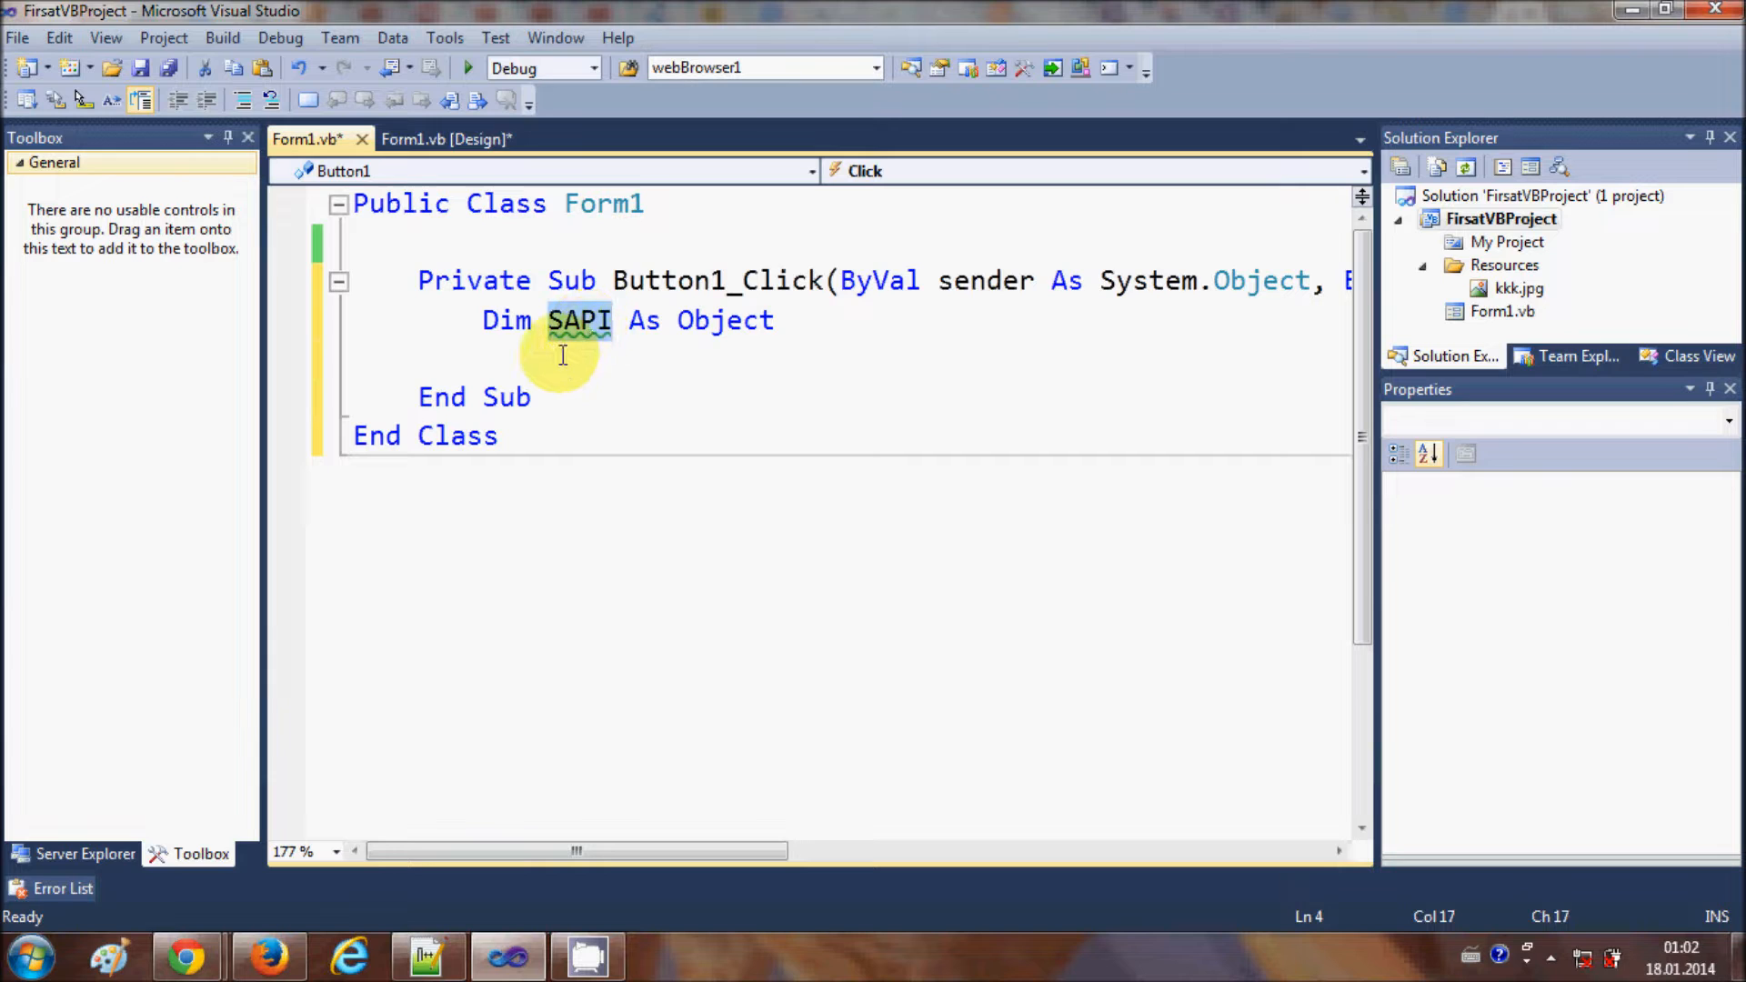
Add the line SAPI = CreateObject("SAPI.spvoice") to the handler
text(SAPI)
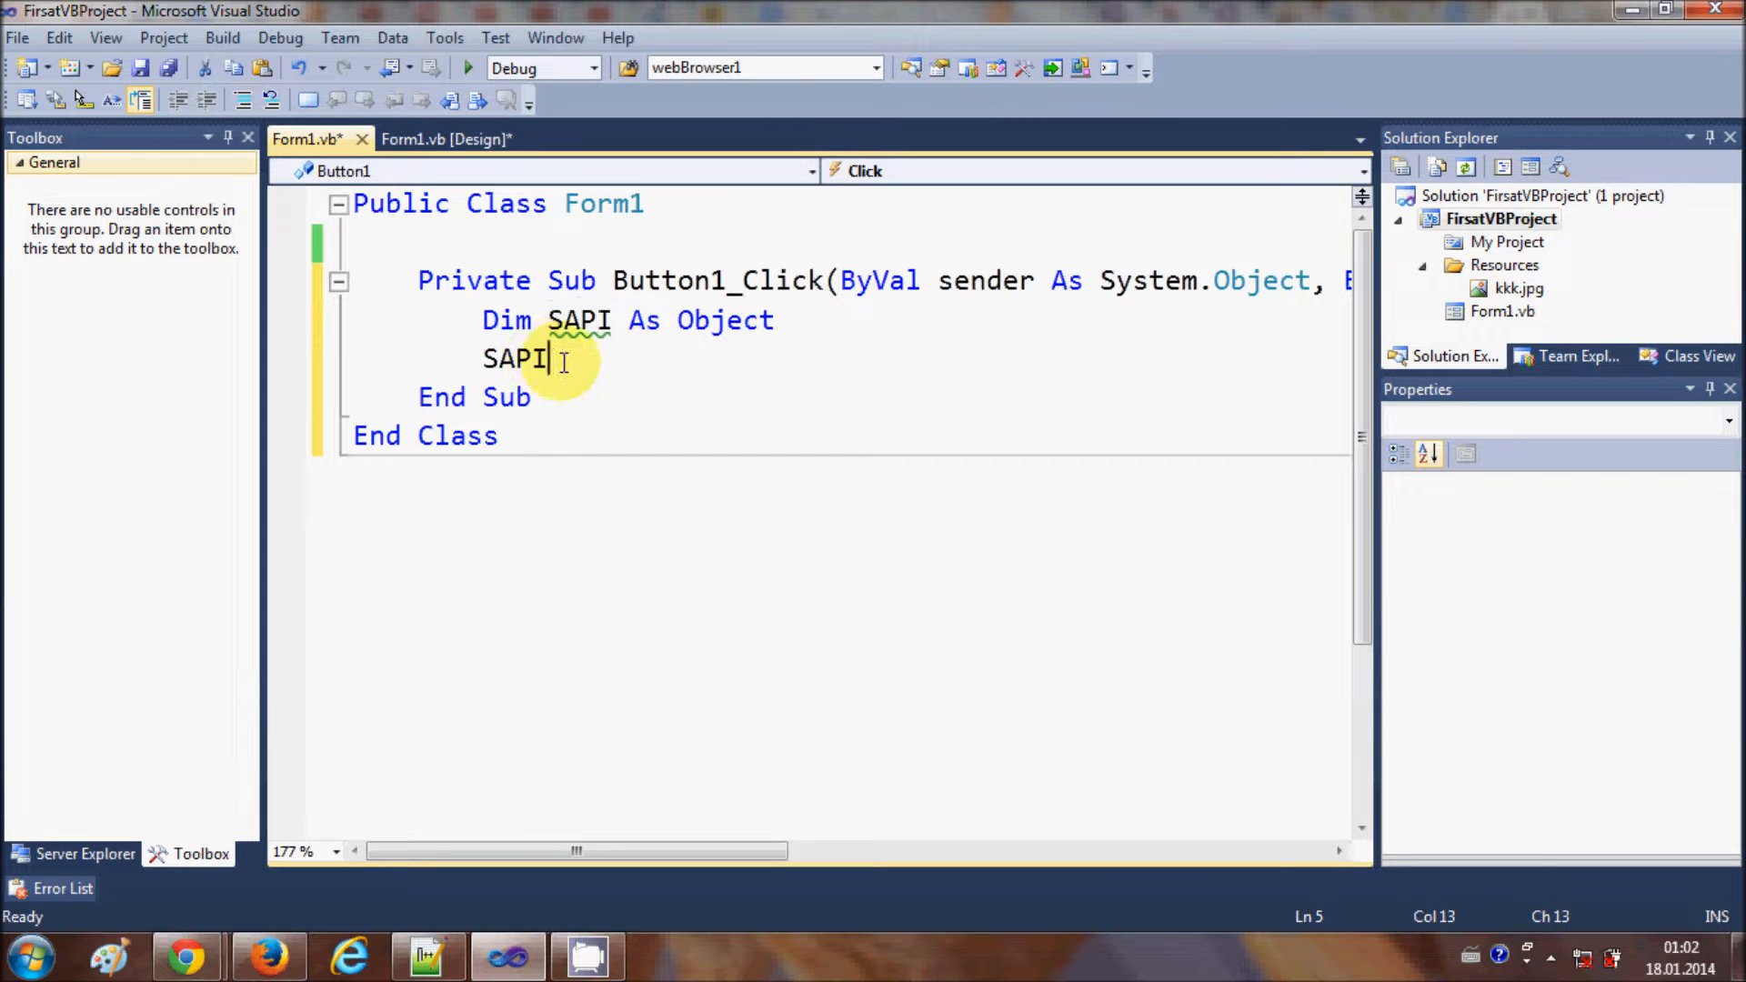
text(=c)
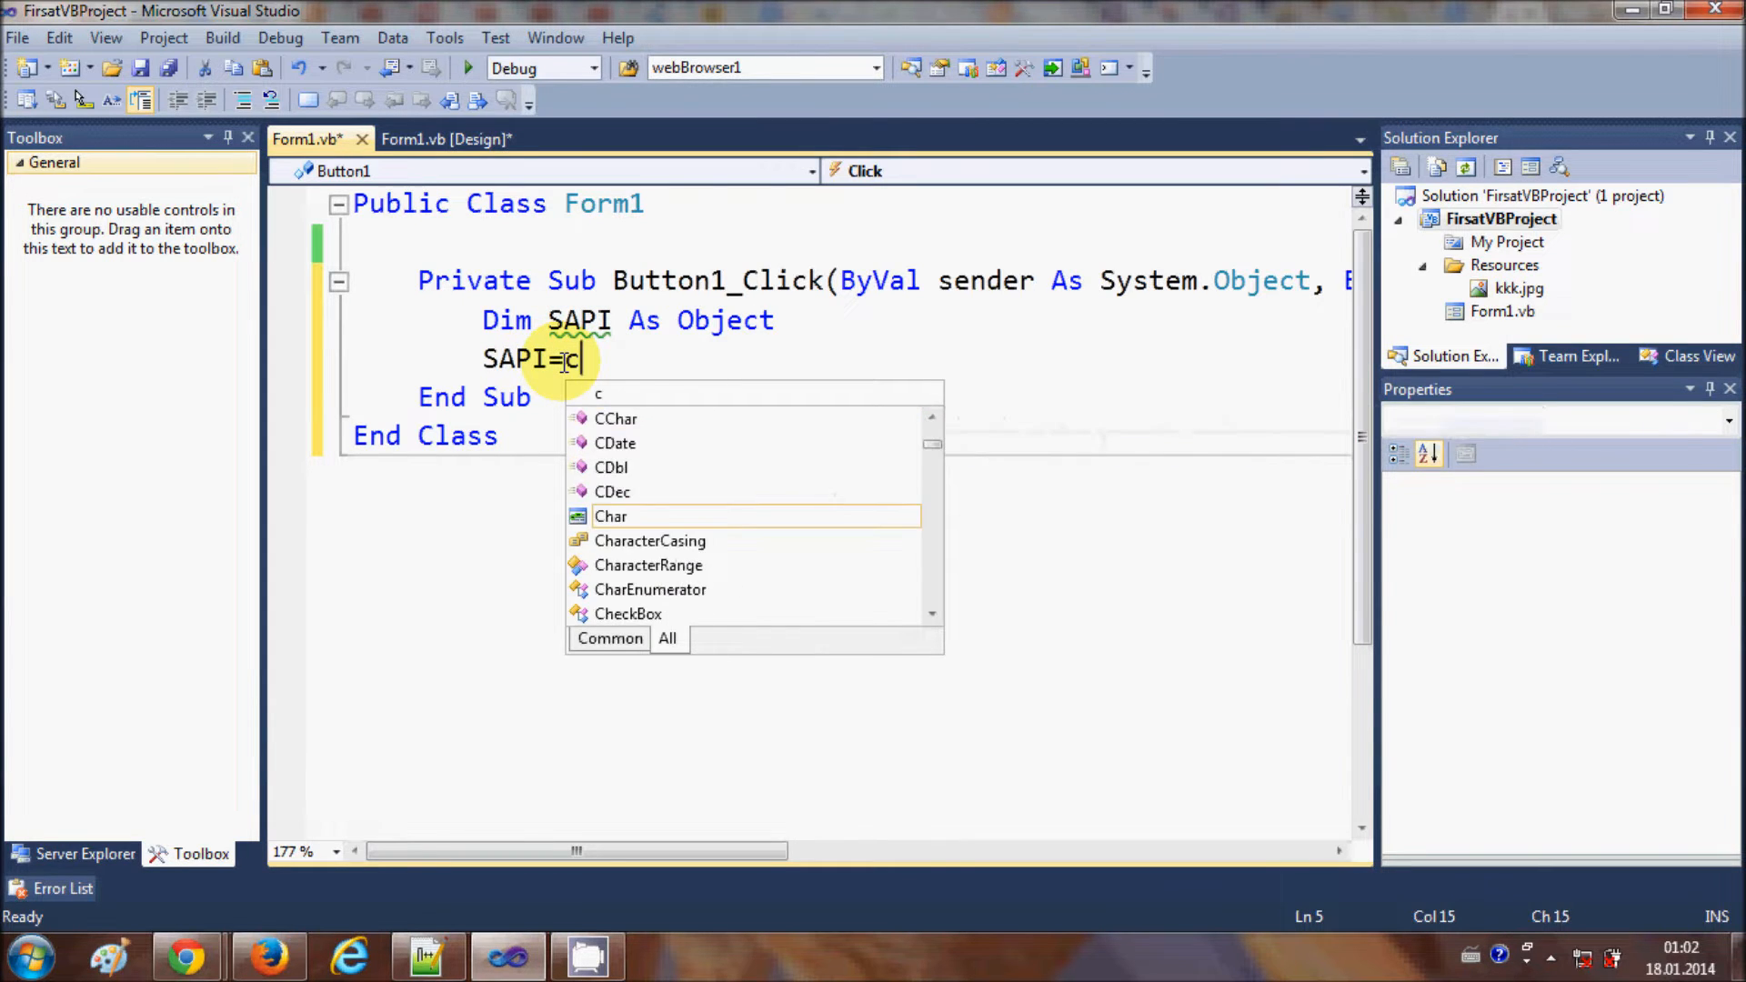
text(re)
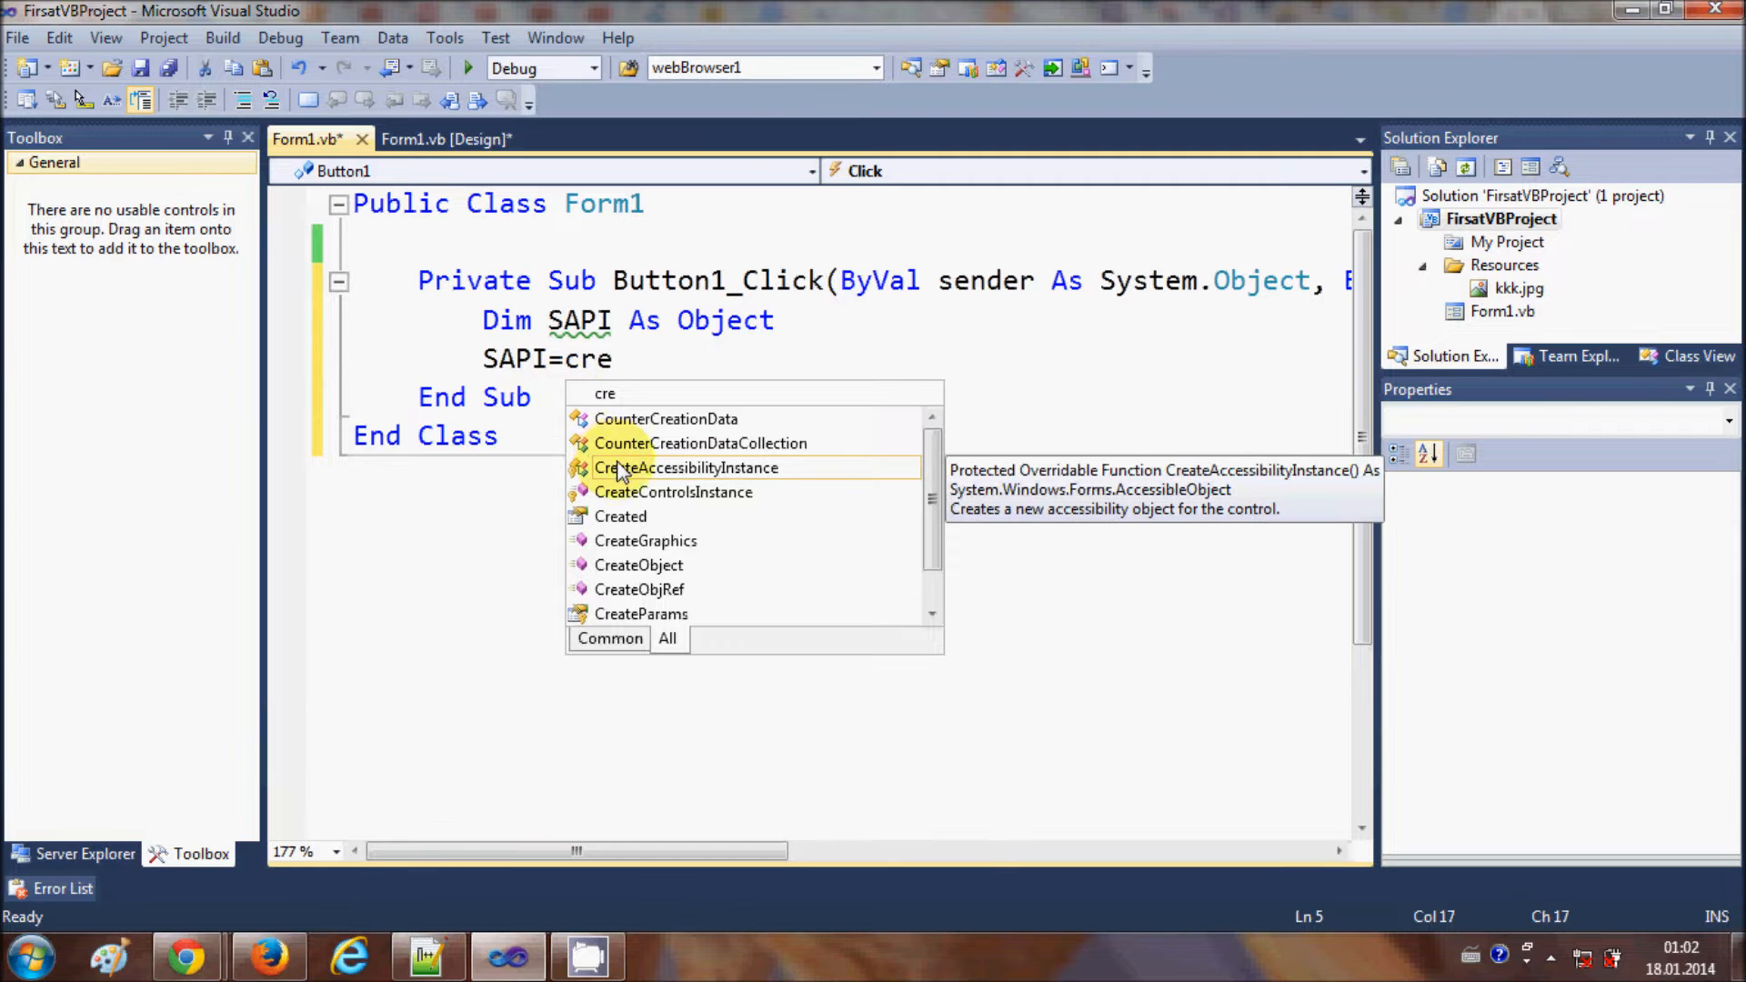
text(ateObject()
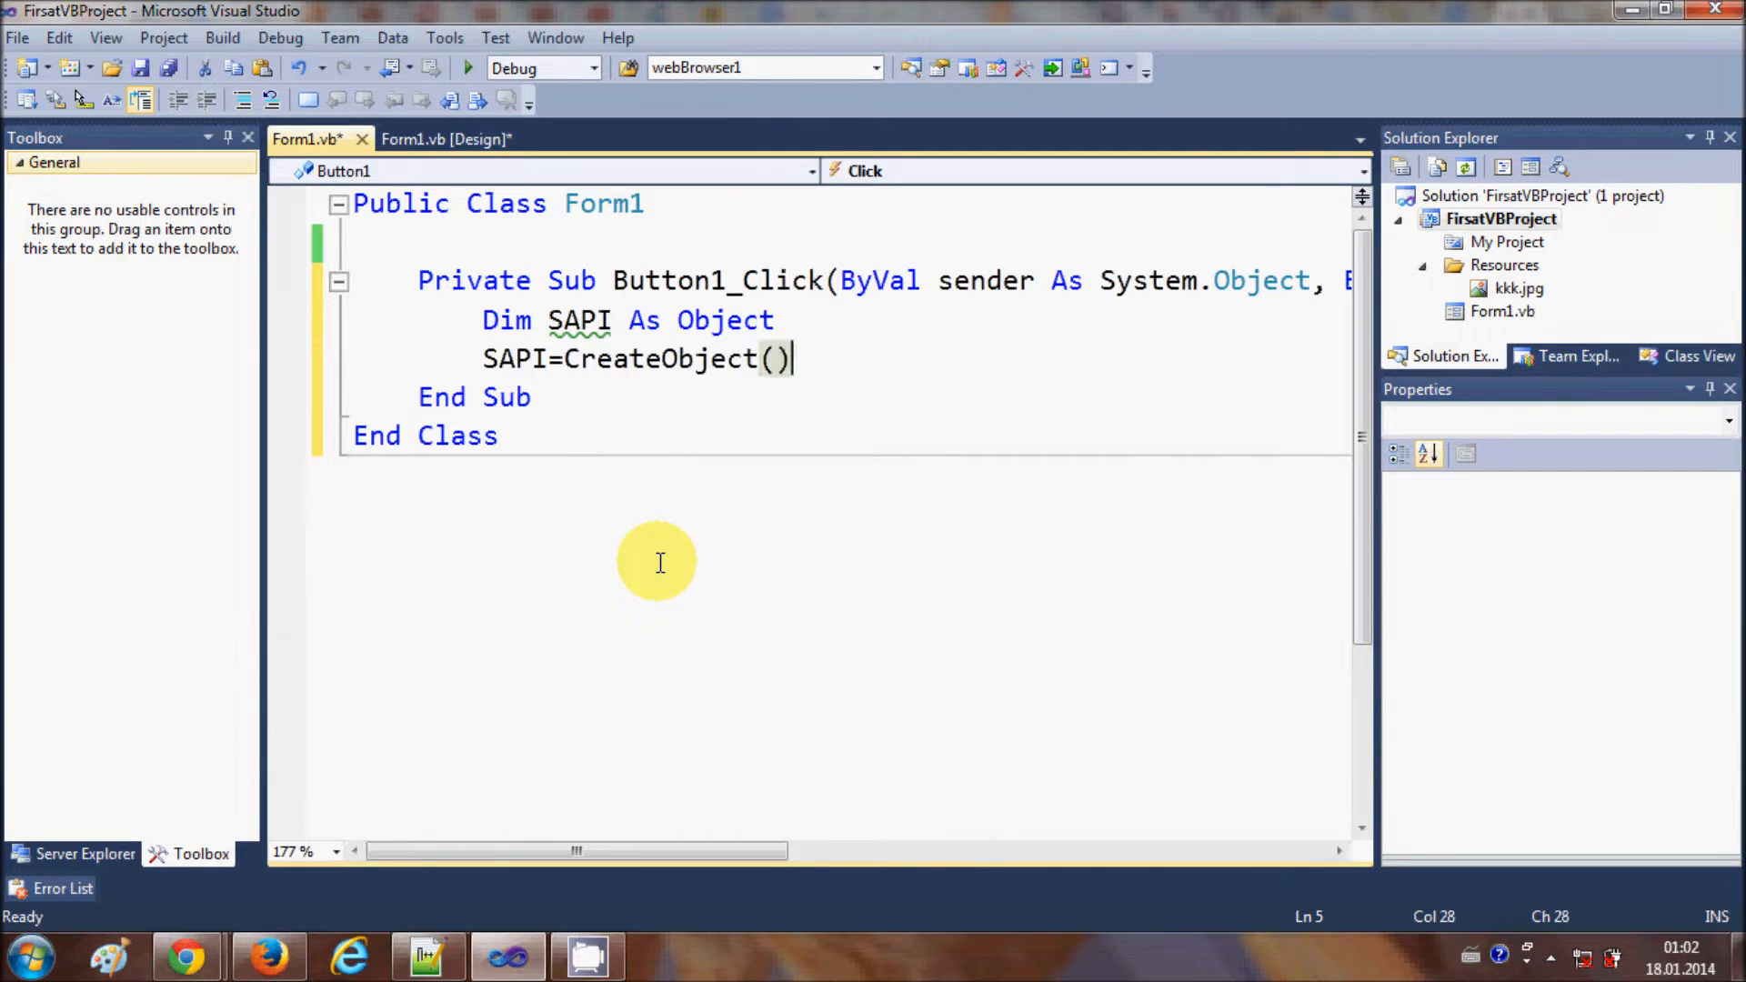
text(")
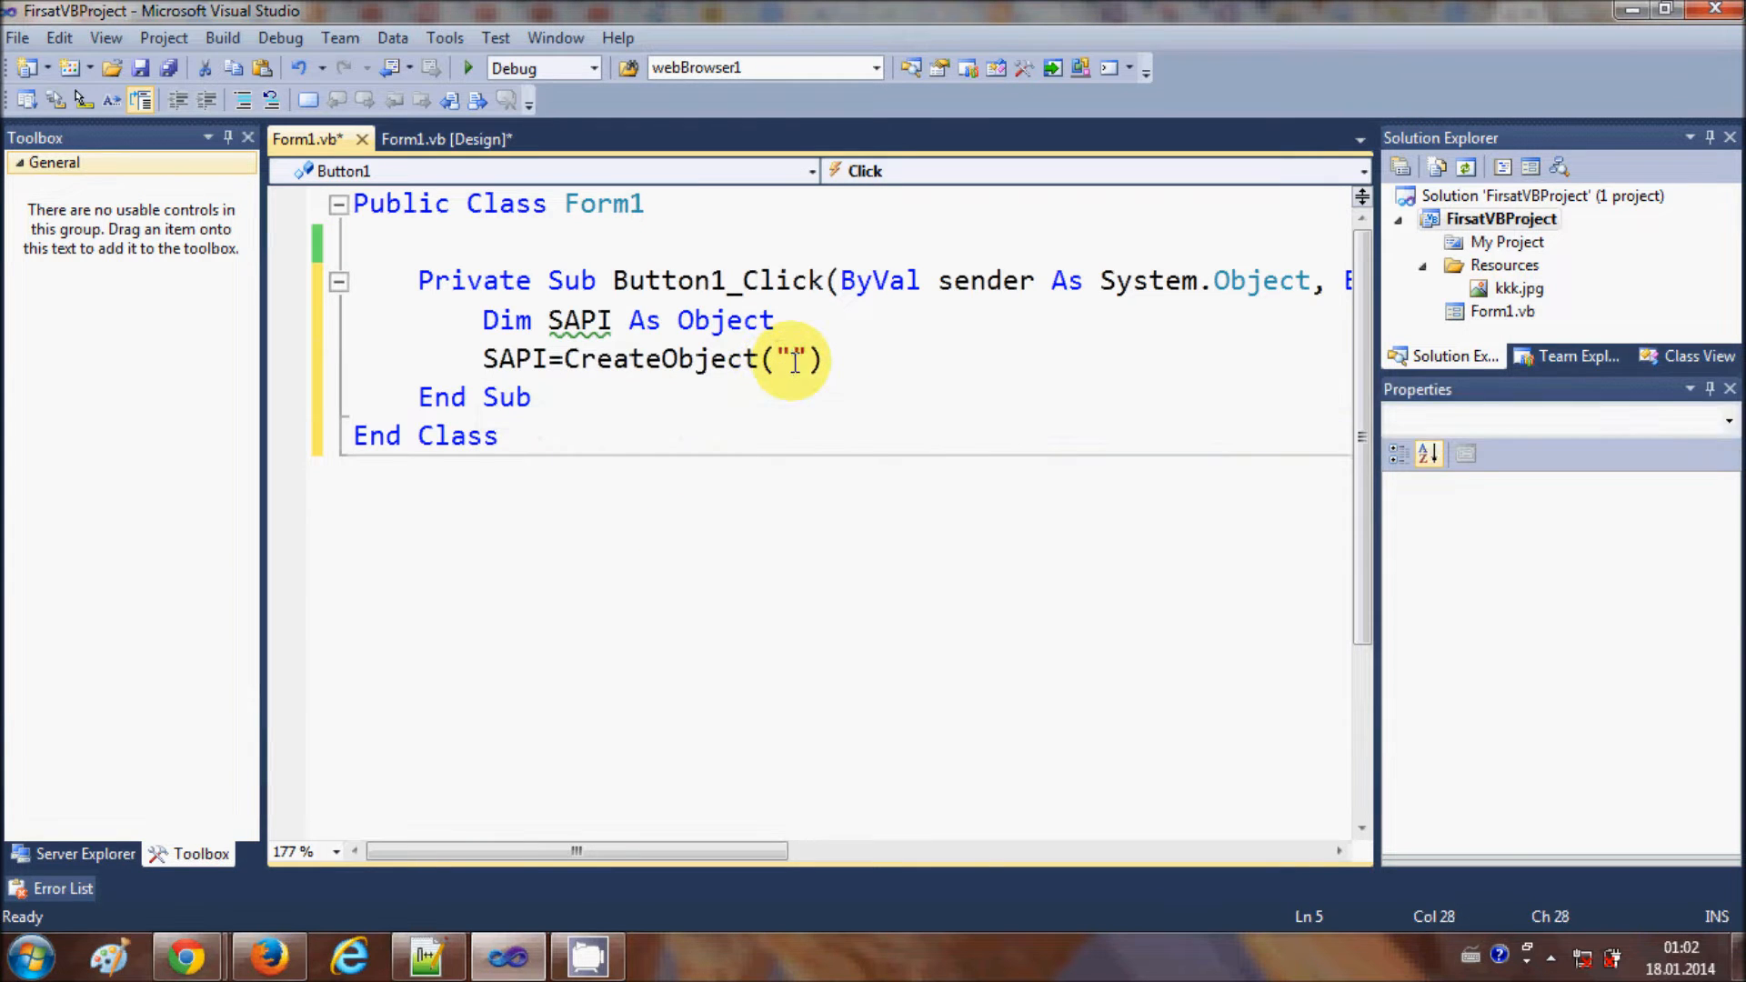
text(SA)
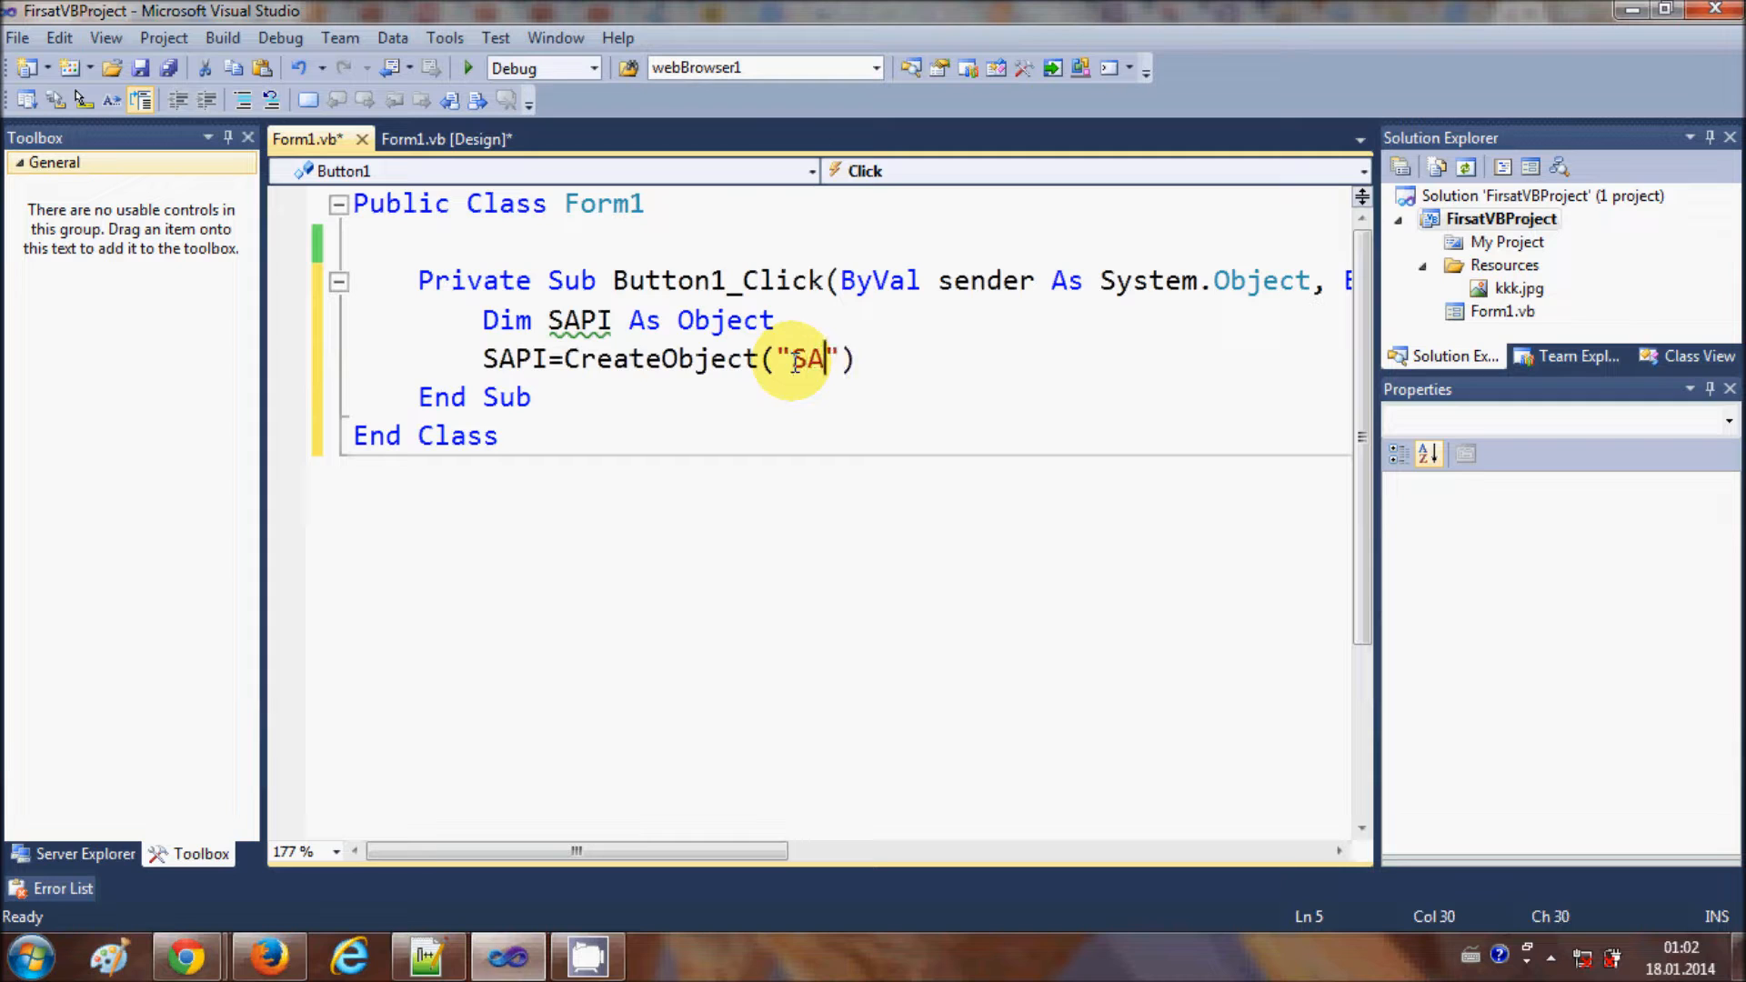
text(PI.)
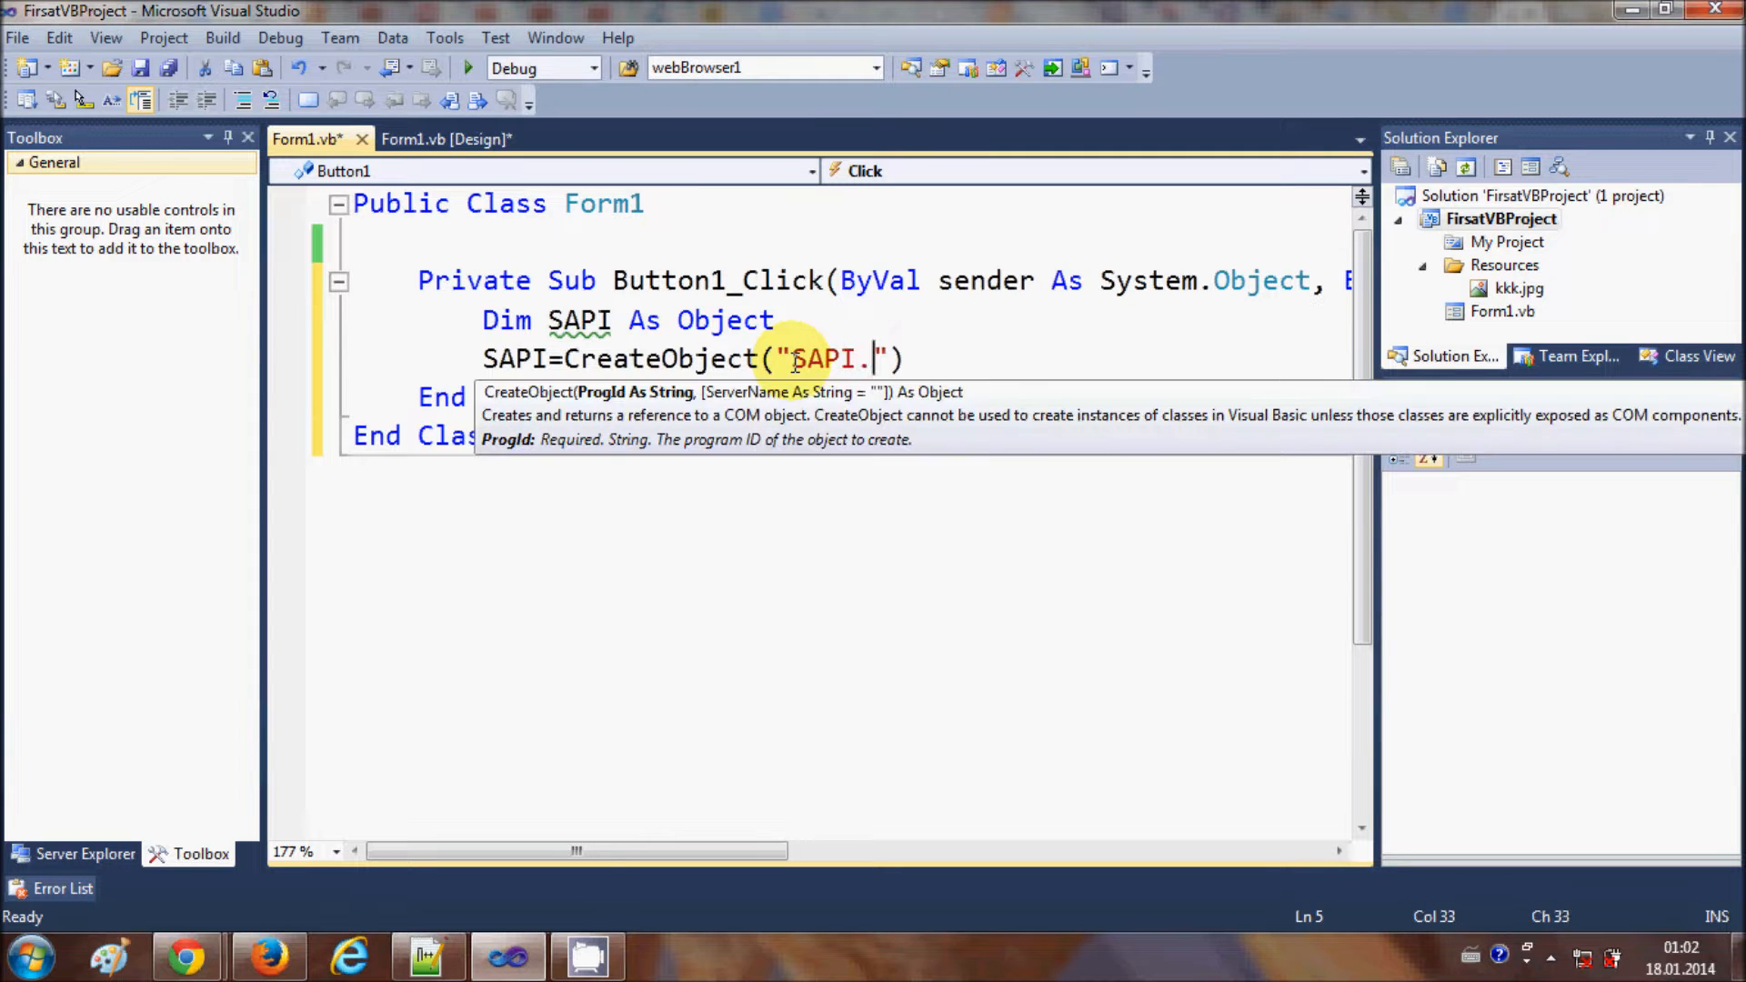
text(sp)
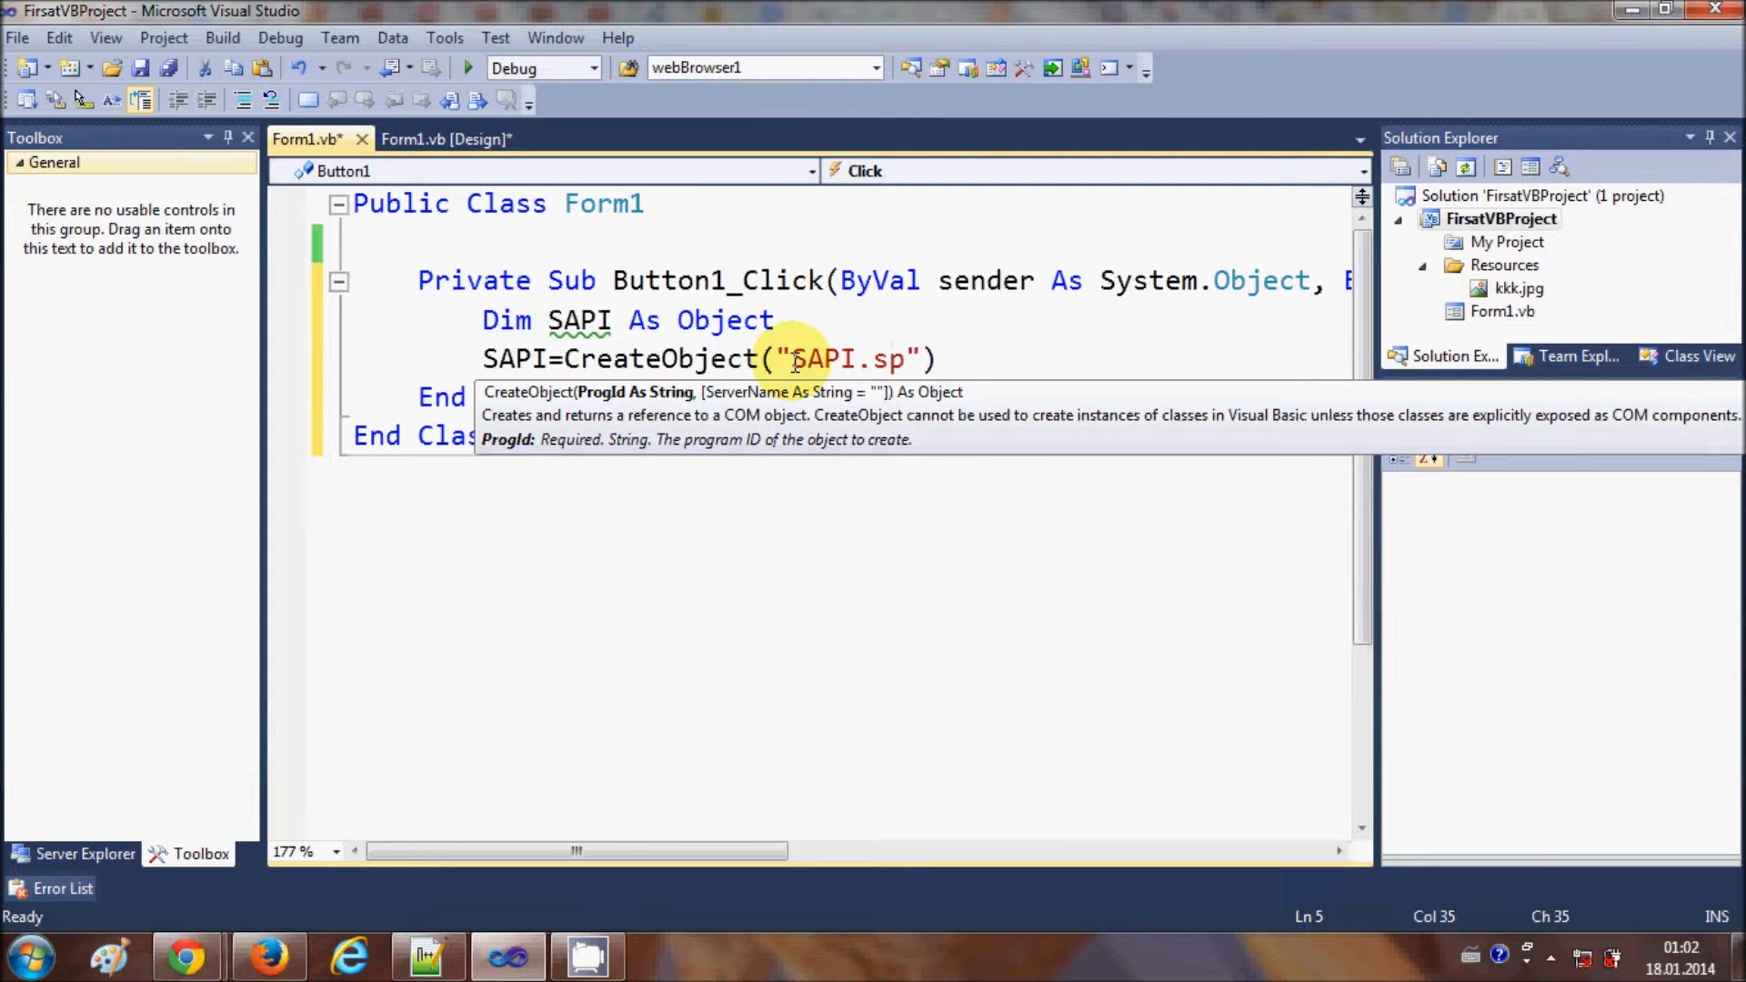
text(voi)
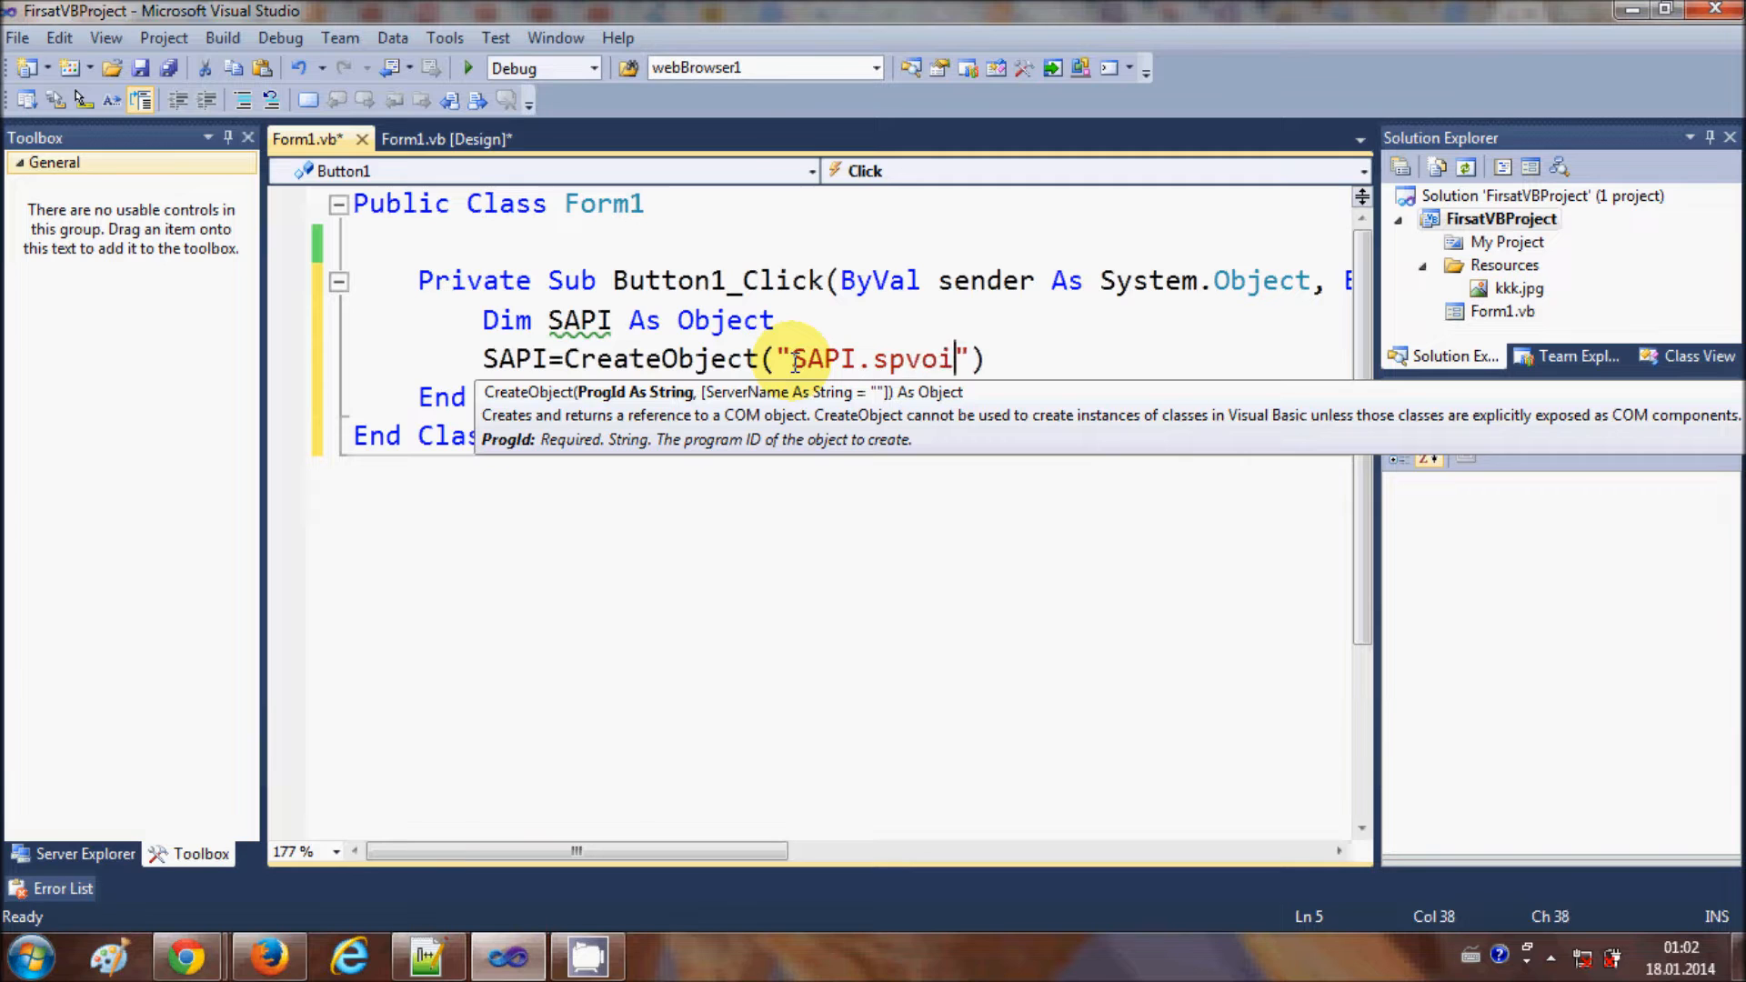
text(ce)
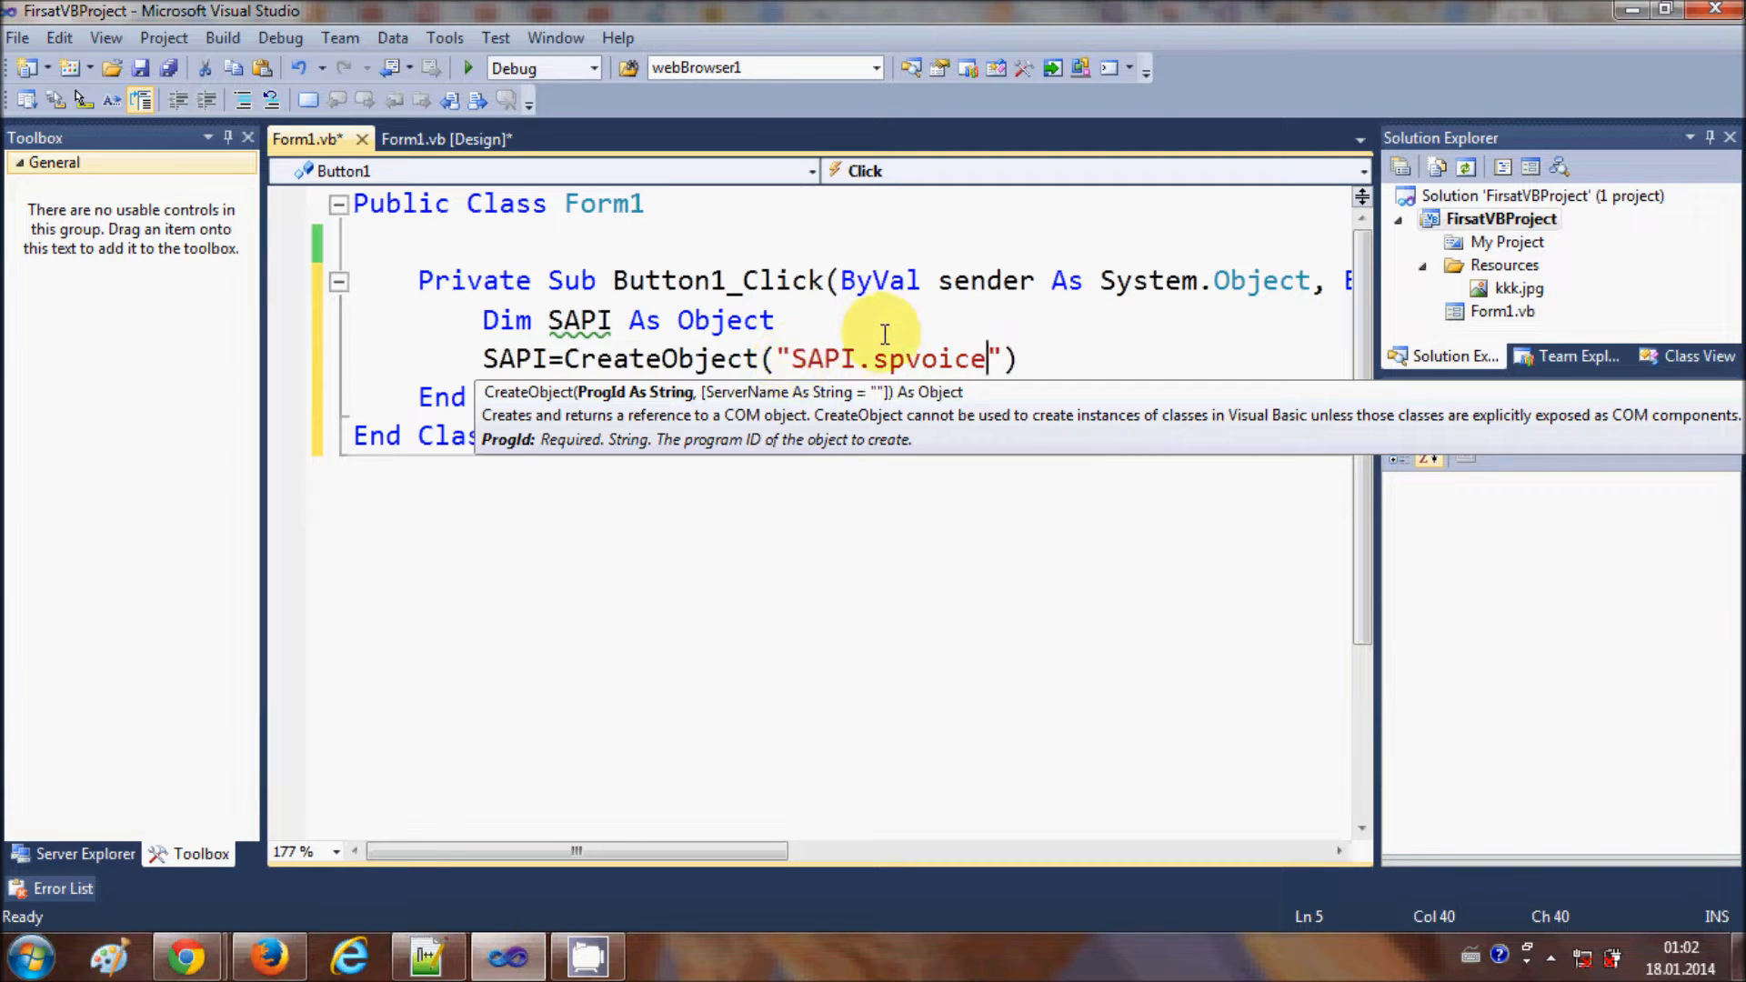
key(enter)
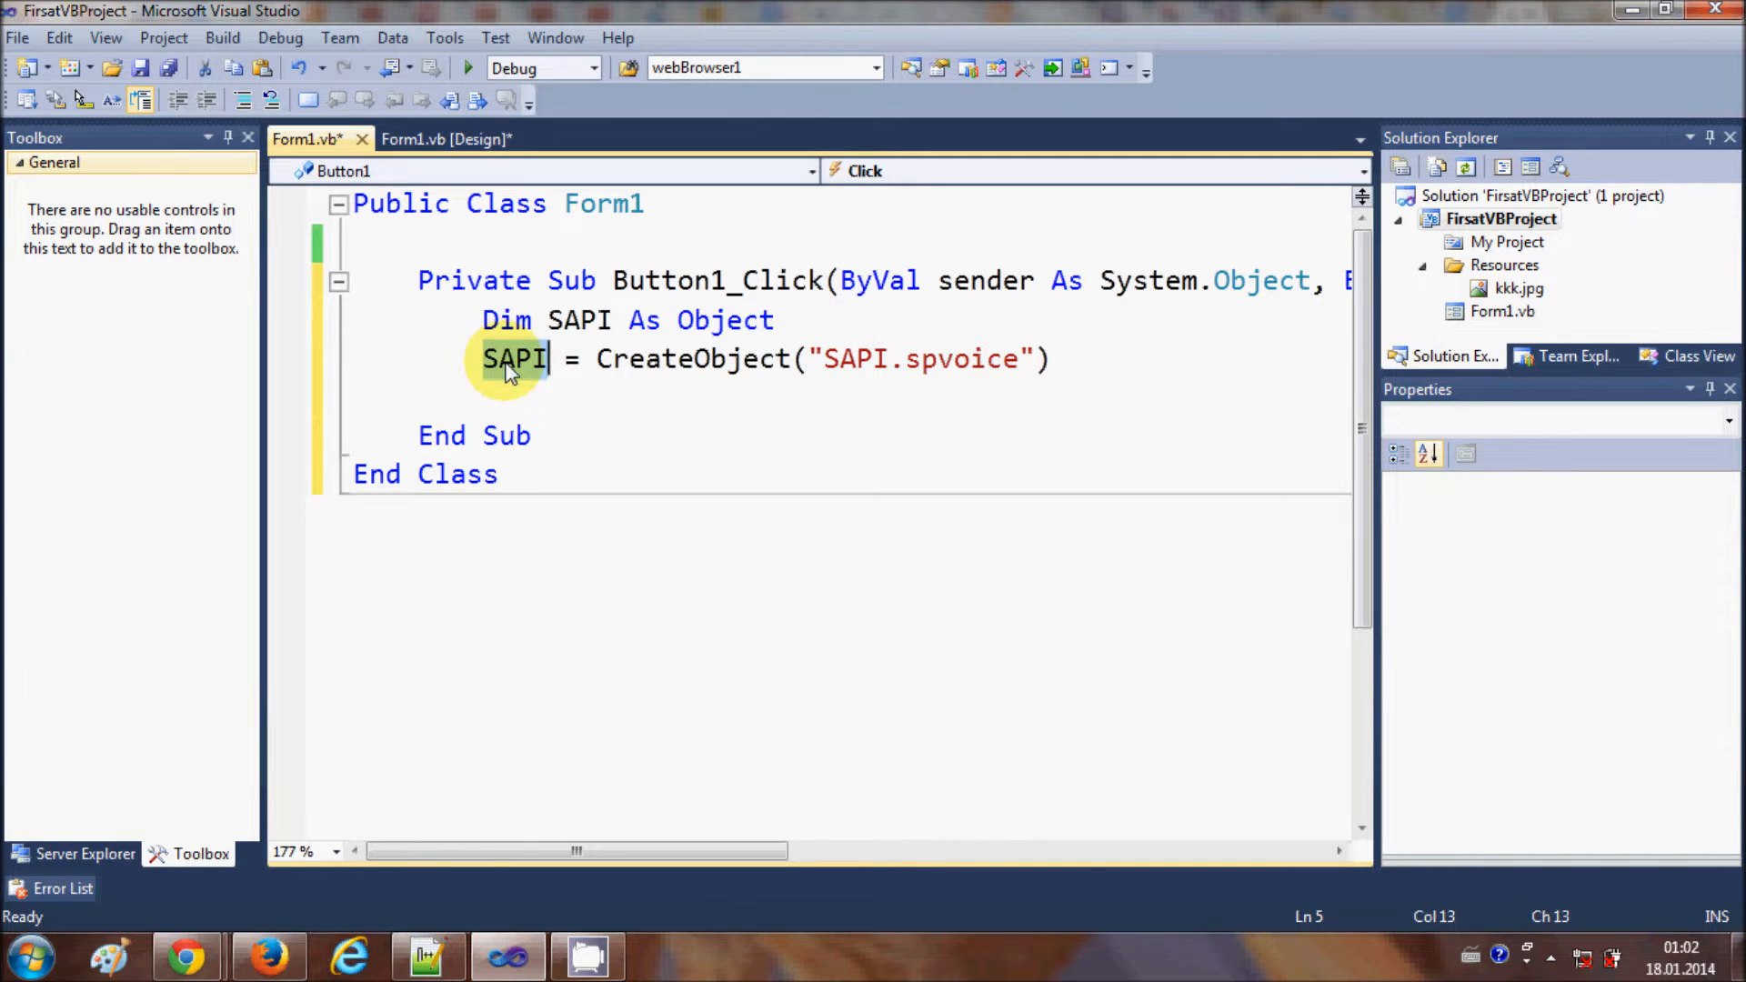
Add the call SAPI.speak(TextBox1) as the handler's third line
text(SAPI.)
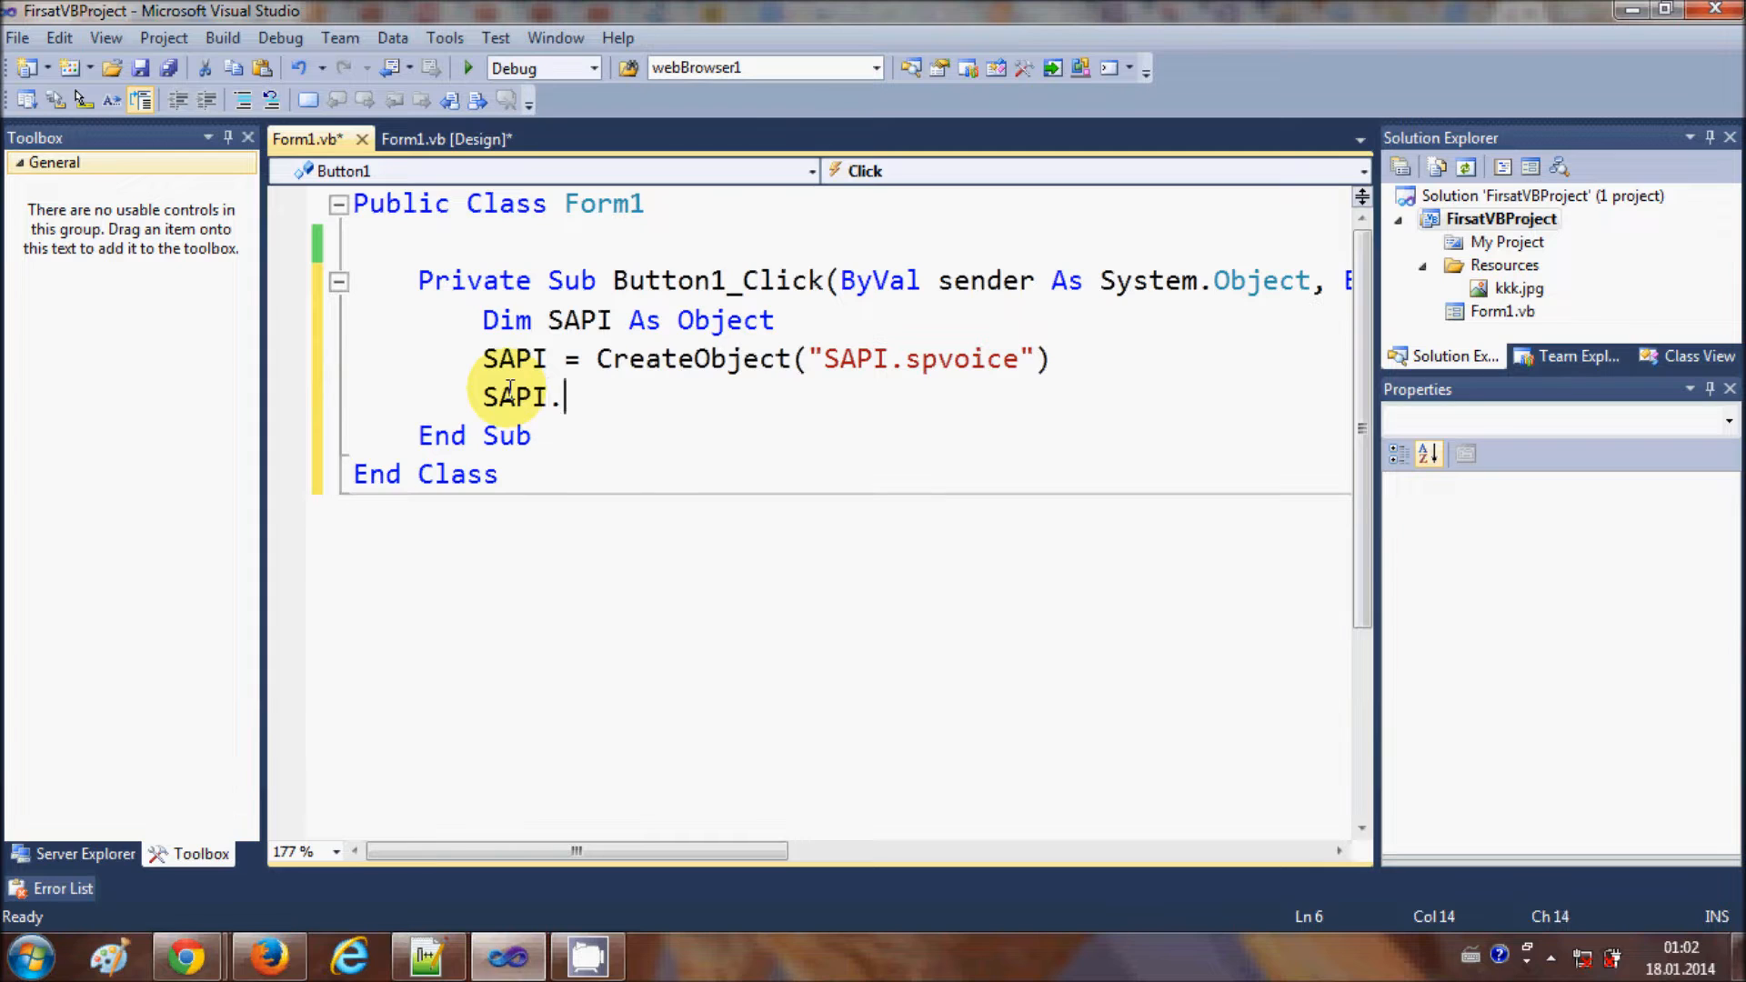
text(speak()
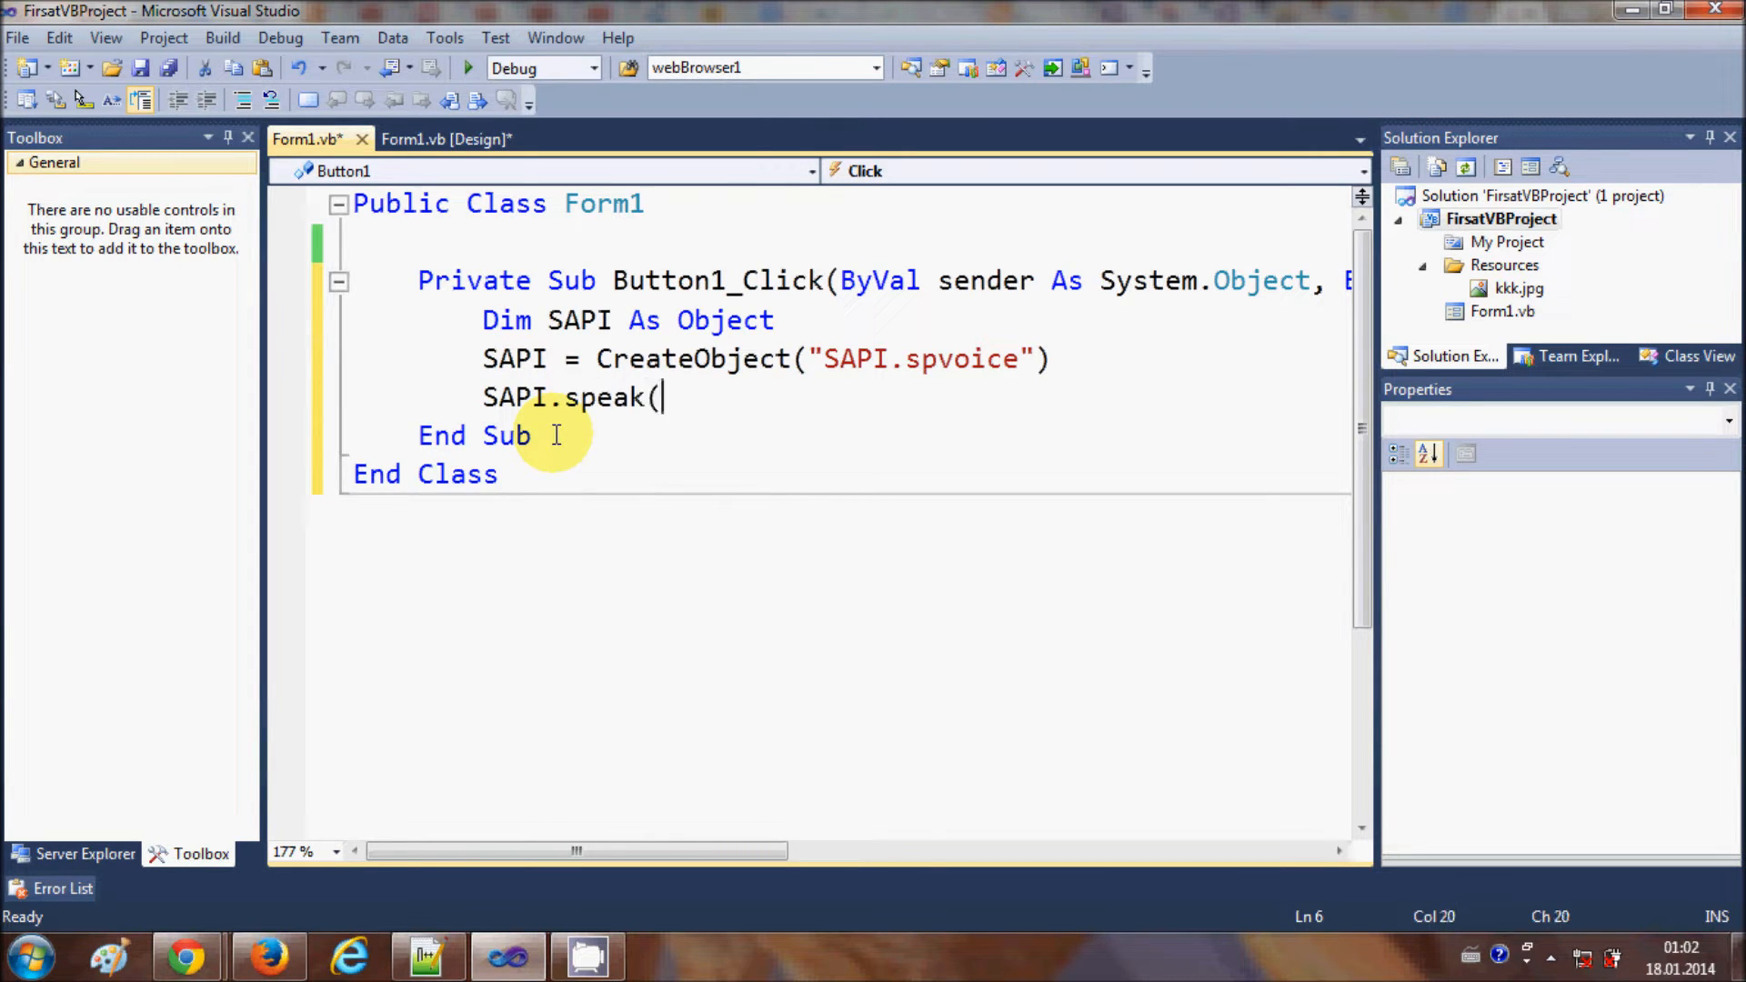
text())
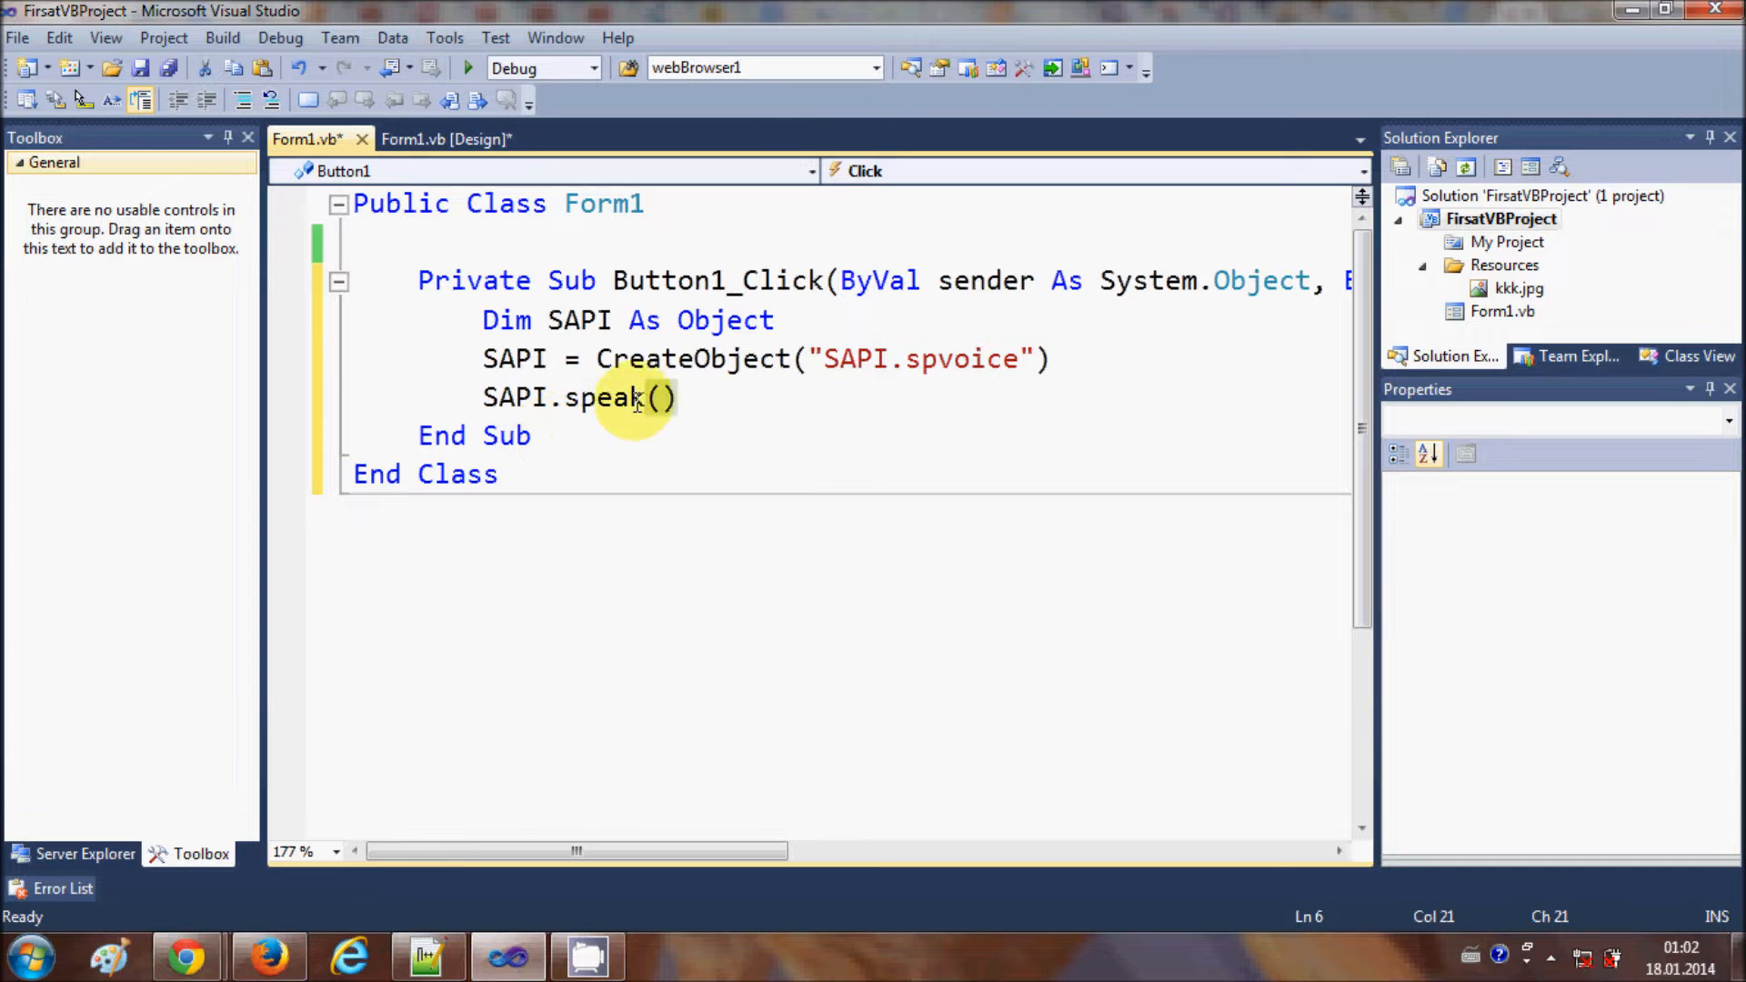
Check Button1 and TextBox1 in the designer, then make the call SAPI.speak(TextBox1.Text)
click(446, 140)
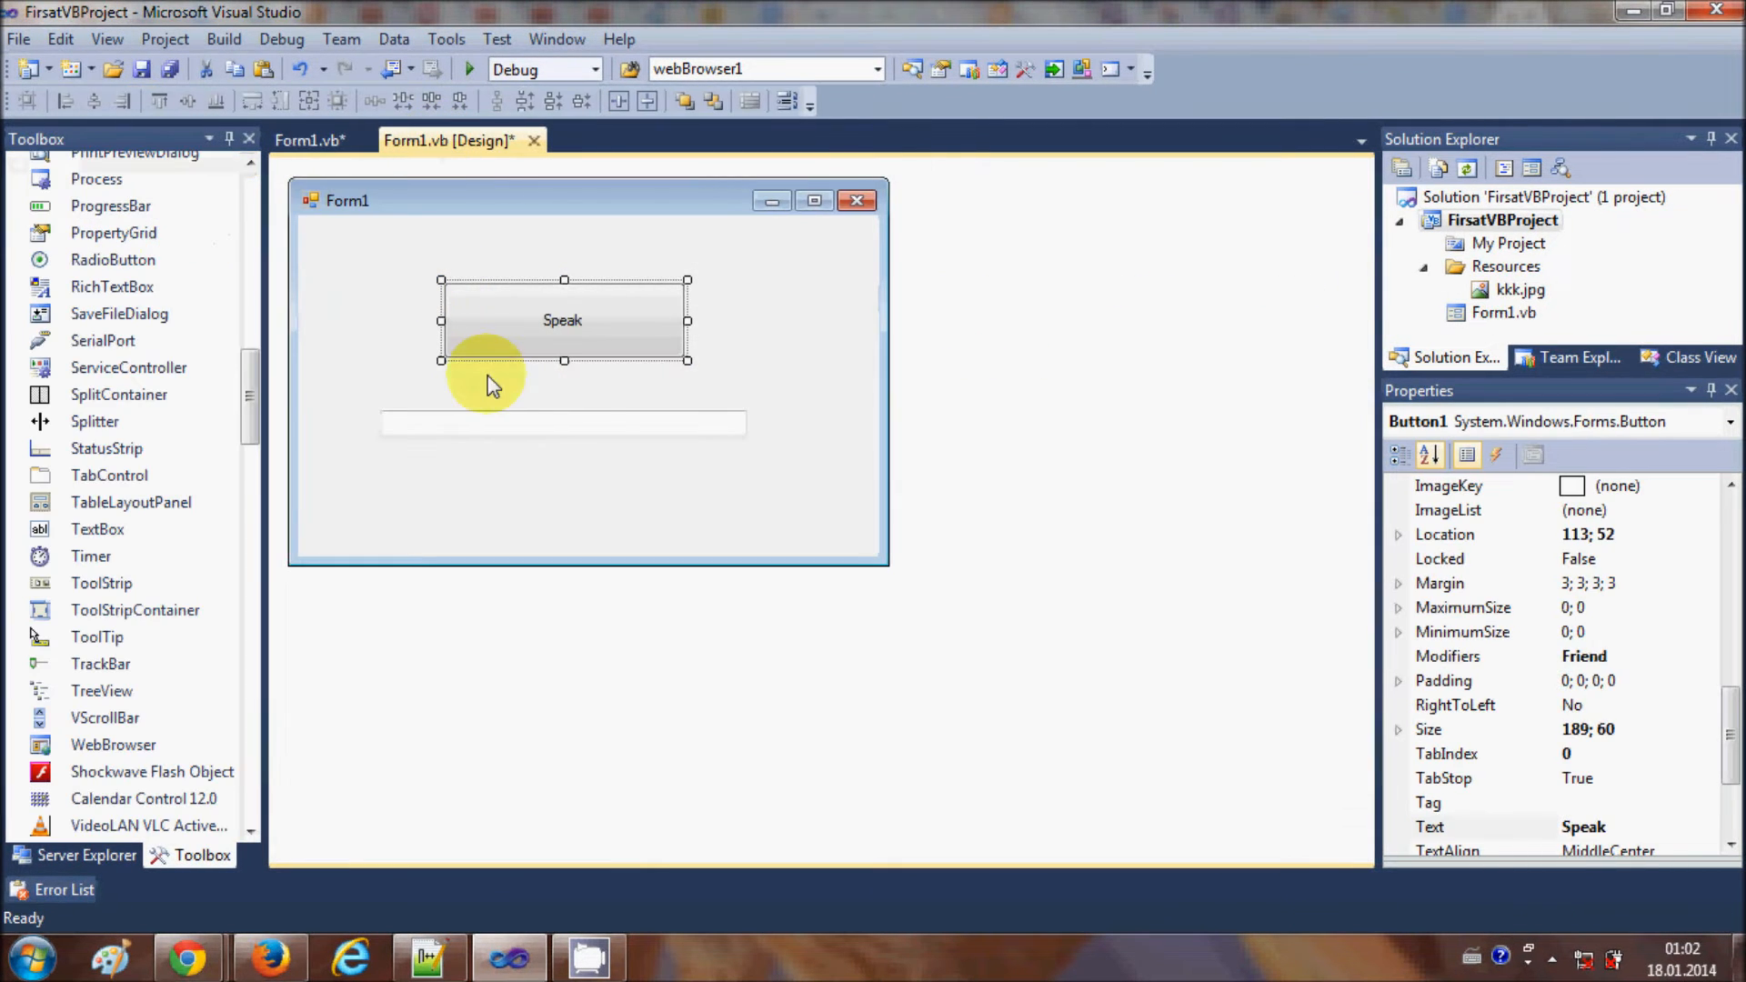
click(562, 422)
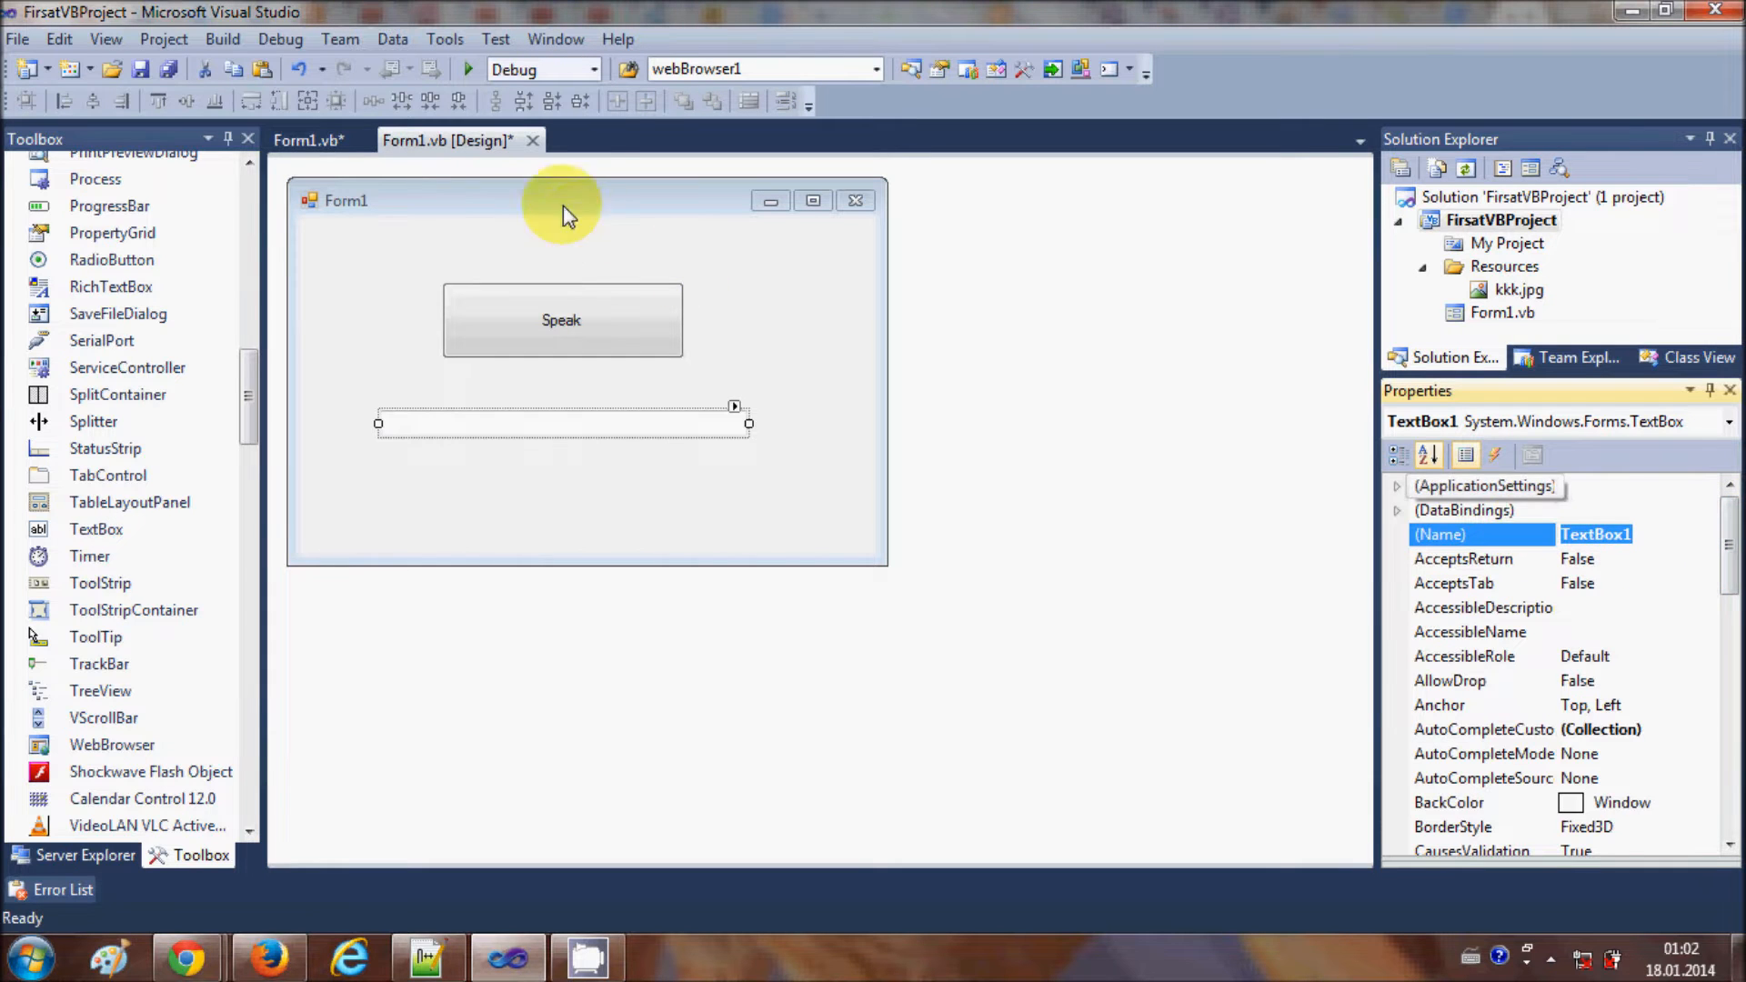
double_click(562, 320)
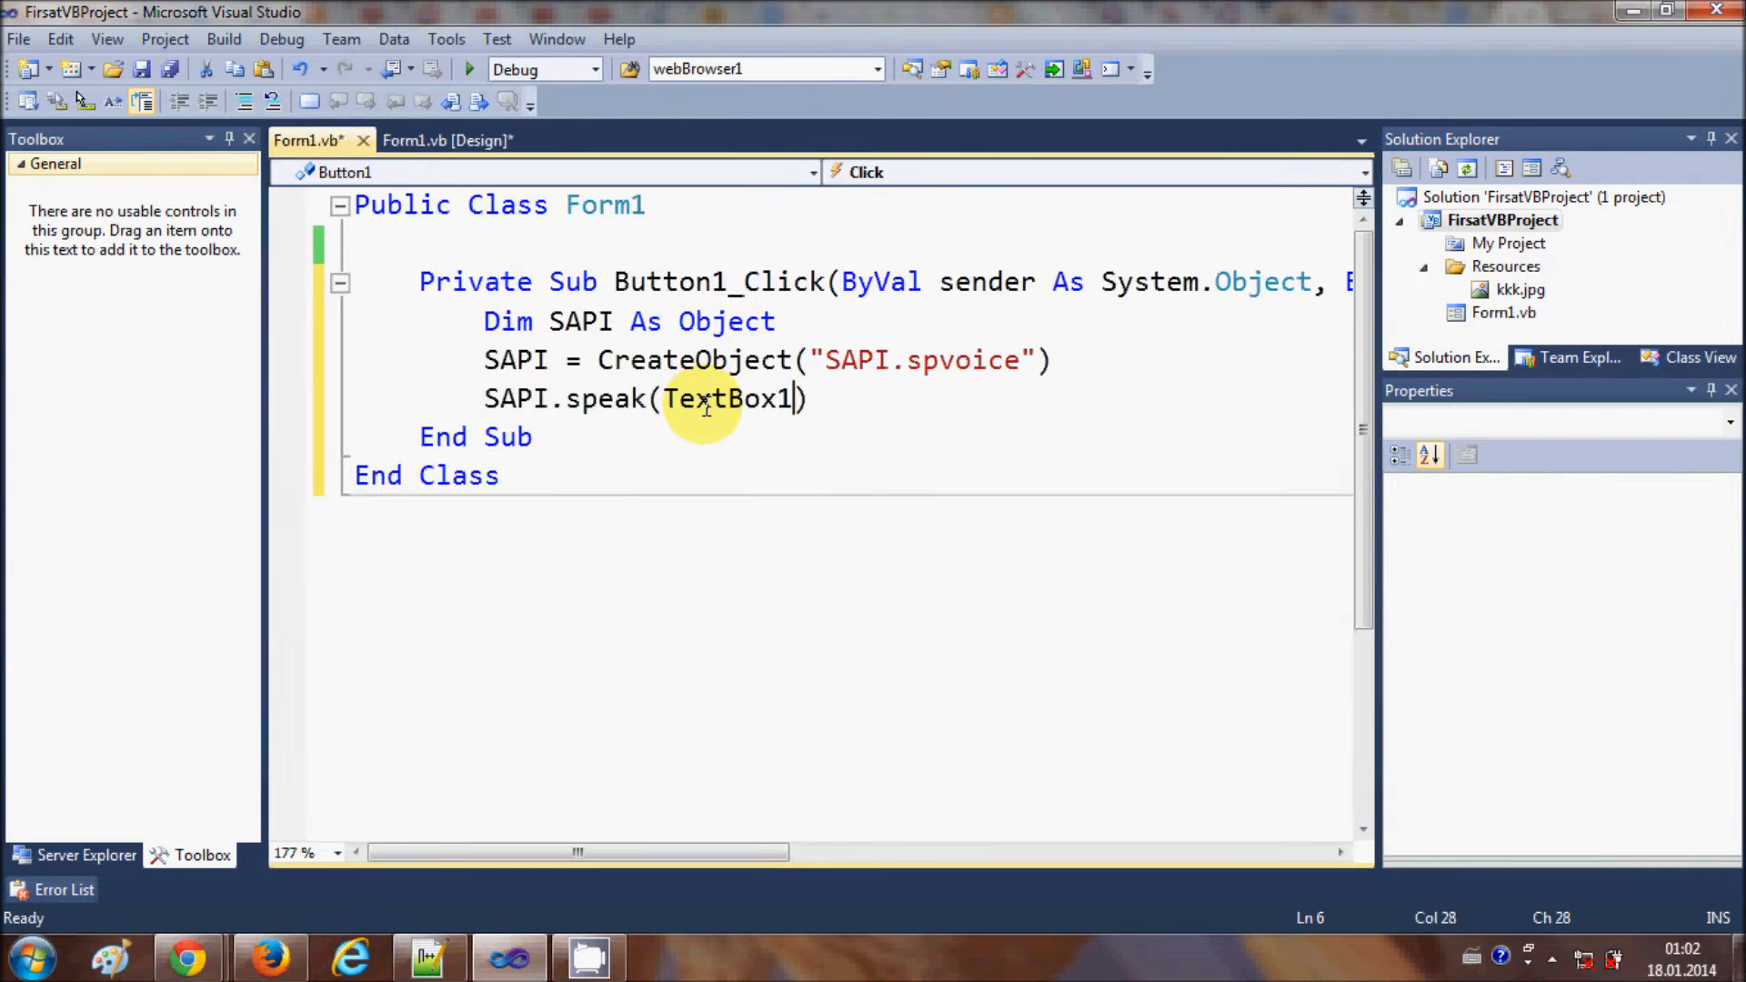
text(.Text)
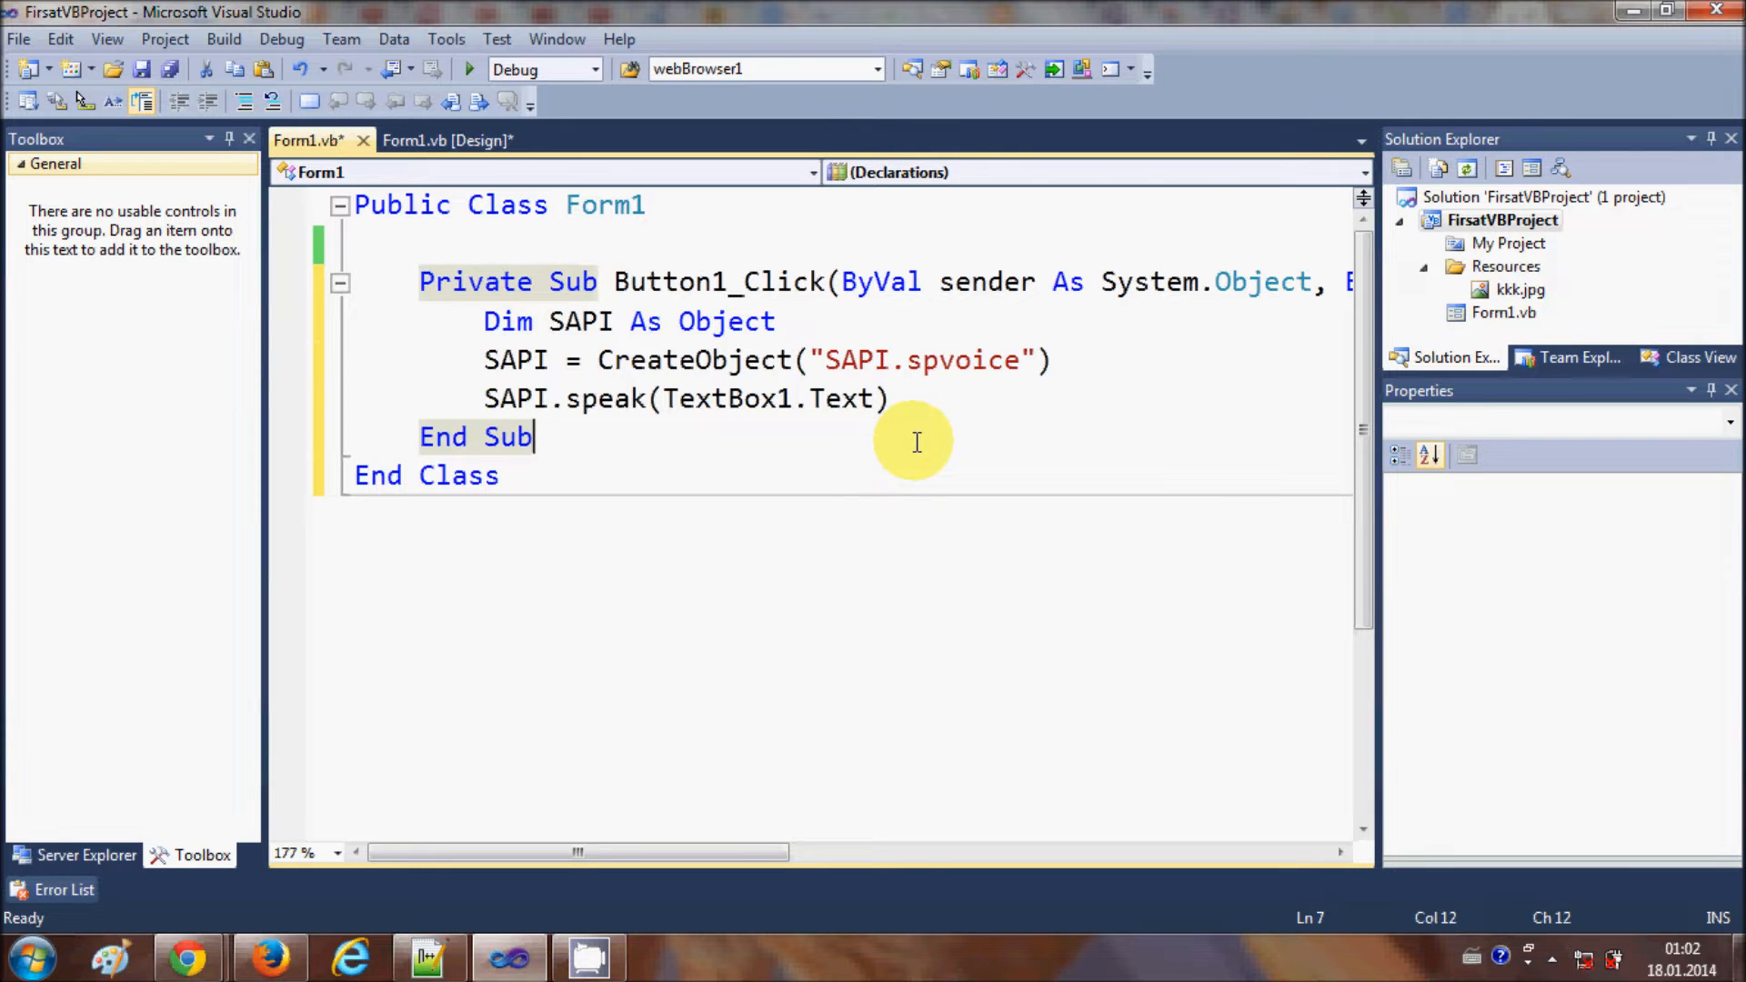
mouse_move(874, 424)
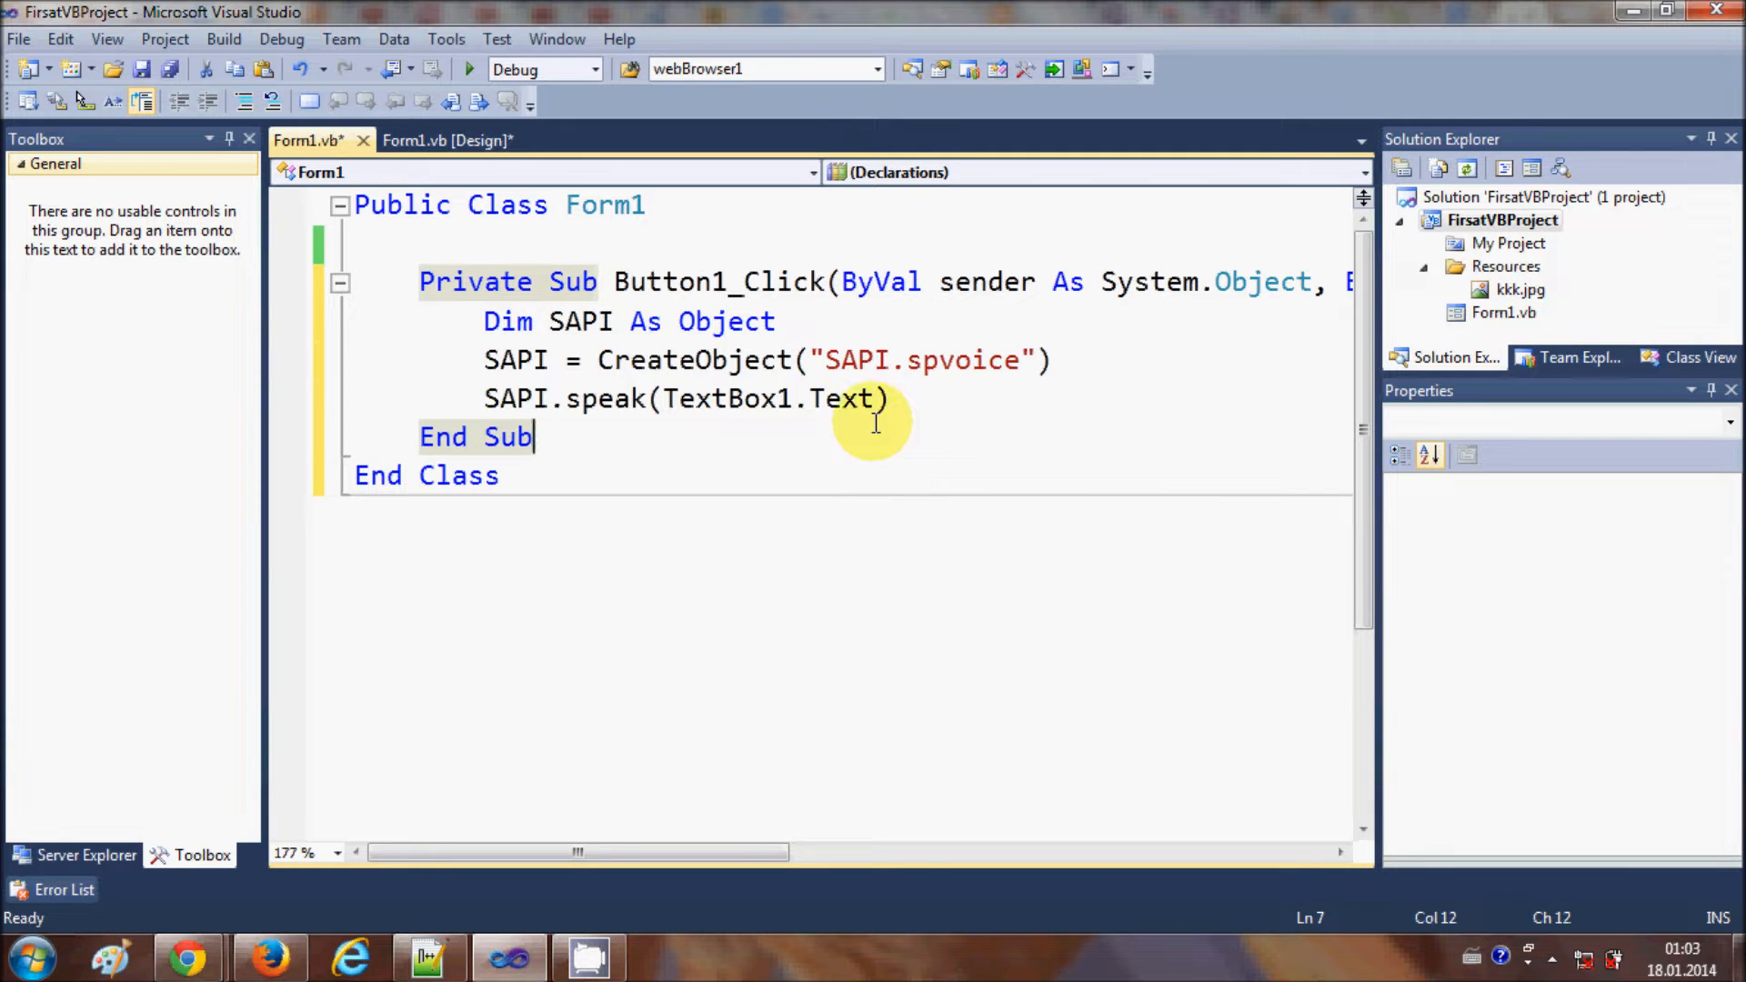
mouse_move(467, 69)
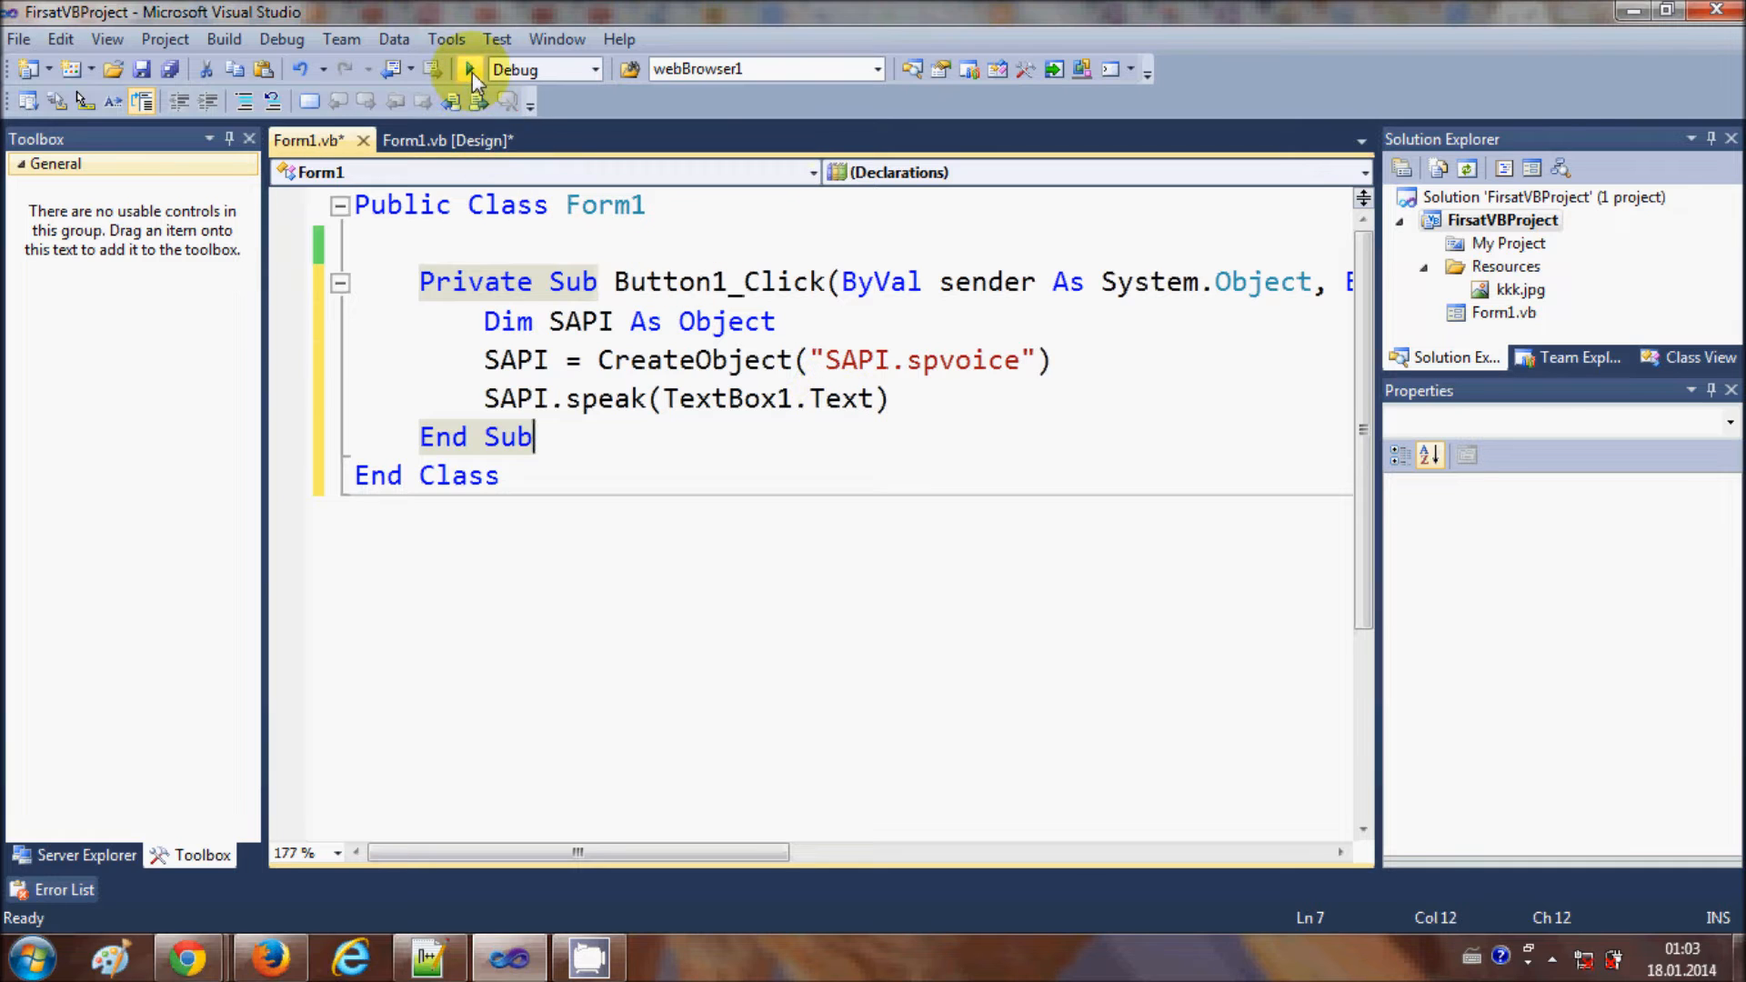
Start debugging and enter 'Text to speech' in the running form's text box
click(465, 69)
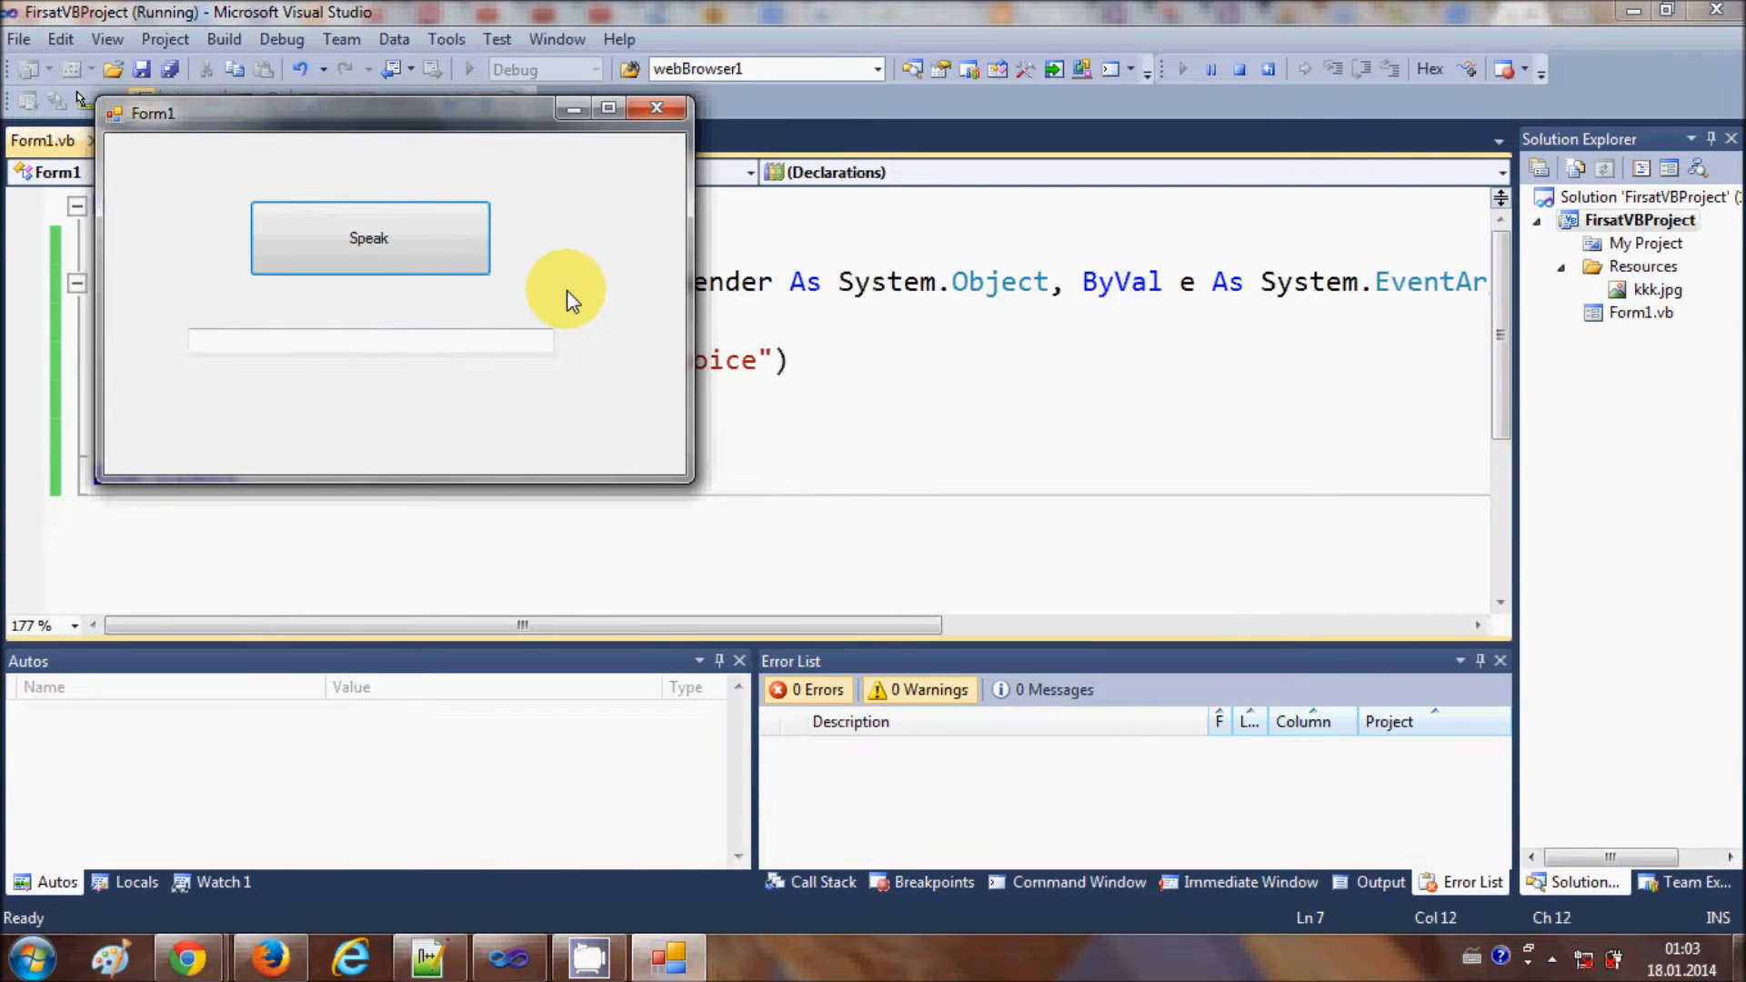
mouse_move(390, 200)
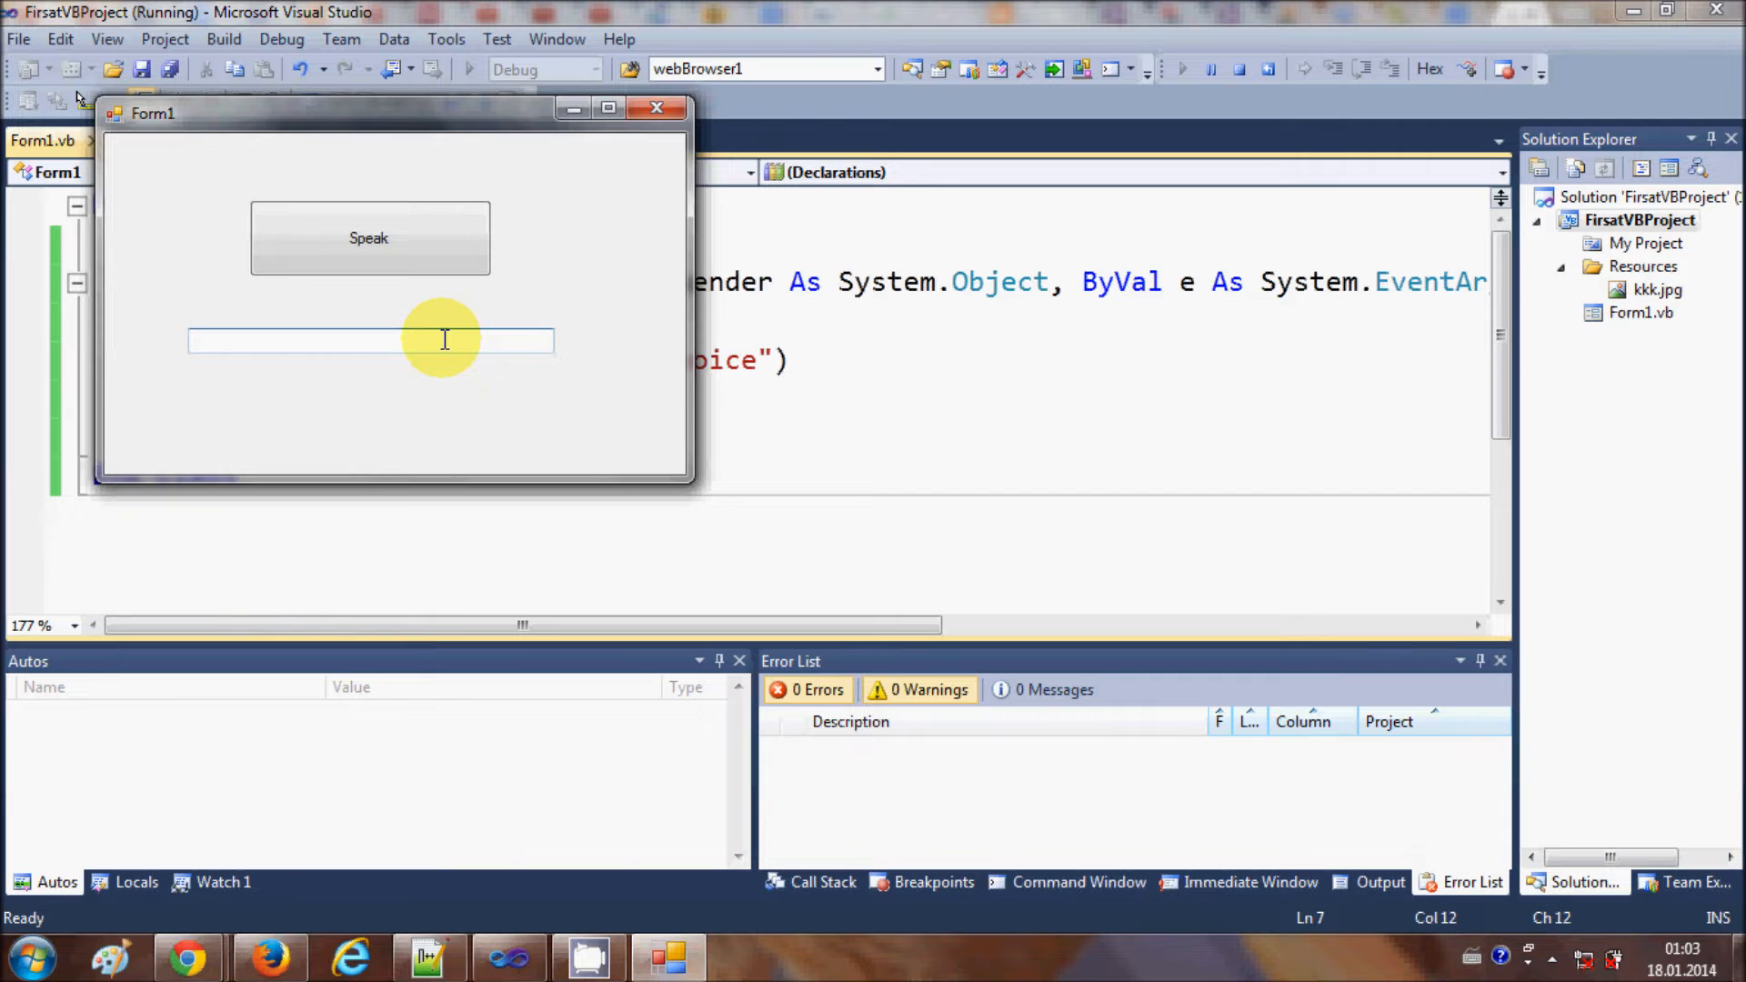
text(Text to speec)
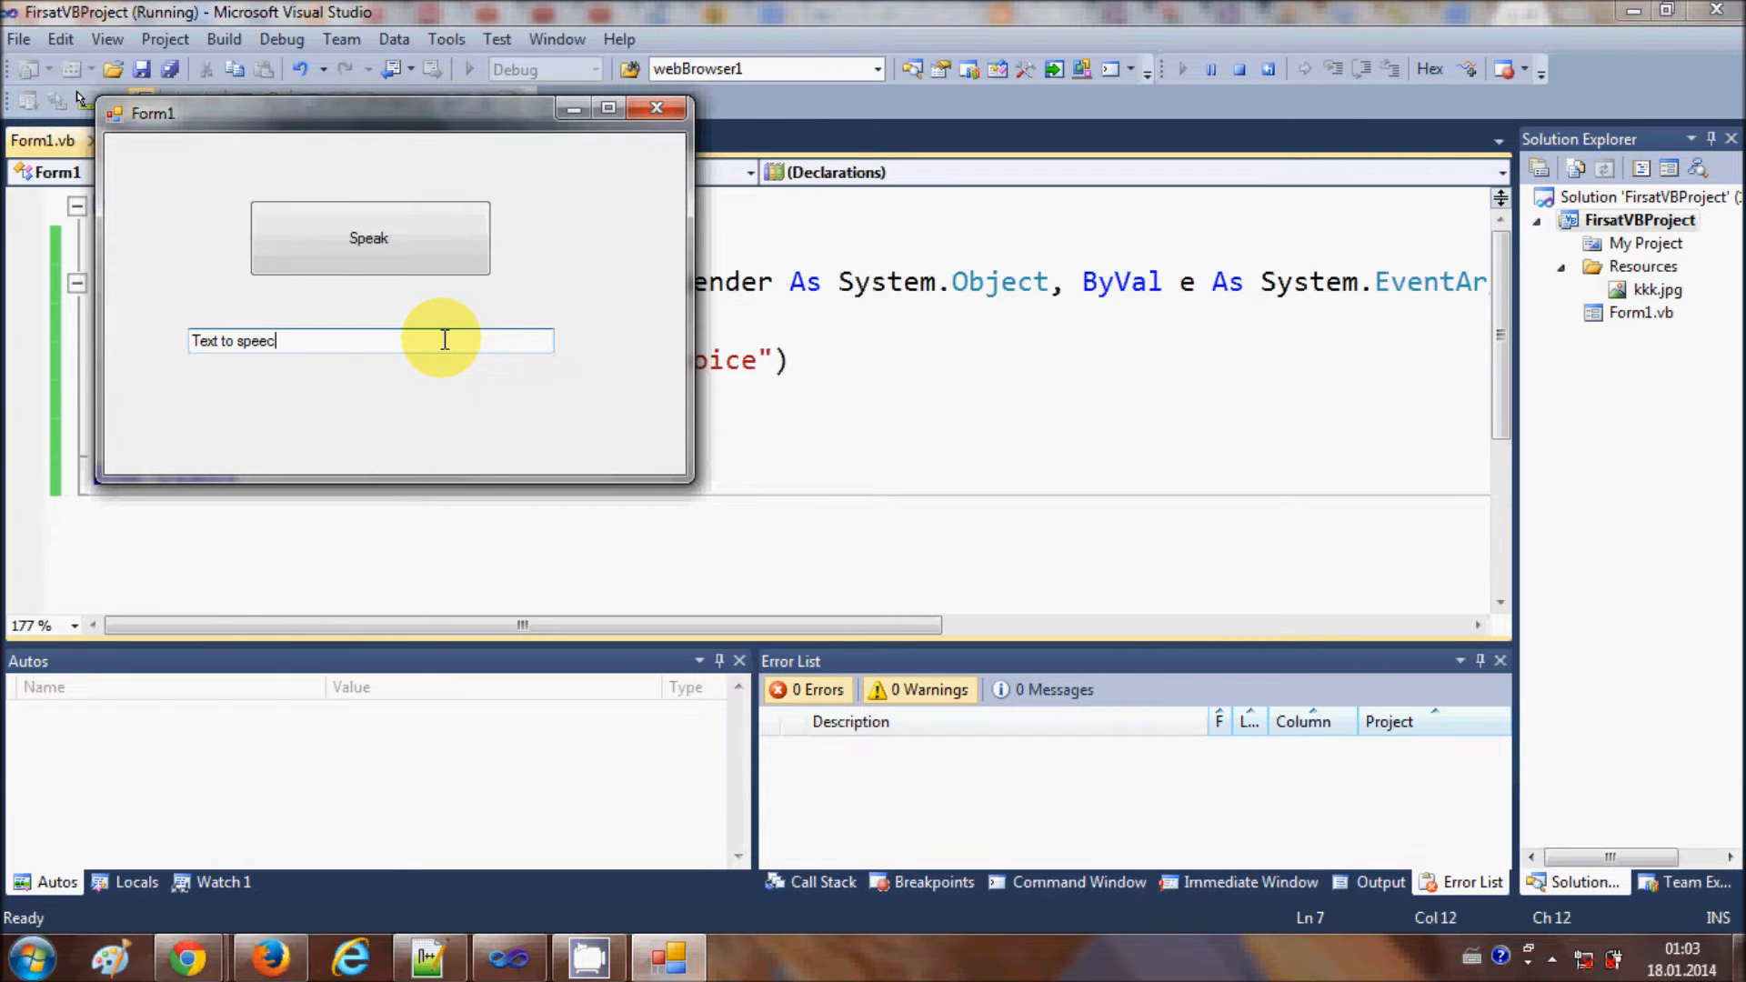
text(h)
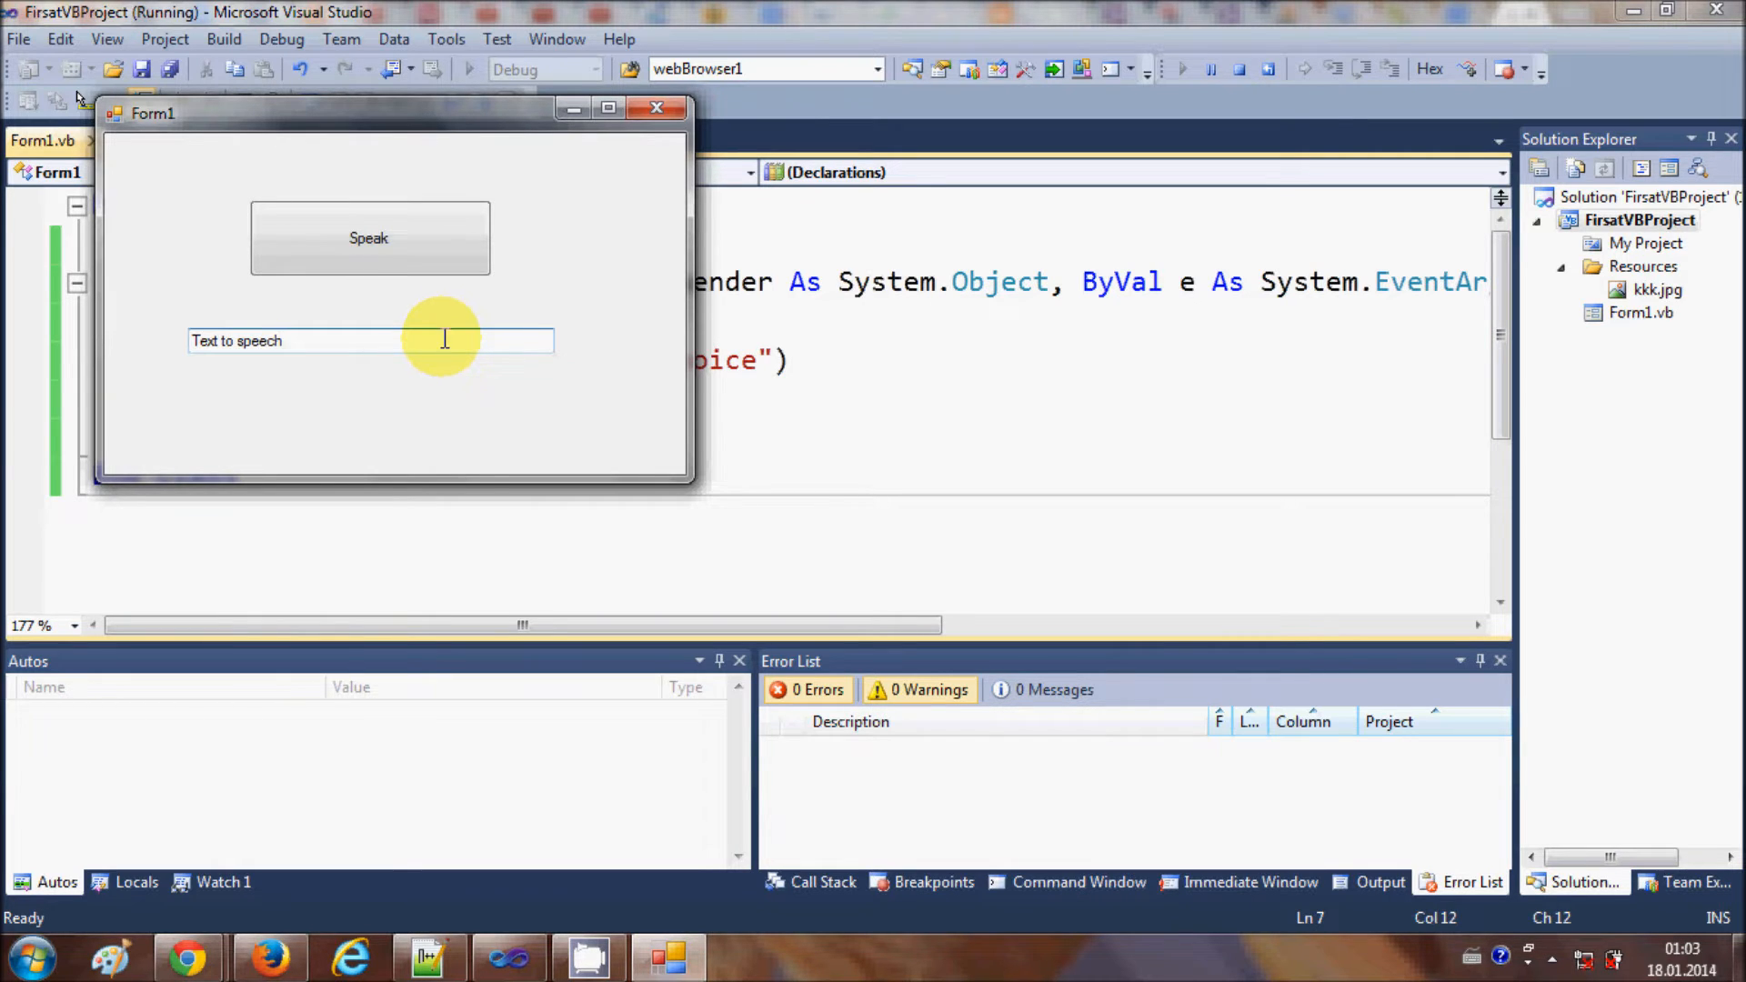
mouse_move(369, 236)
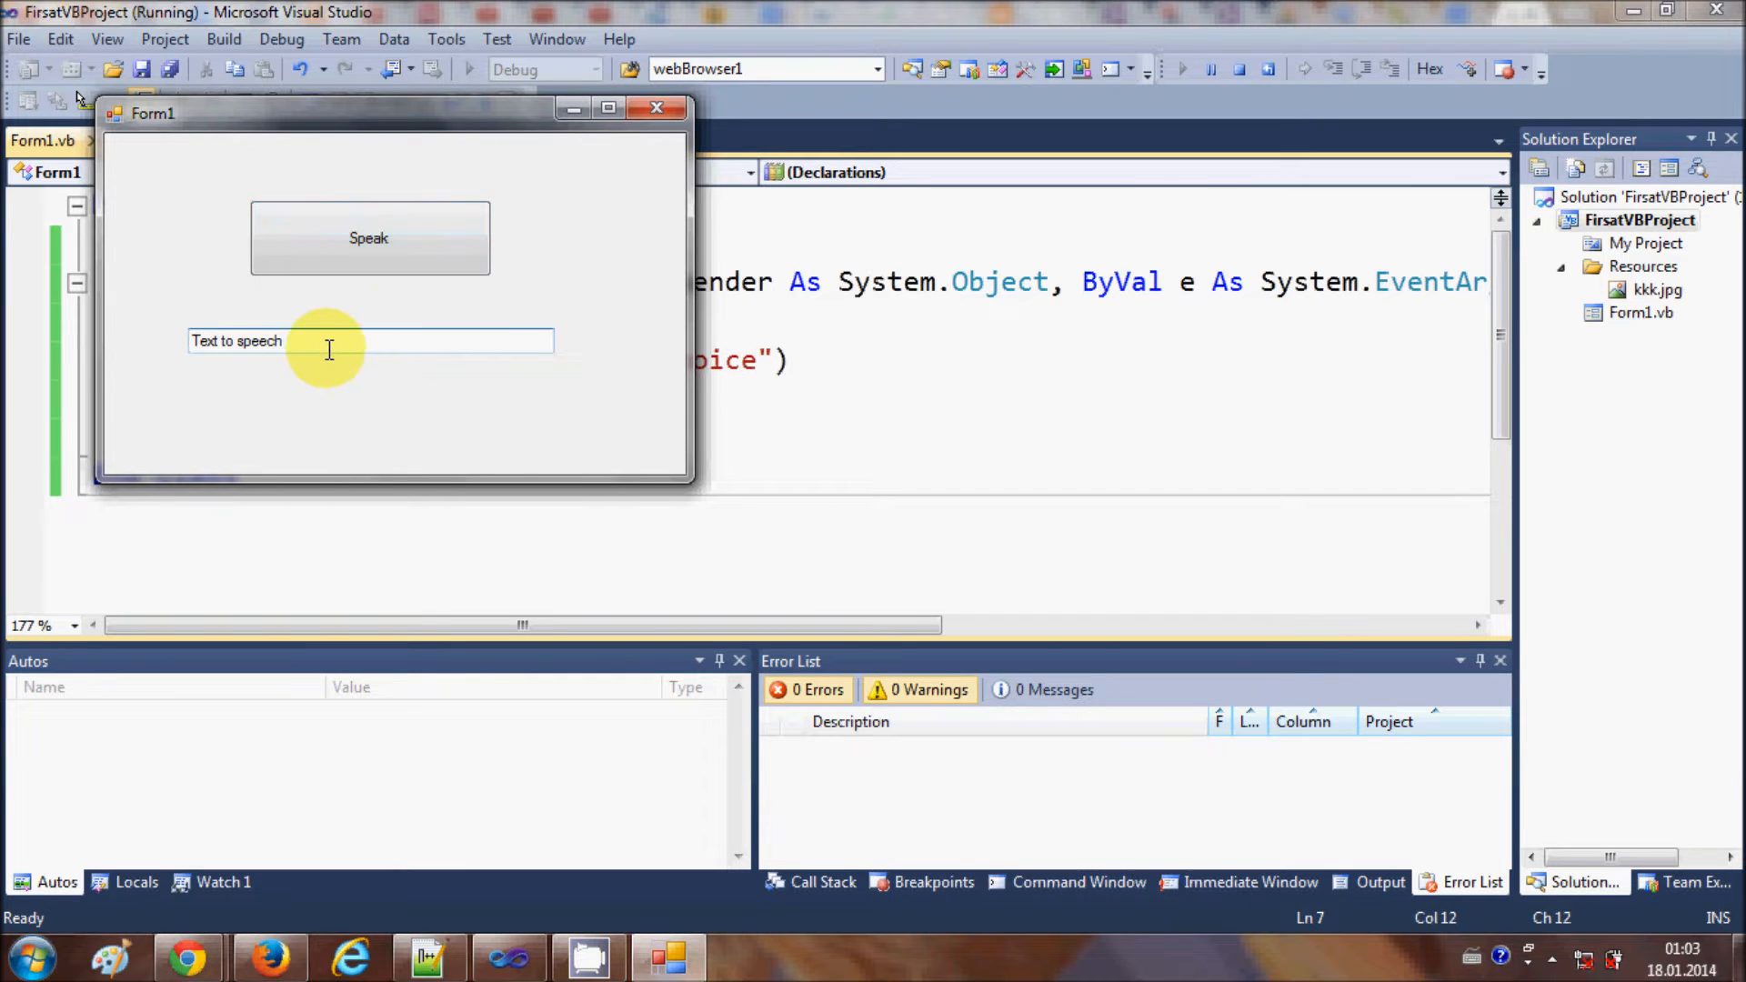
Have the Speak button read the phrase aloud
click(370, 236)
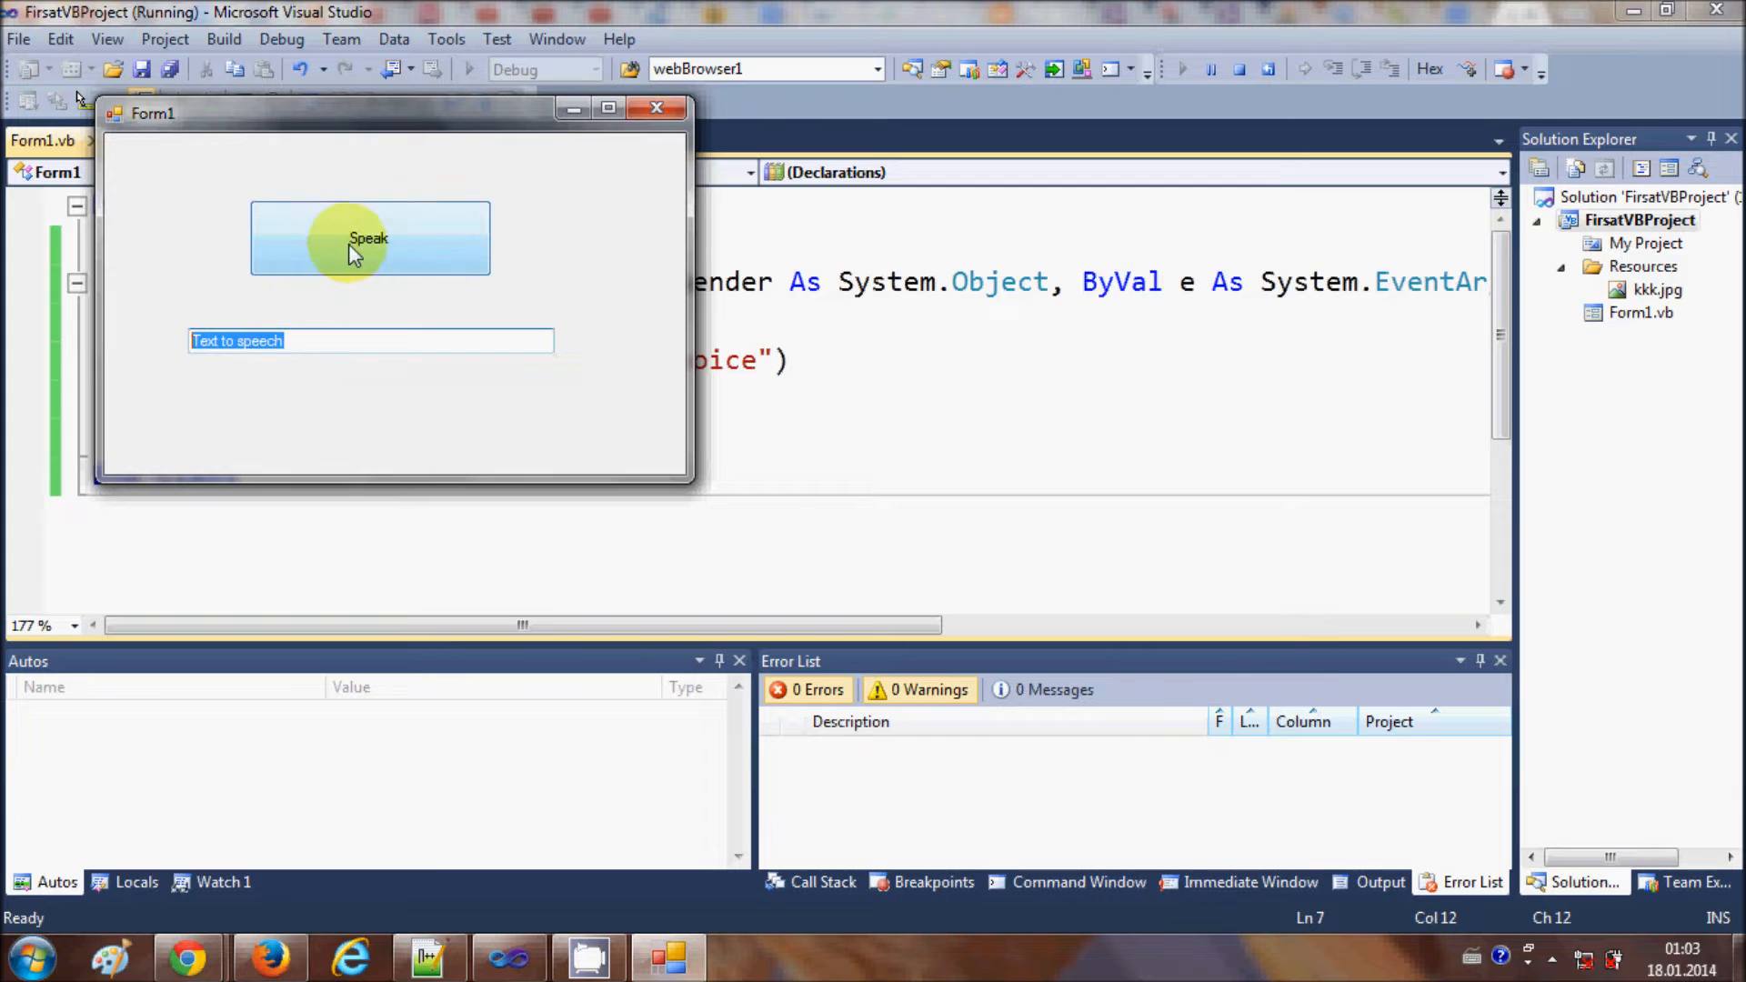
click(370, 237)
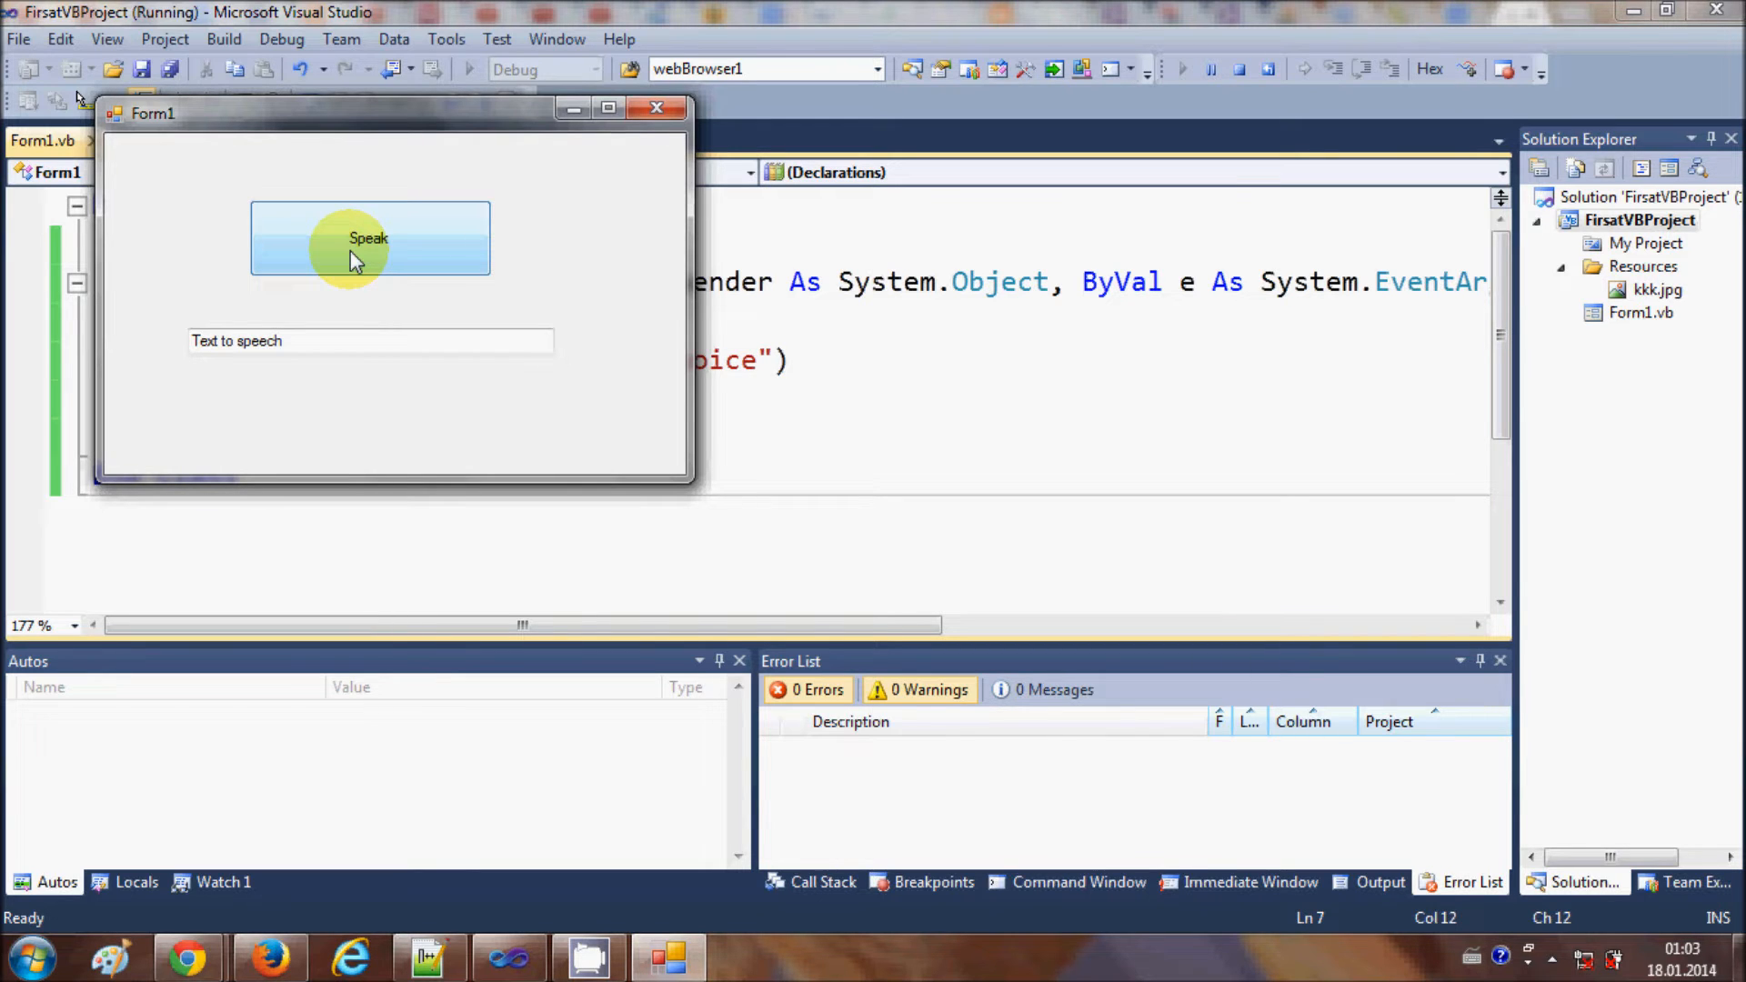
mouse_move(360, 276)
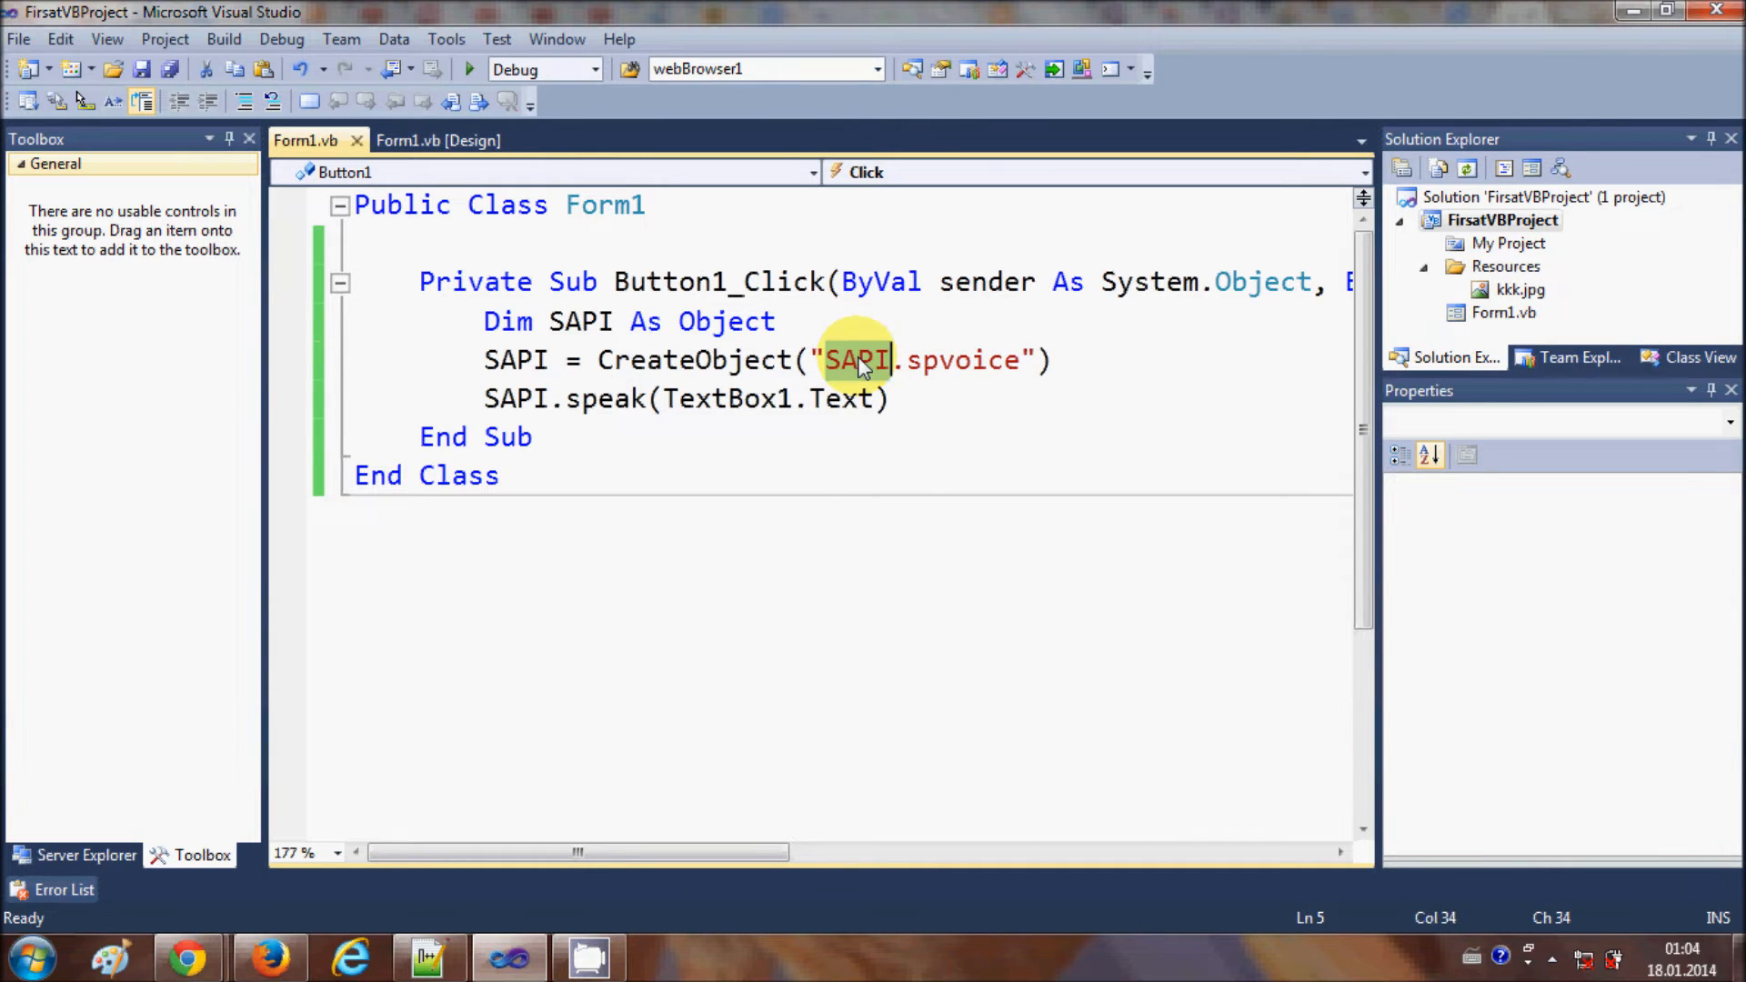
Switch to Chrome on the taskbar to research SAPI
click(187, 957)
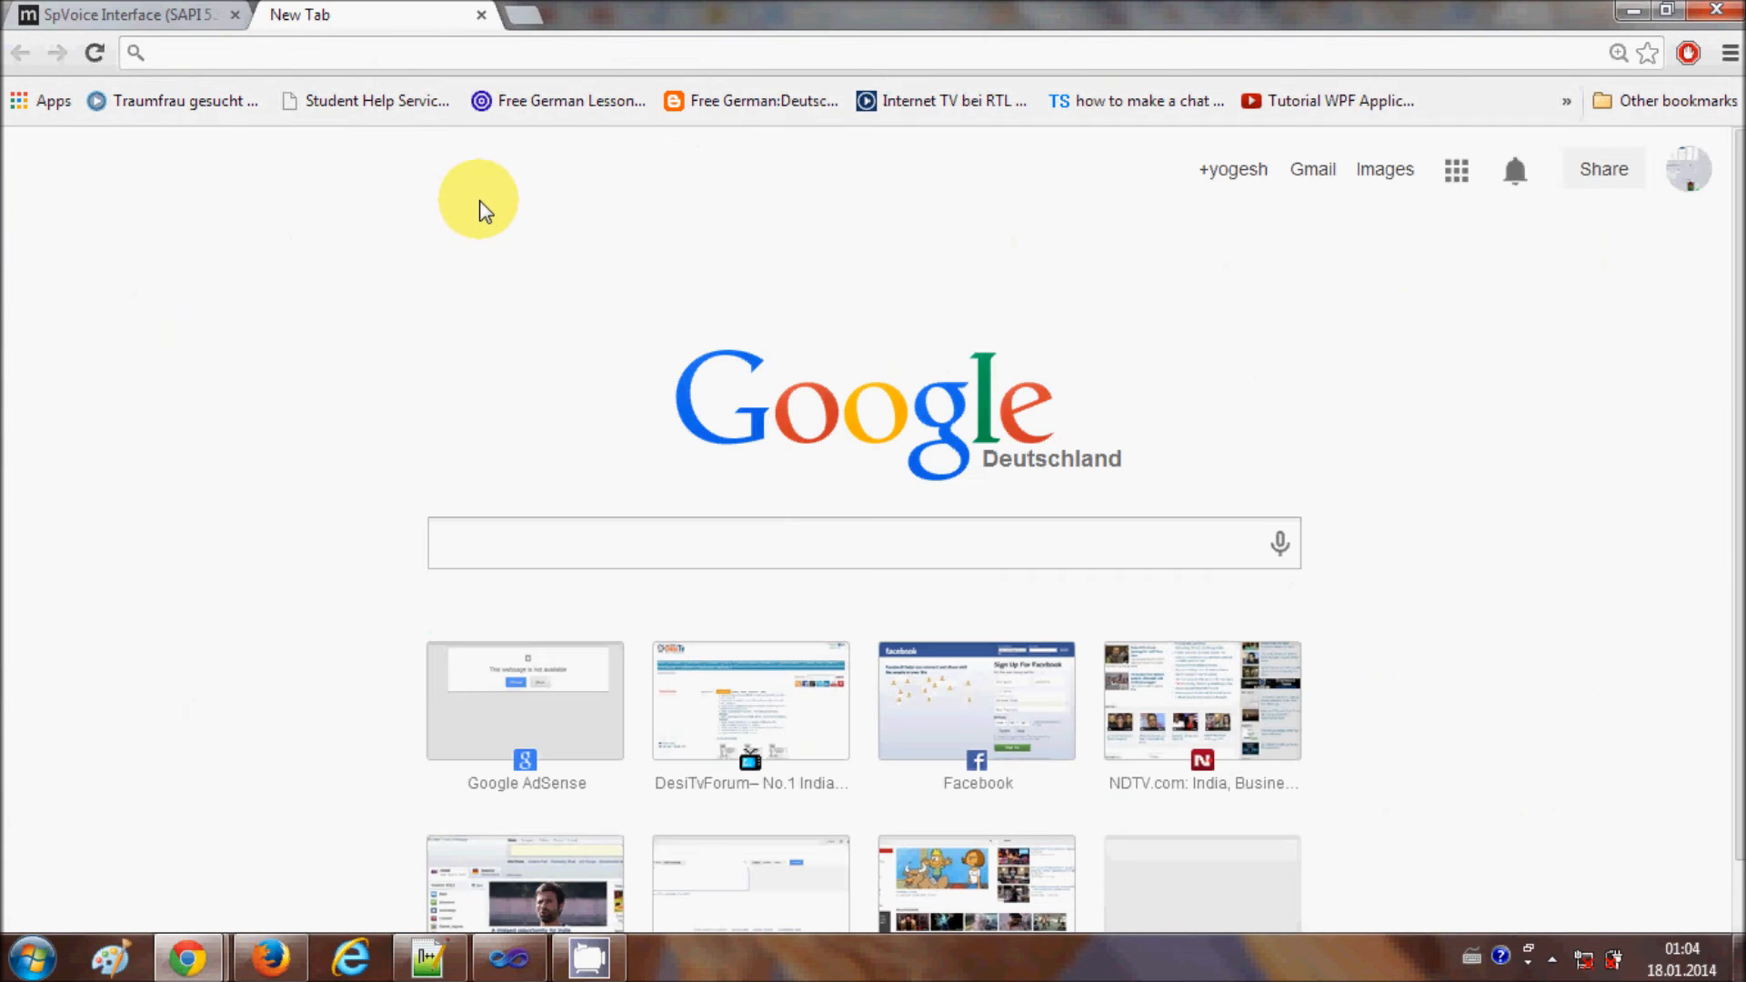
Search Google for 'sapi visual basic' and open the MSDN TTSApp for Visual Basic (SAPI 5.3) page
text(SAPI)
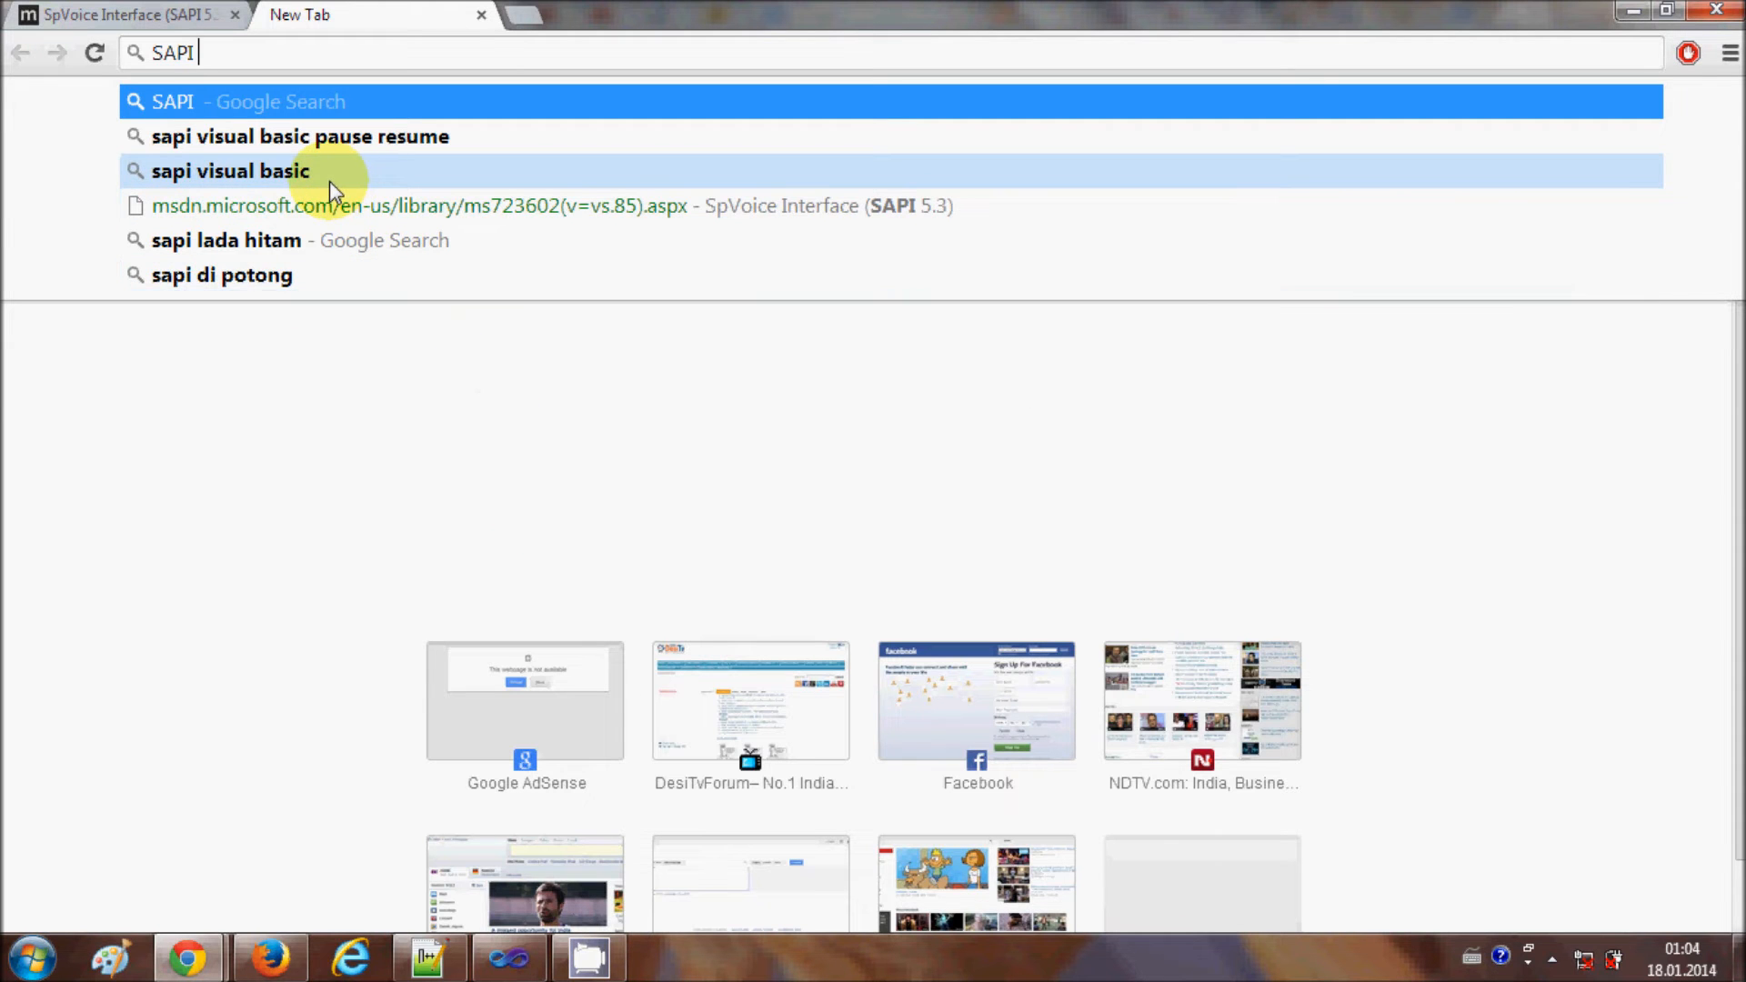
click(231, 171)
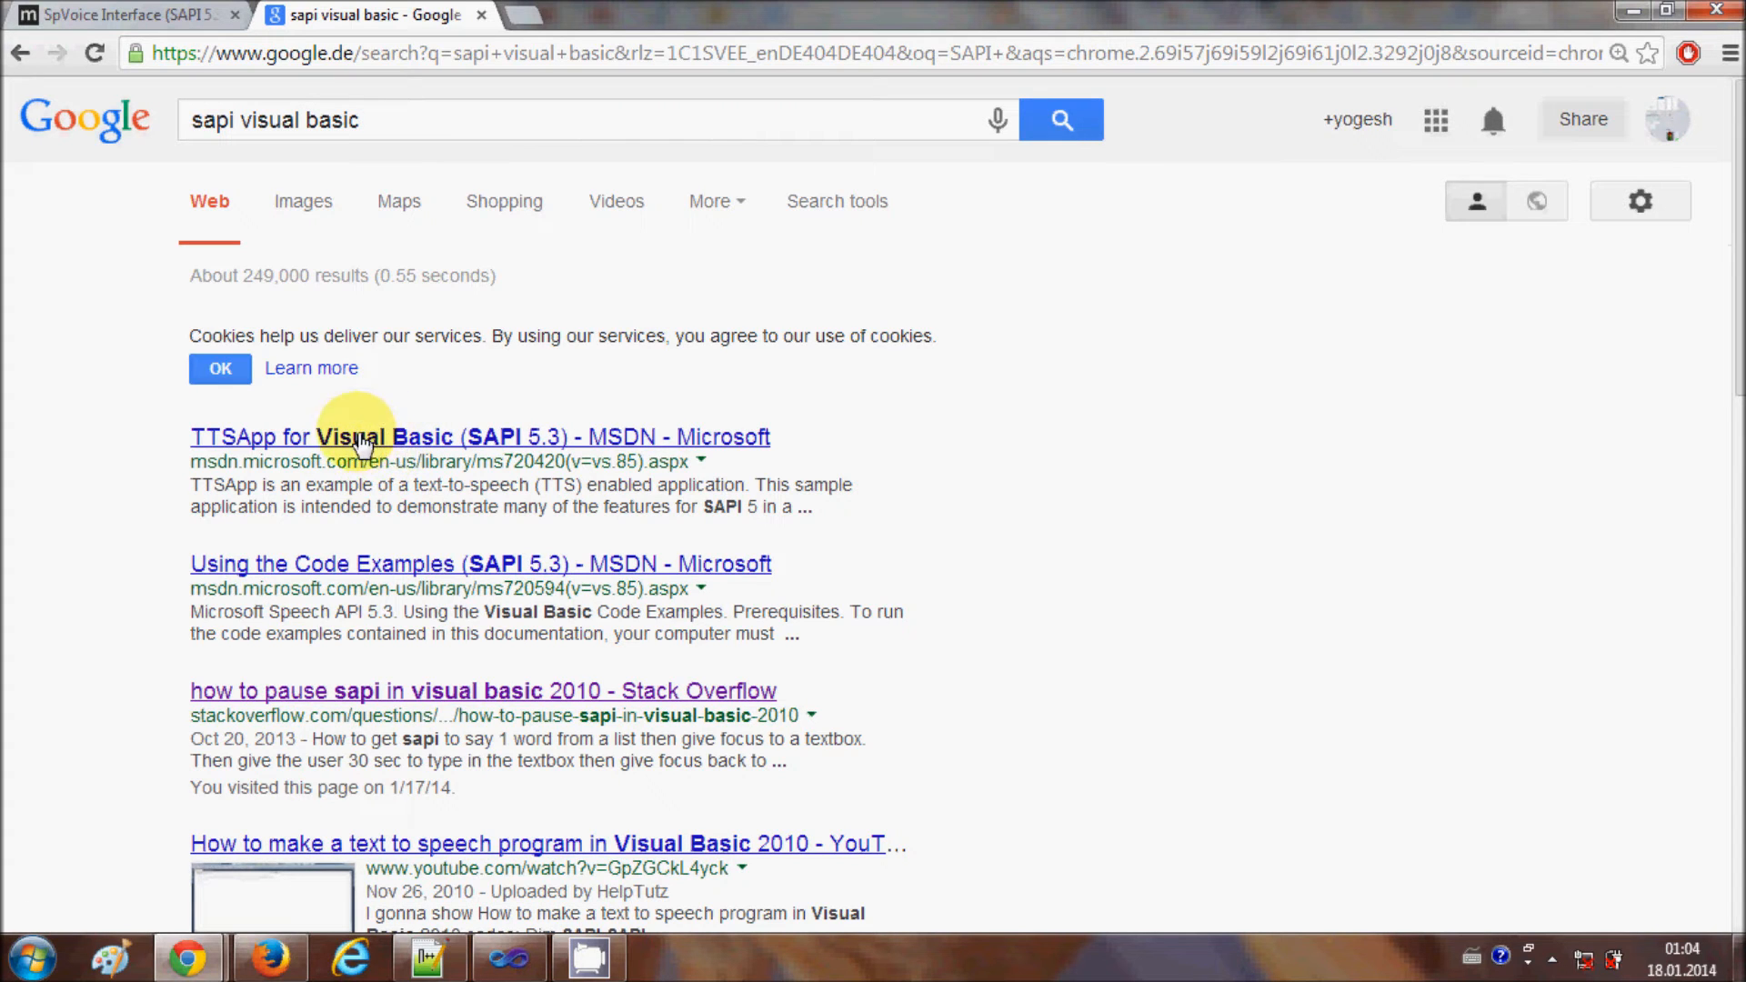
click(478, 437)
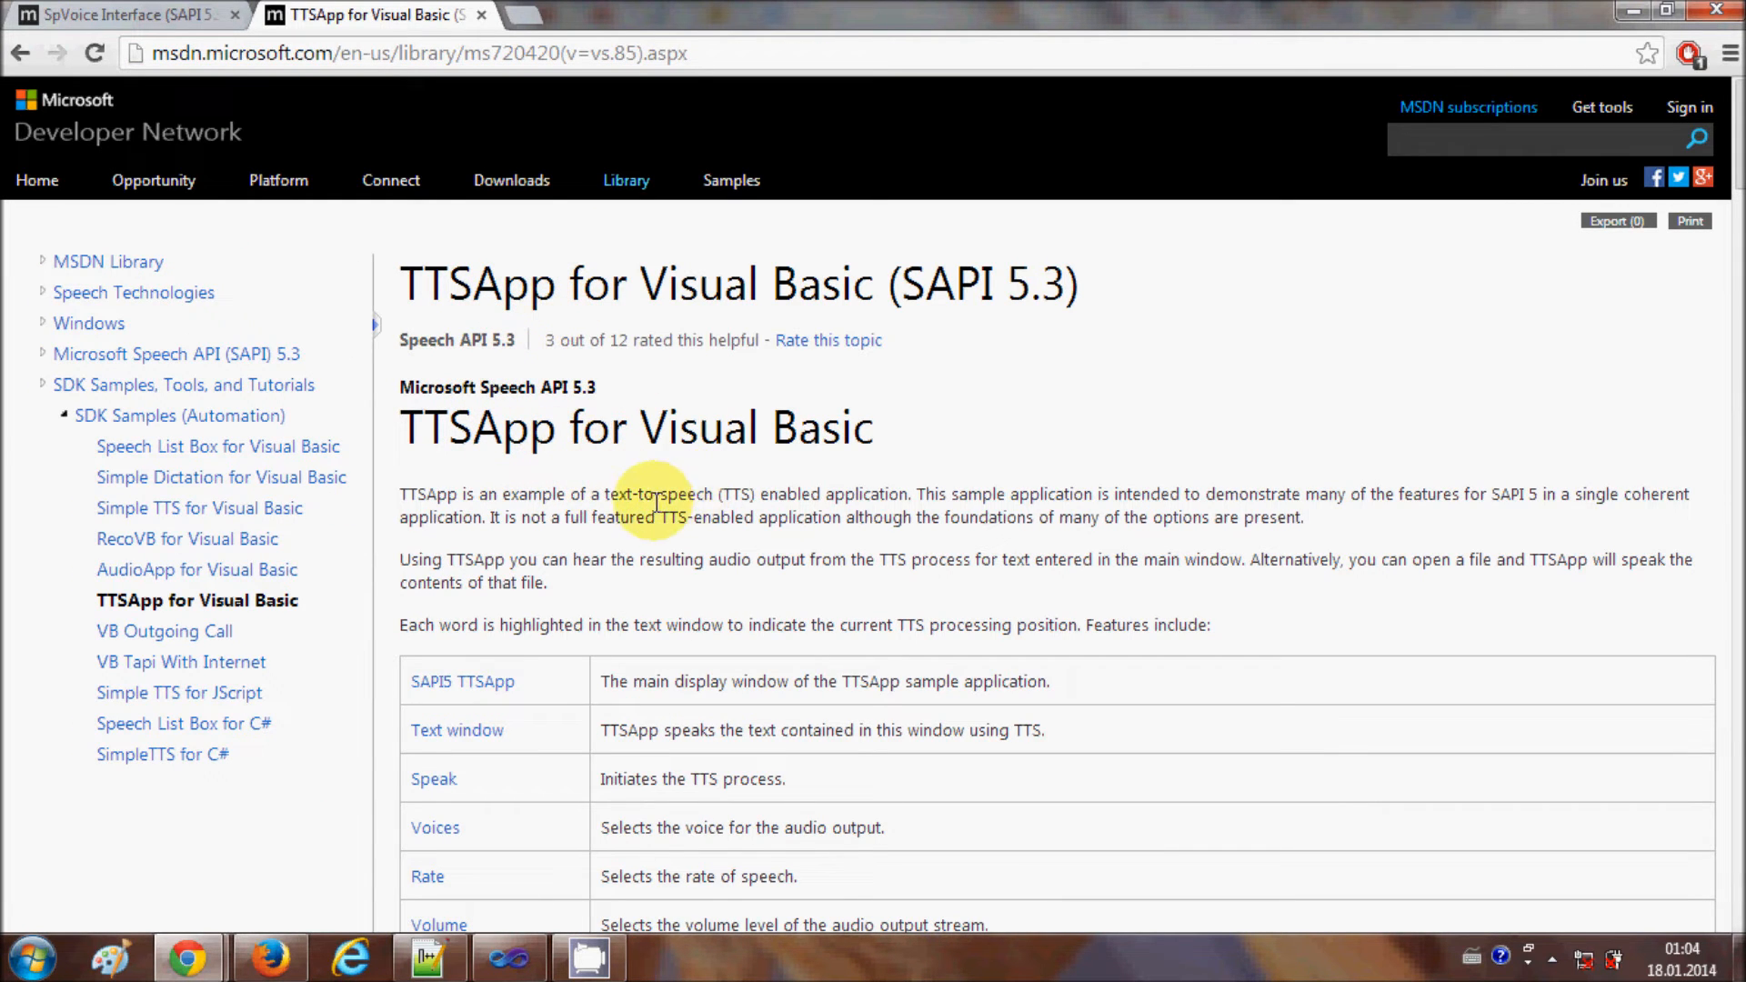
scroll(down, 3)
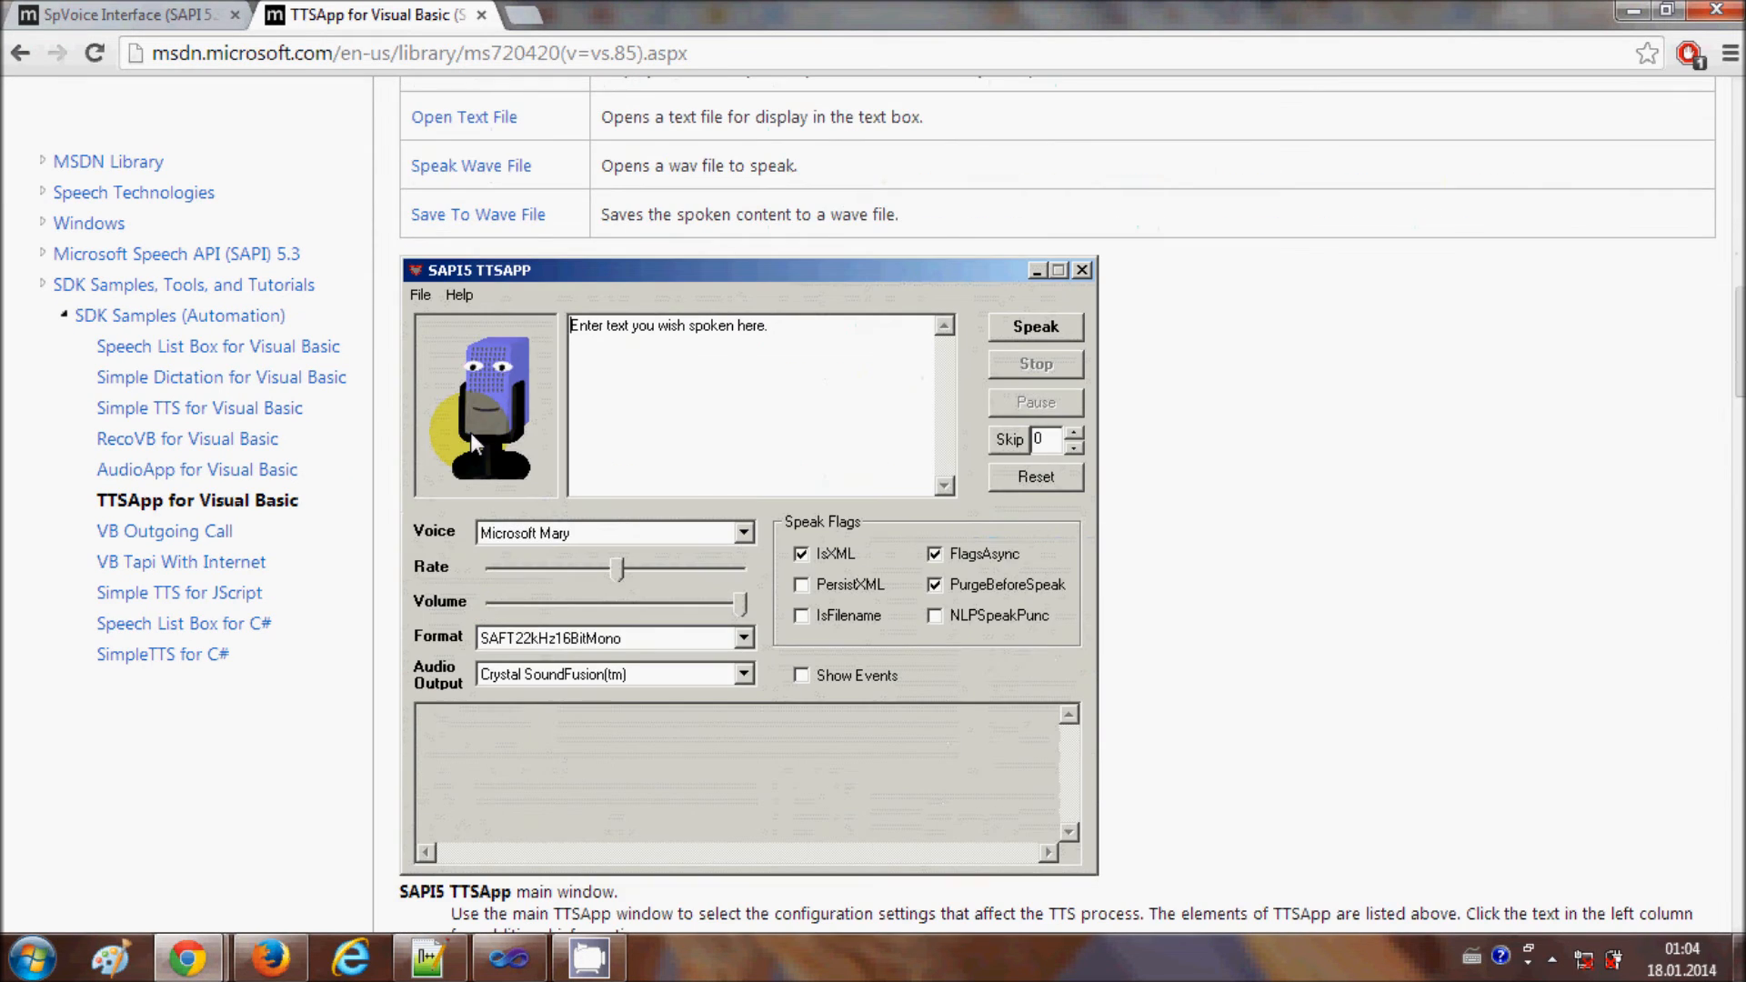
scroll(down, 3)
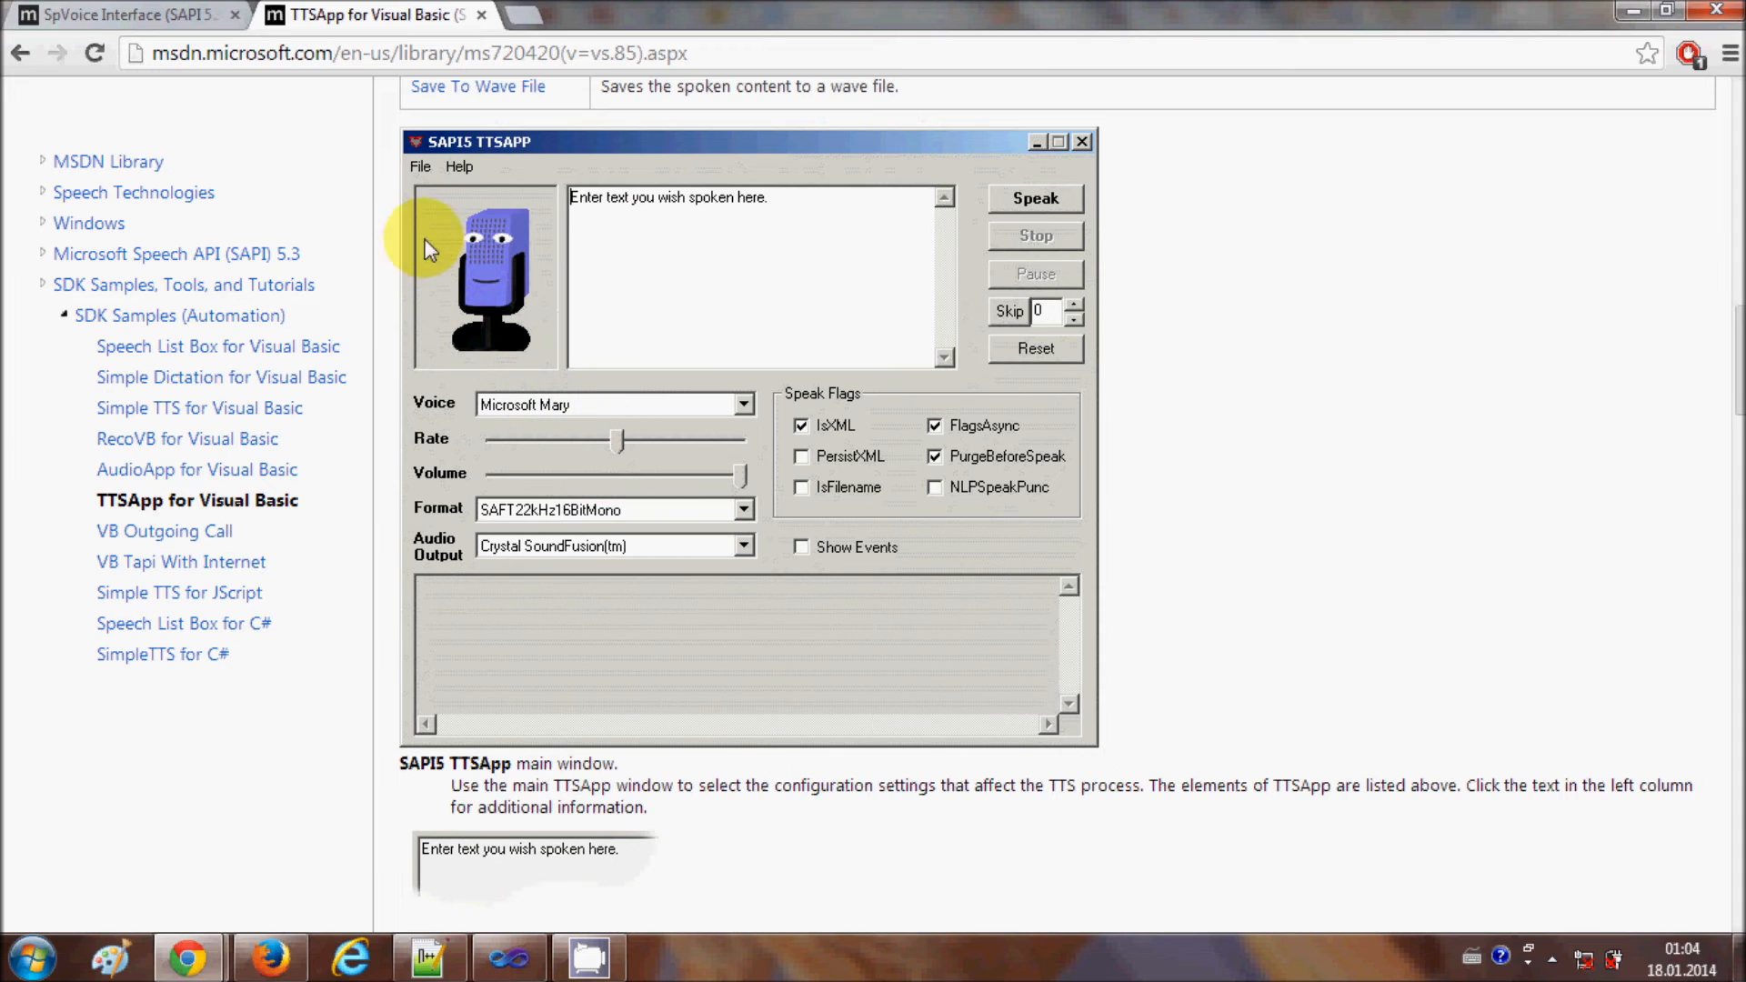
mouse_move(795, 513)
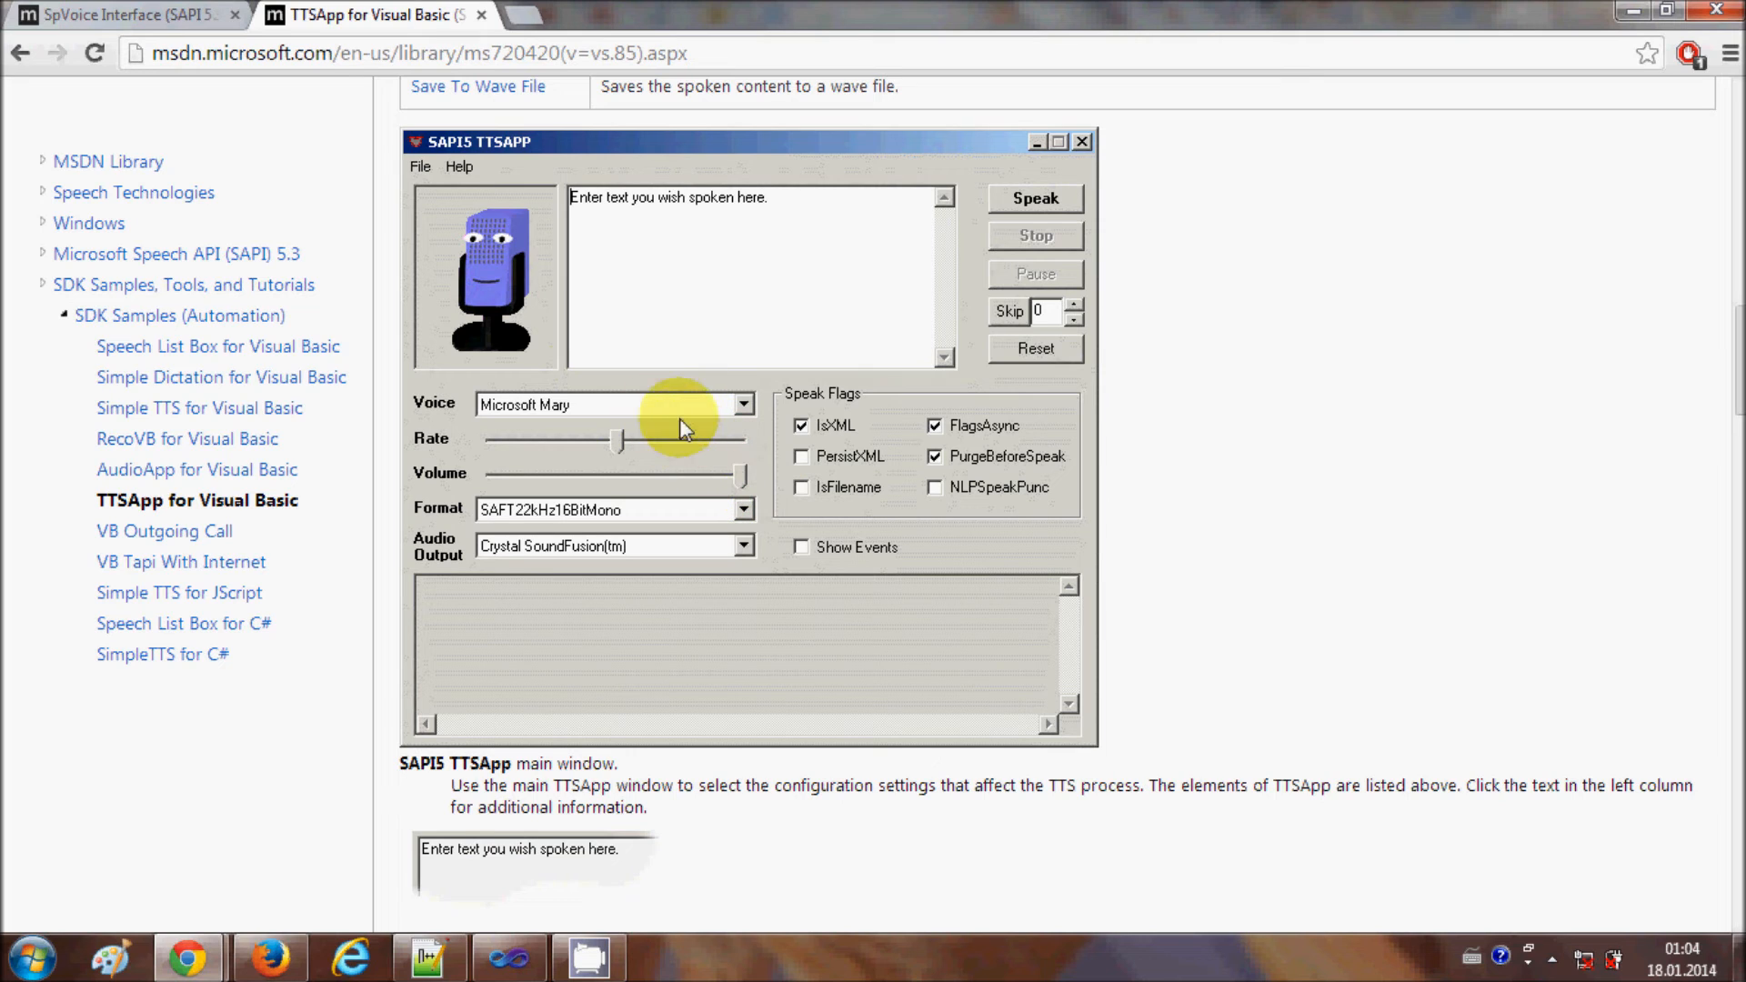
mouse_move(892, 355)
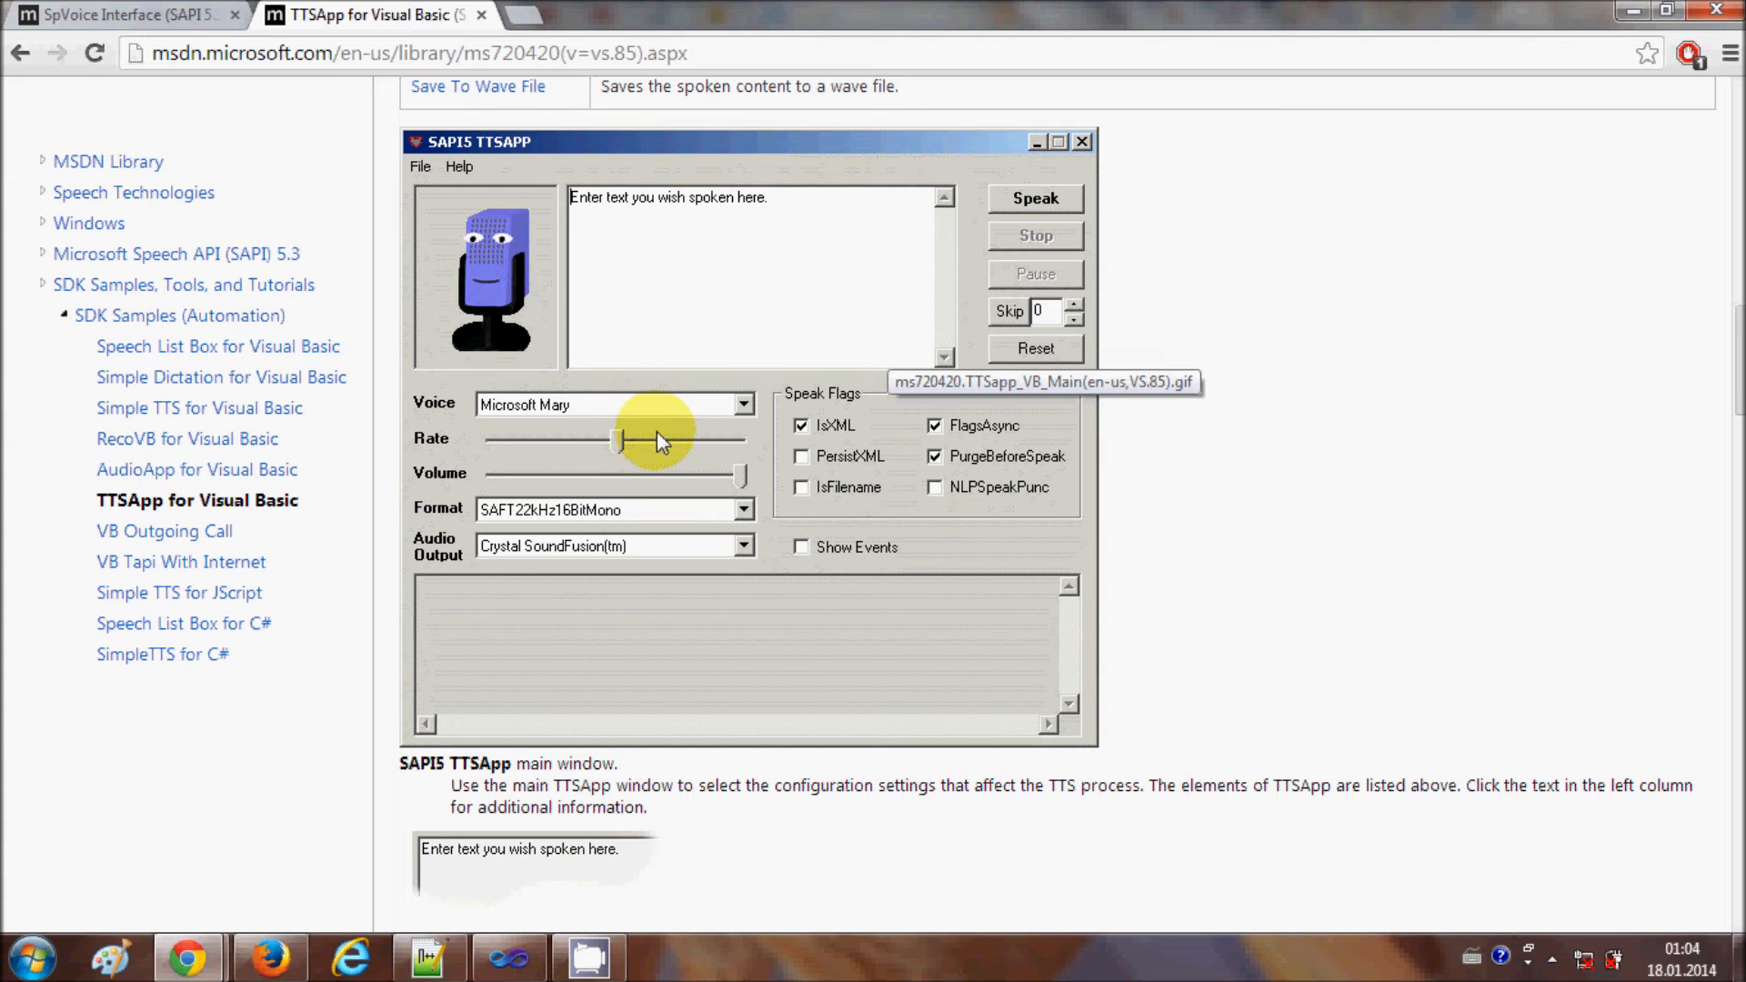
scroll(down, 3)
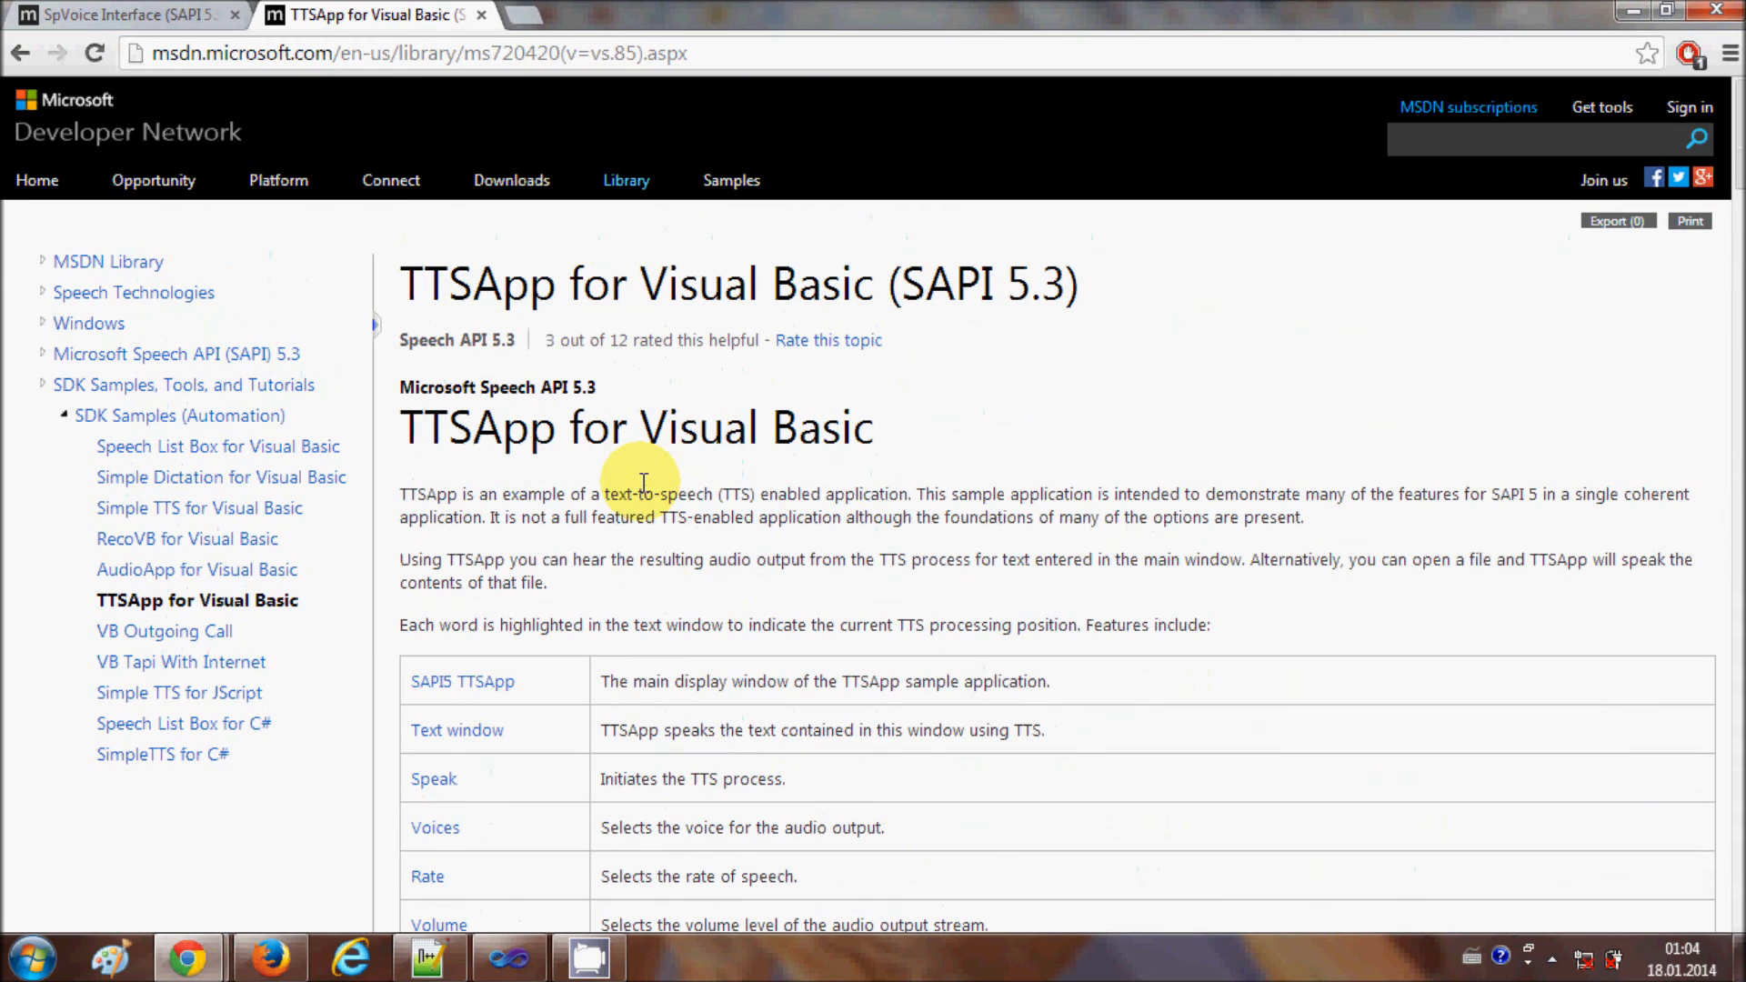
mouse_move(596, 357)
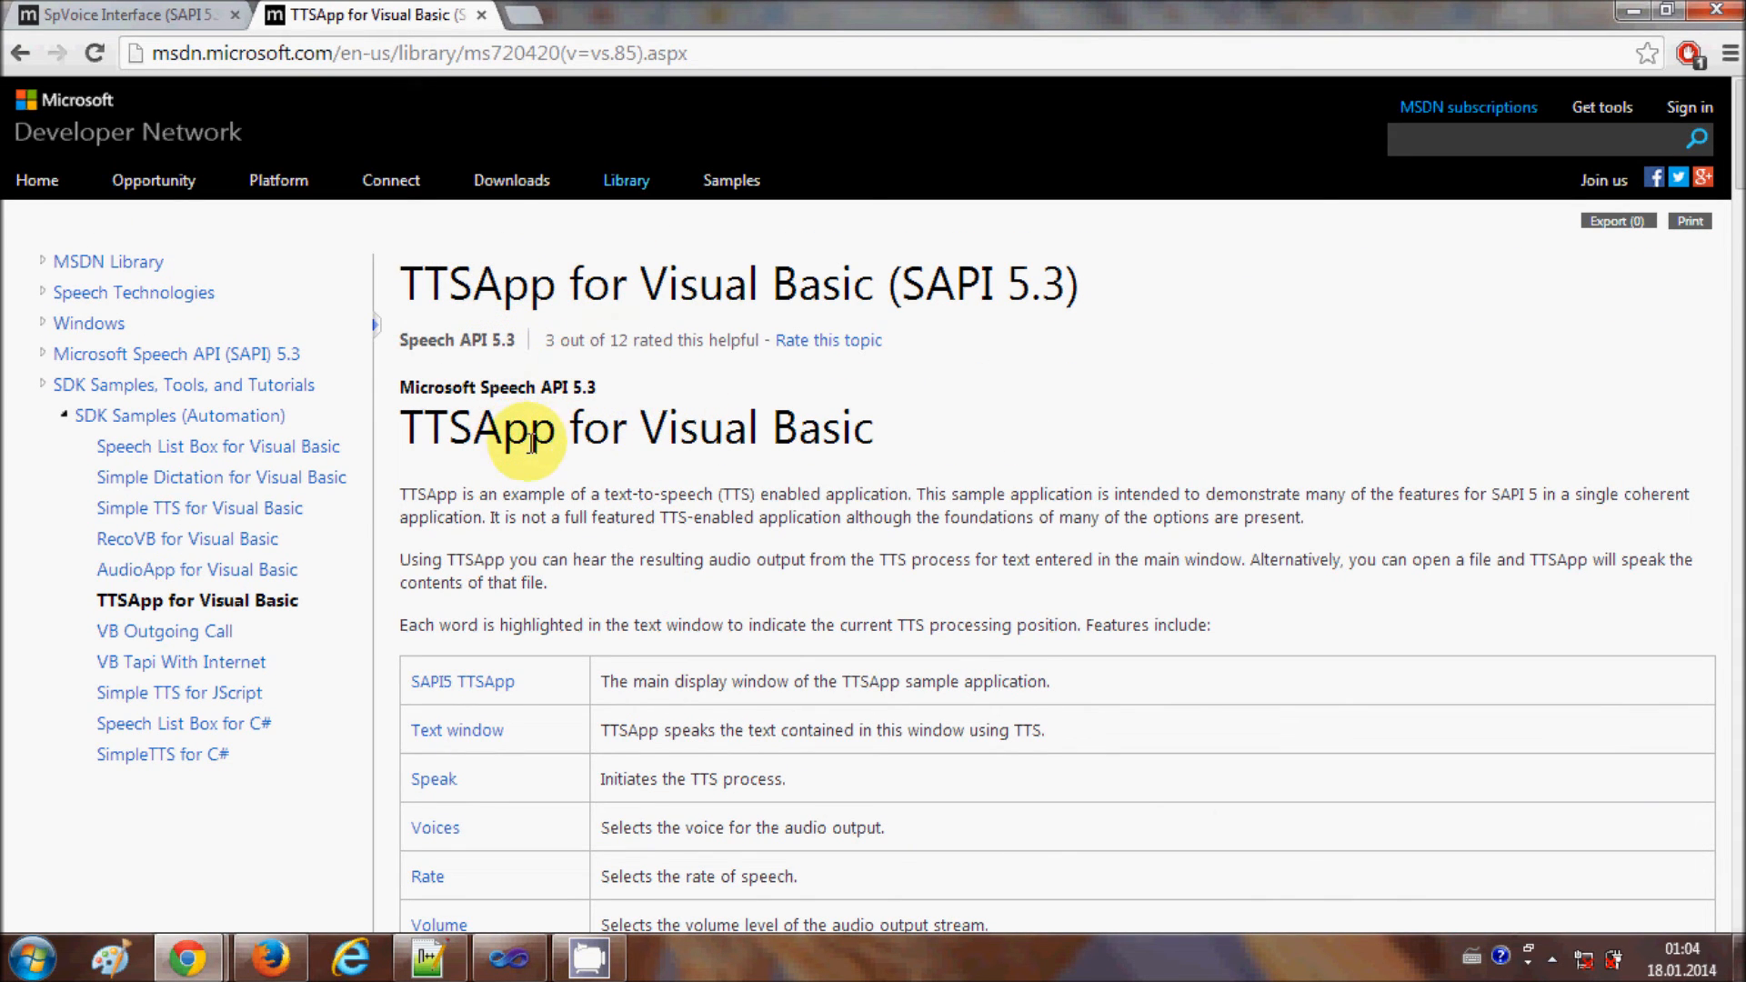
scroll(down, 3)
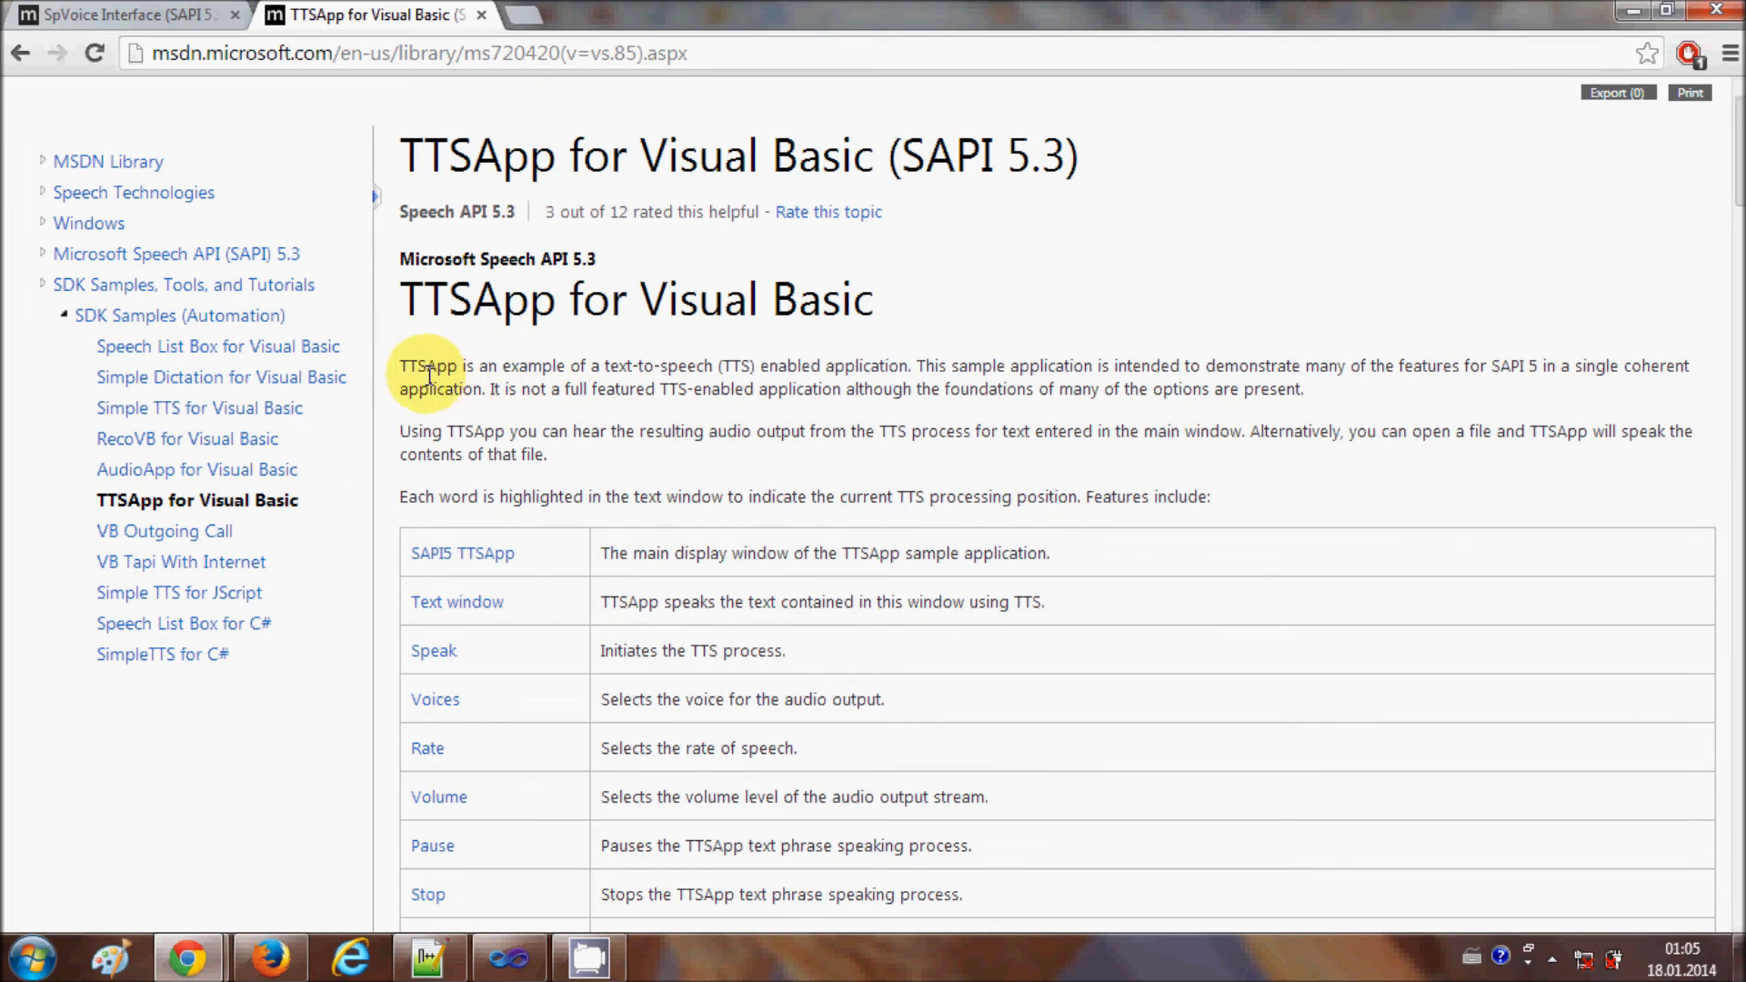
scroll(down, 3)
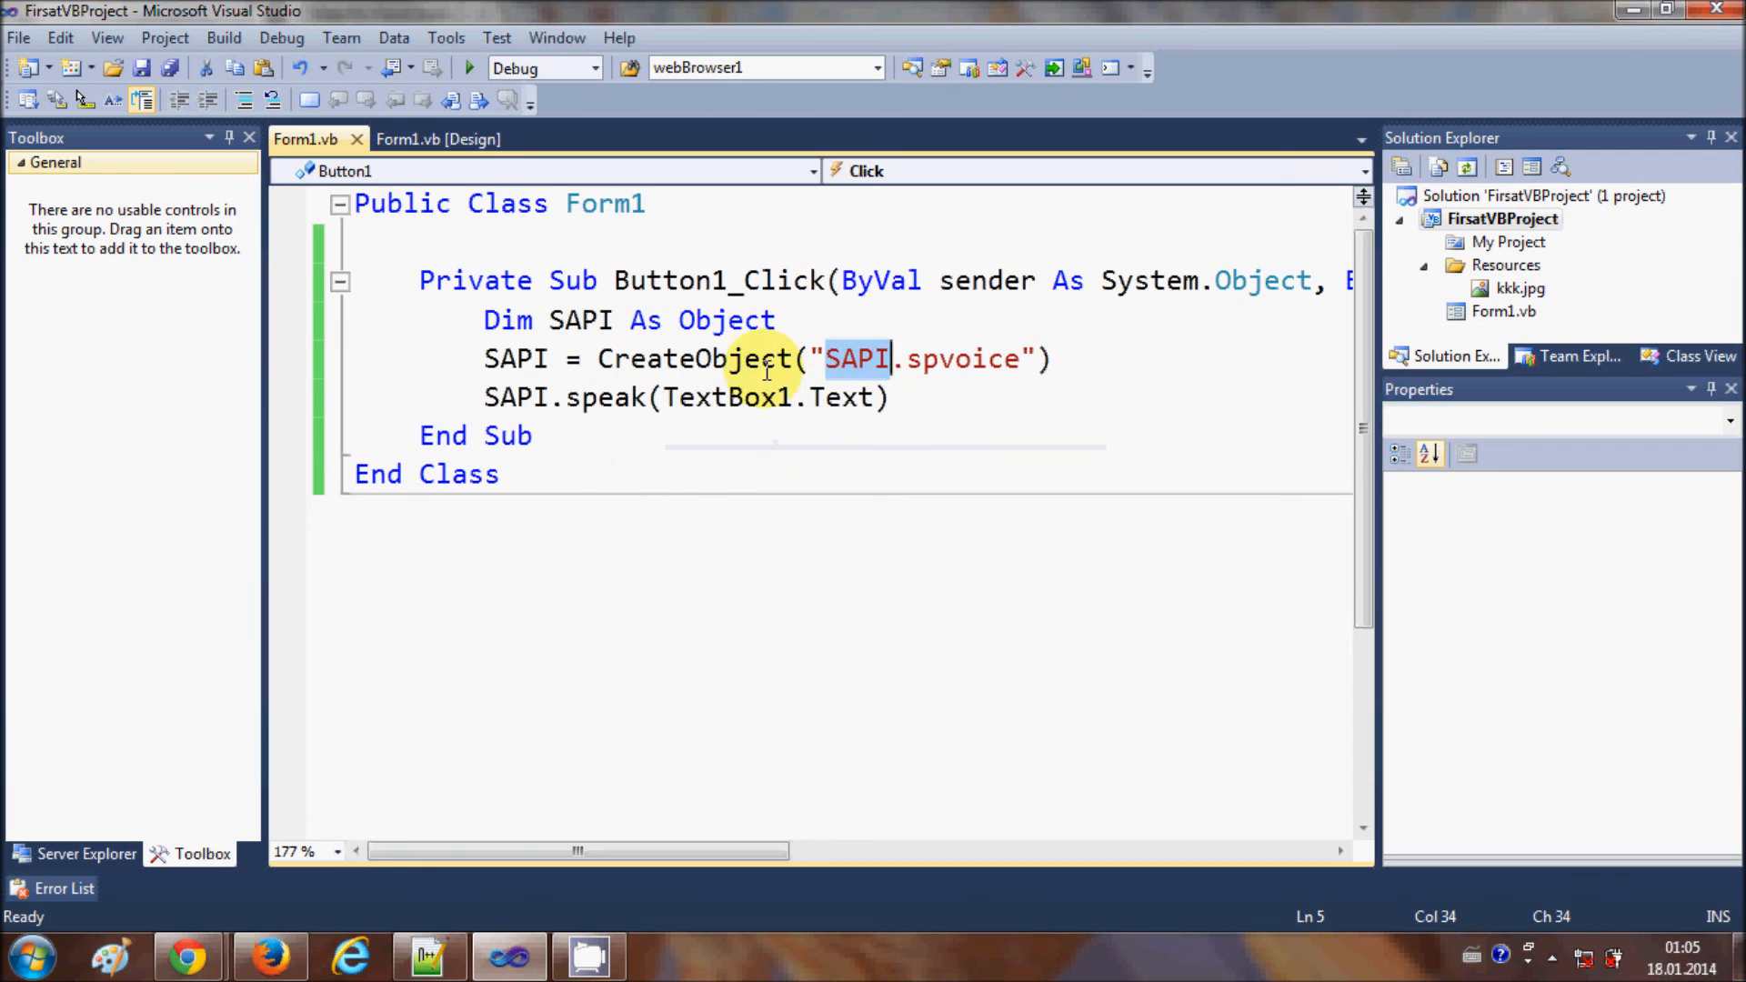
Return to the Form1 [Design] view and select the form
click(438, 140)
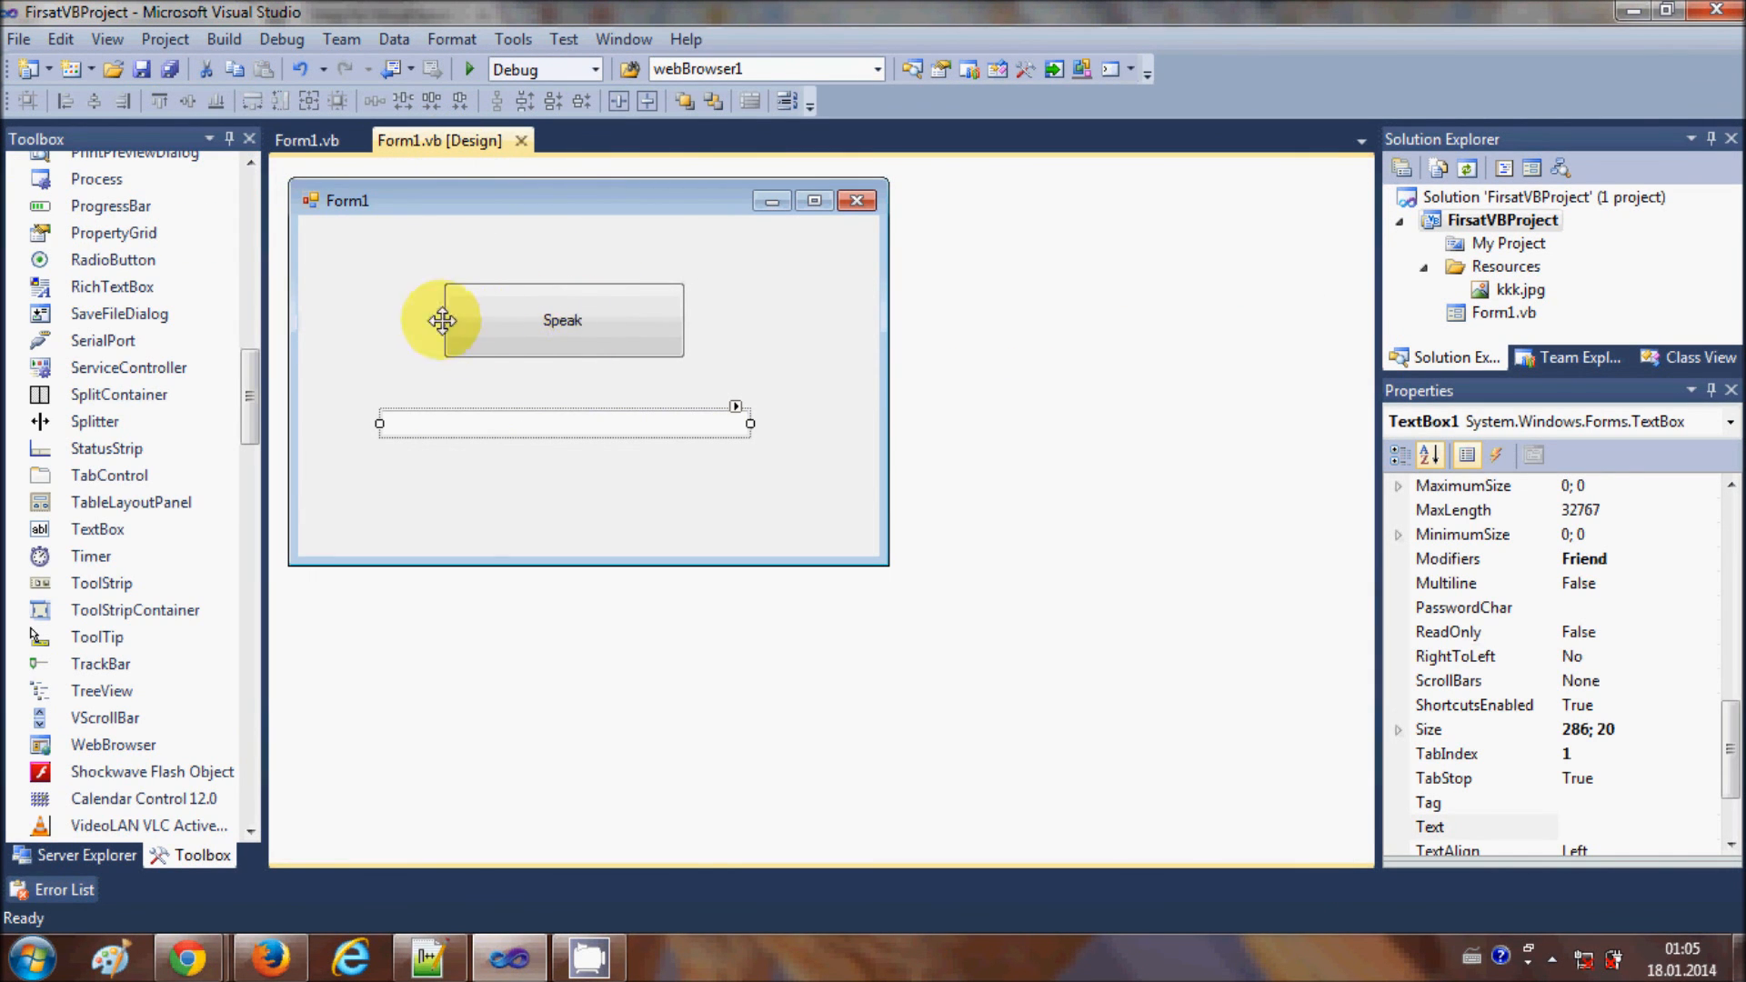
click(351, 258)
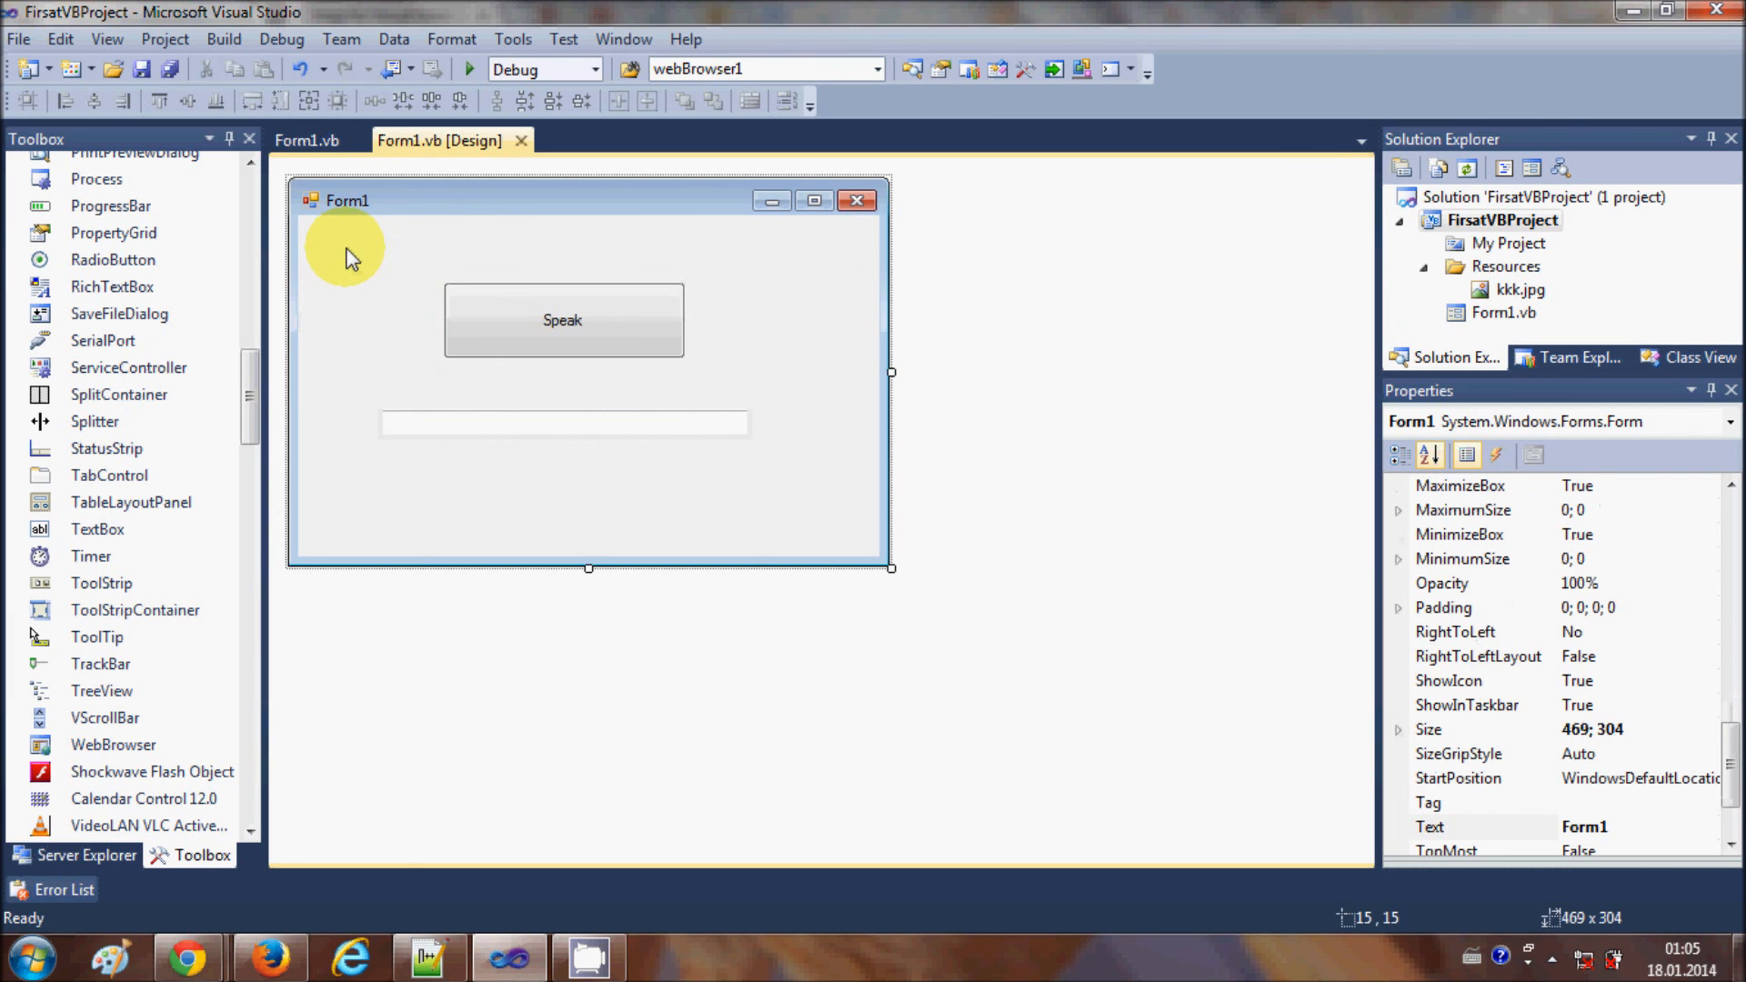
mouse_move(351, 249)
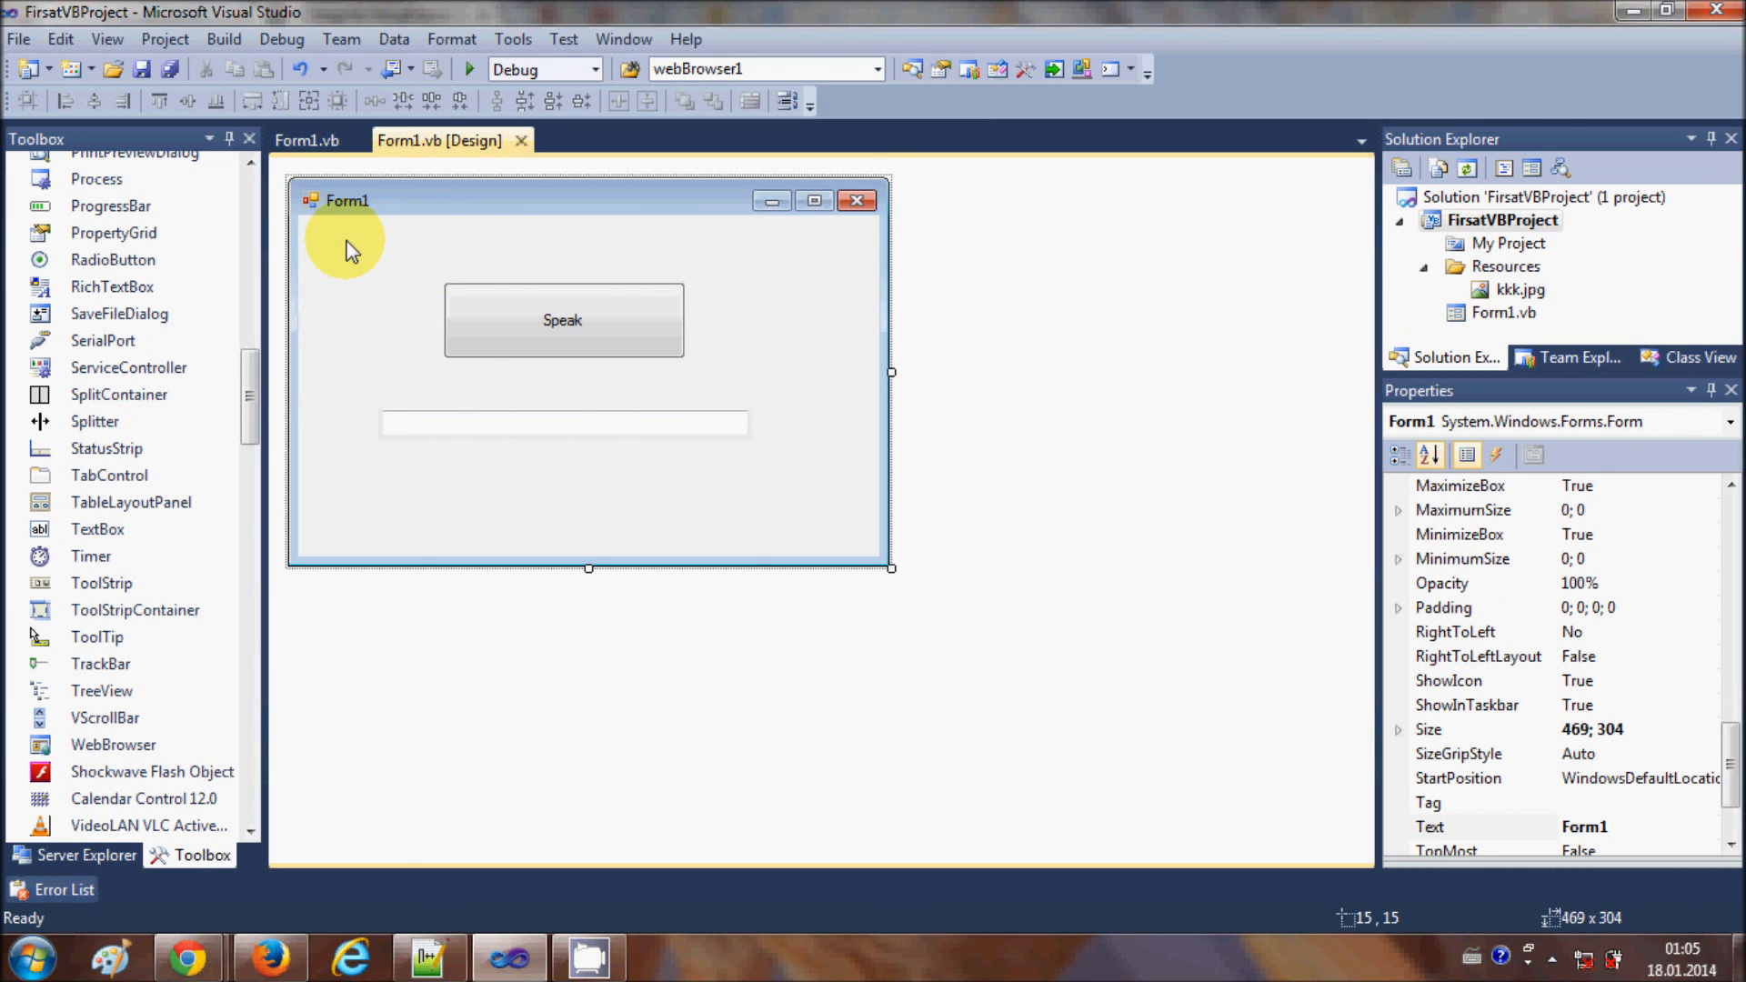